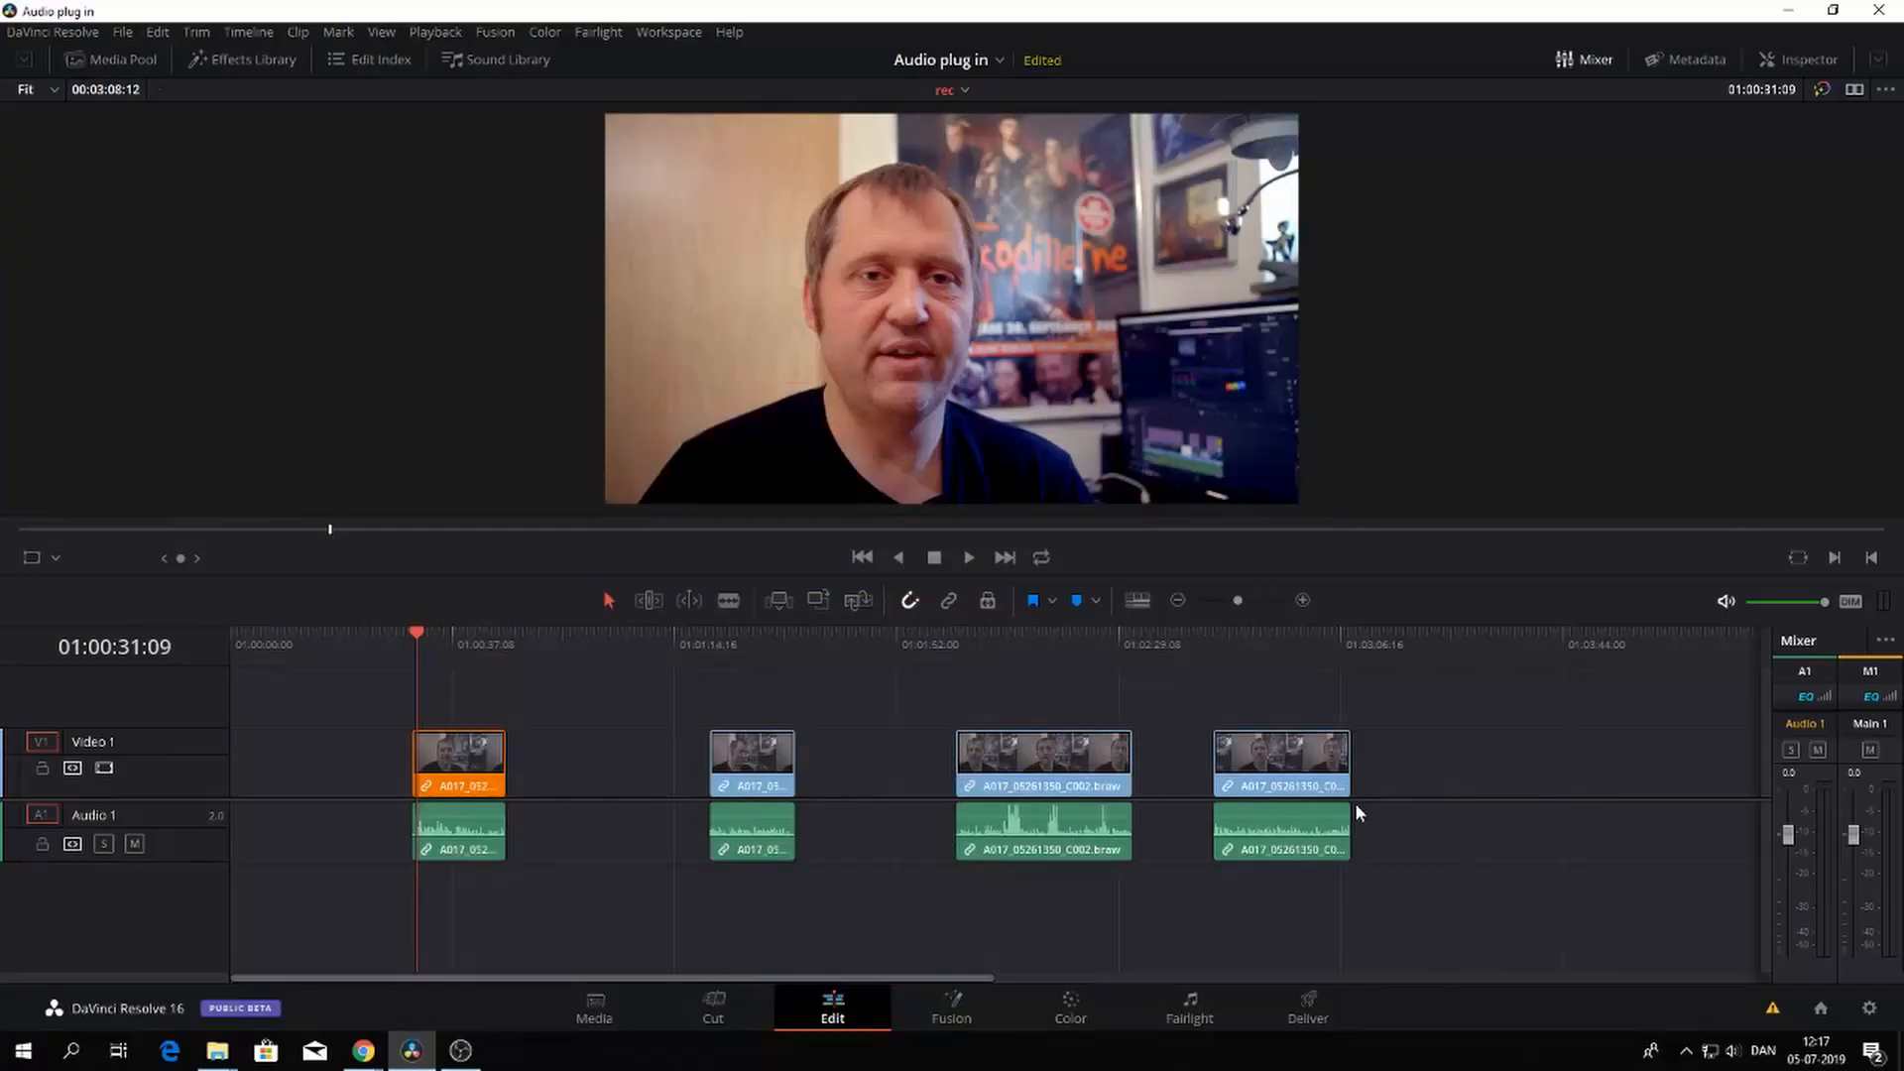
pyautogui.moveTo(378, 769)
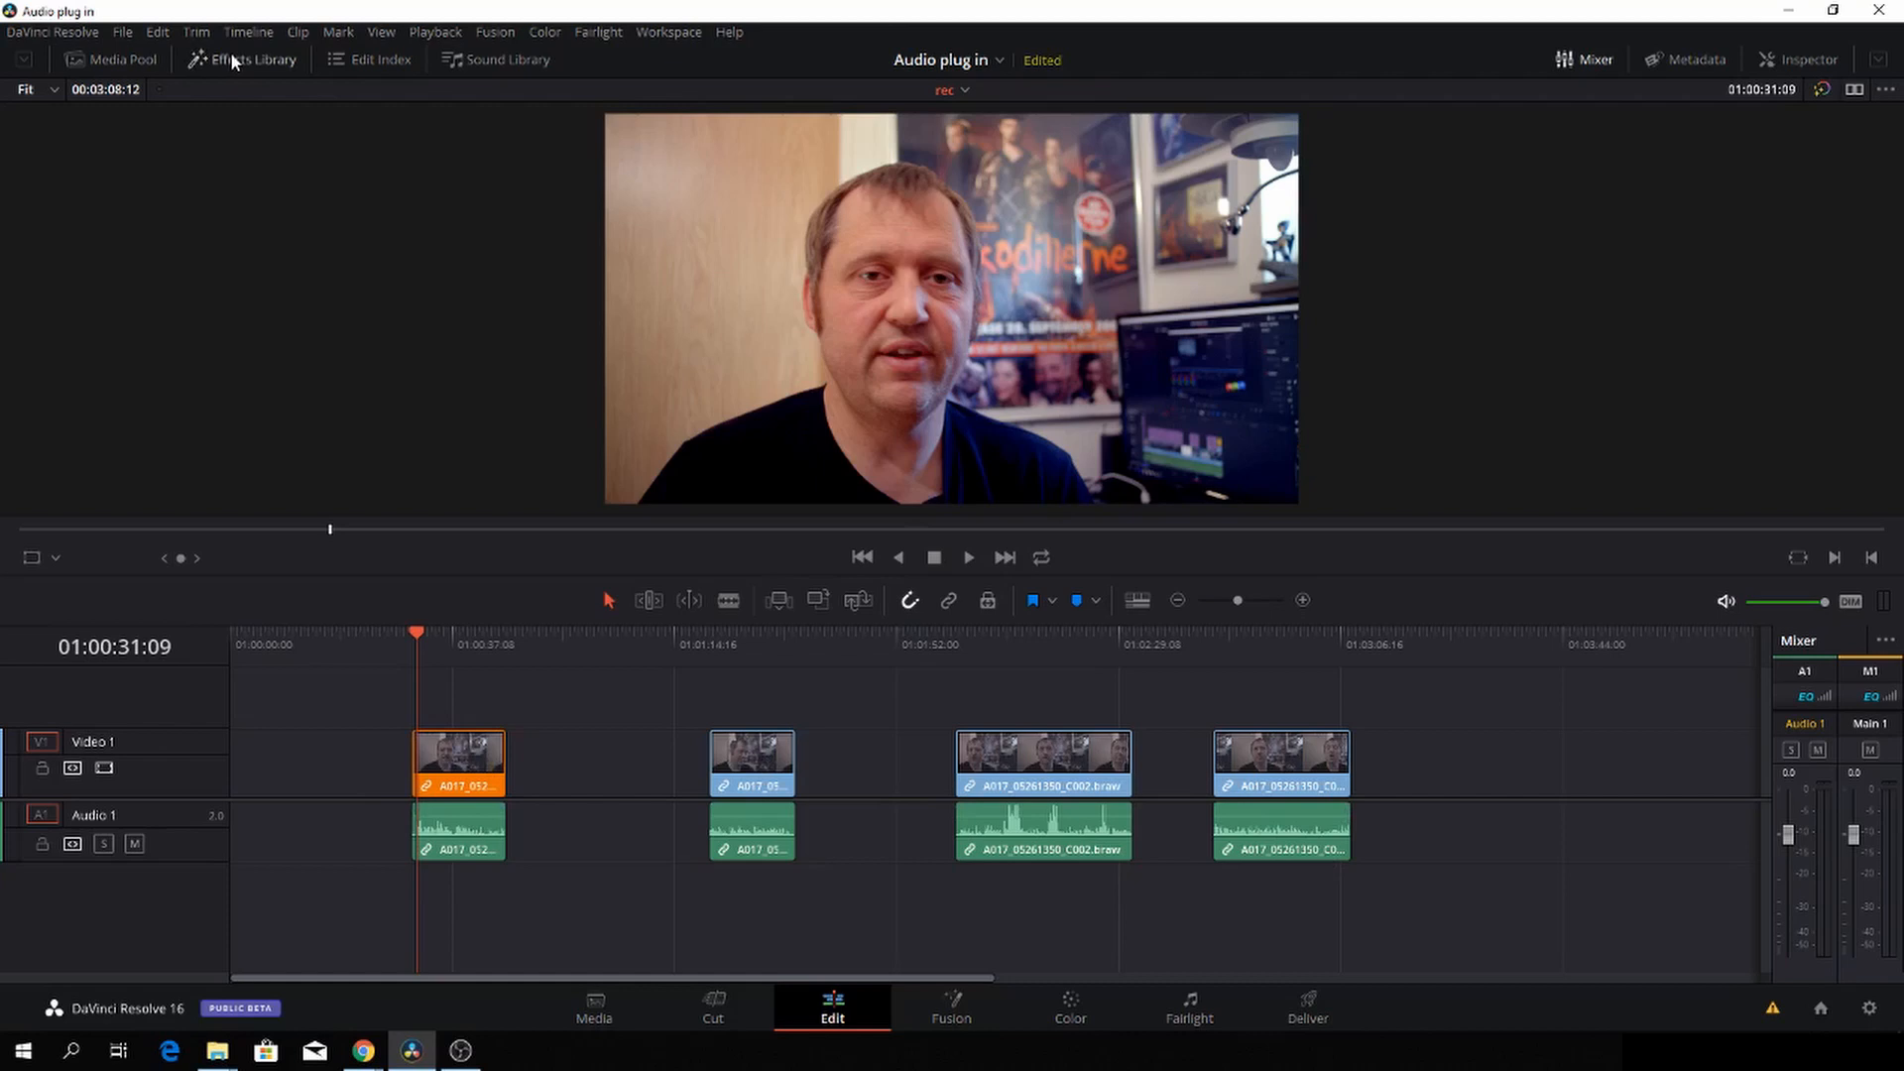
pyautogui.moveTo(47, 25)
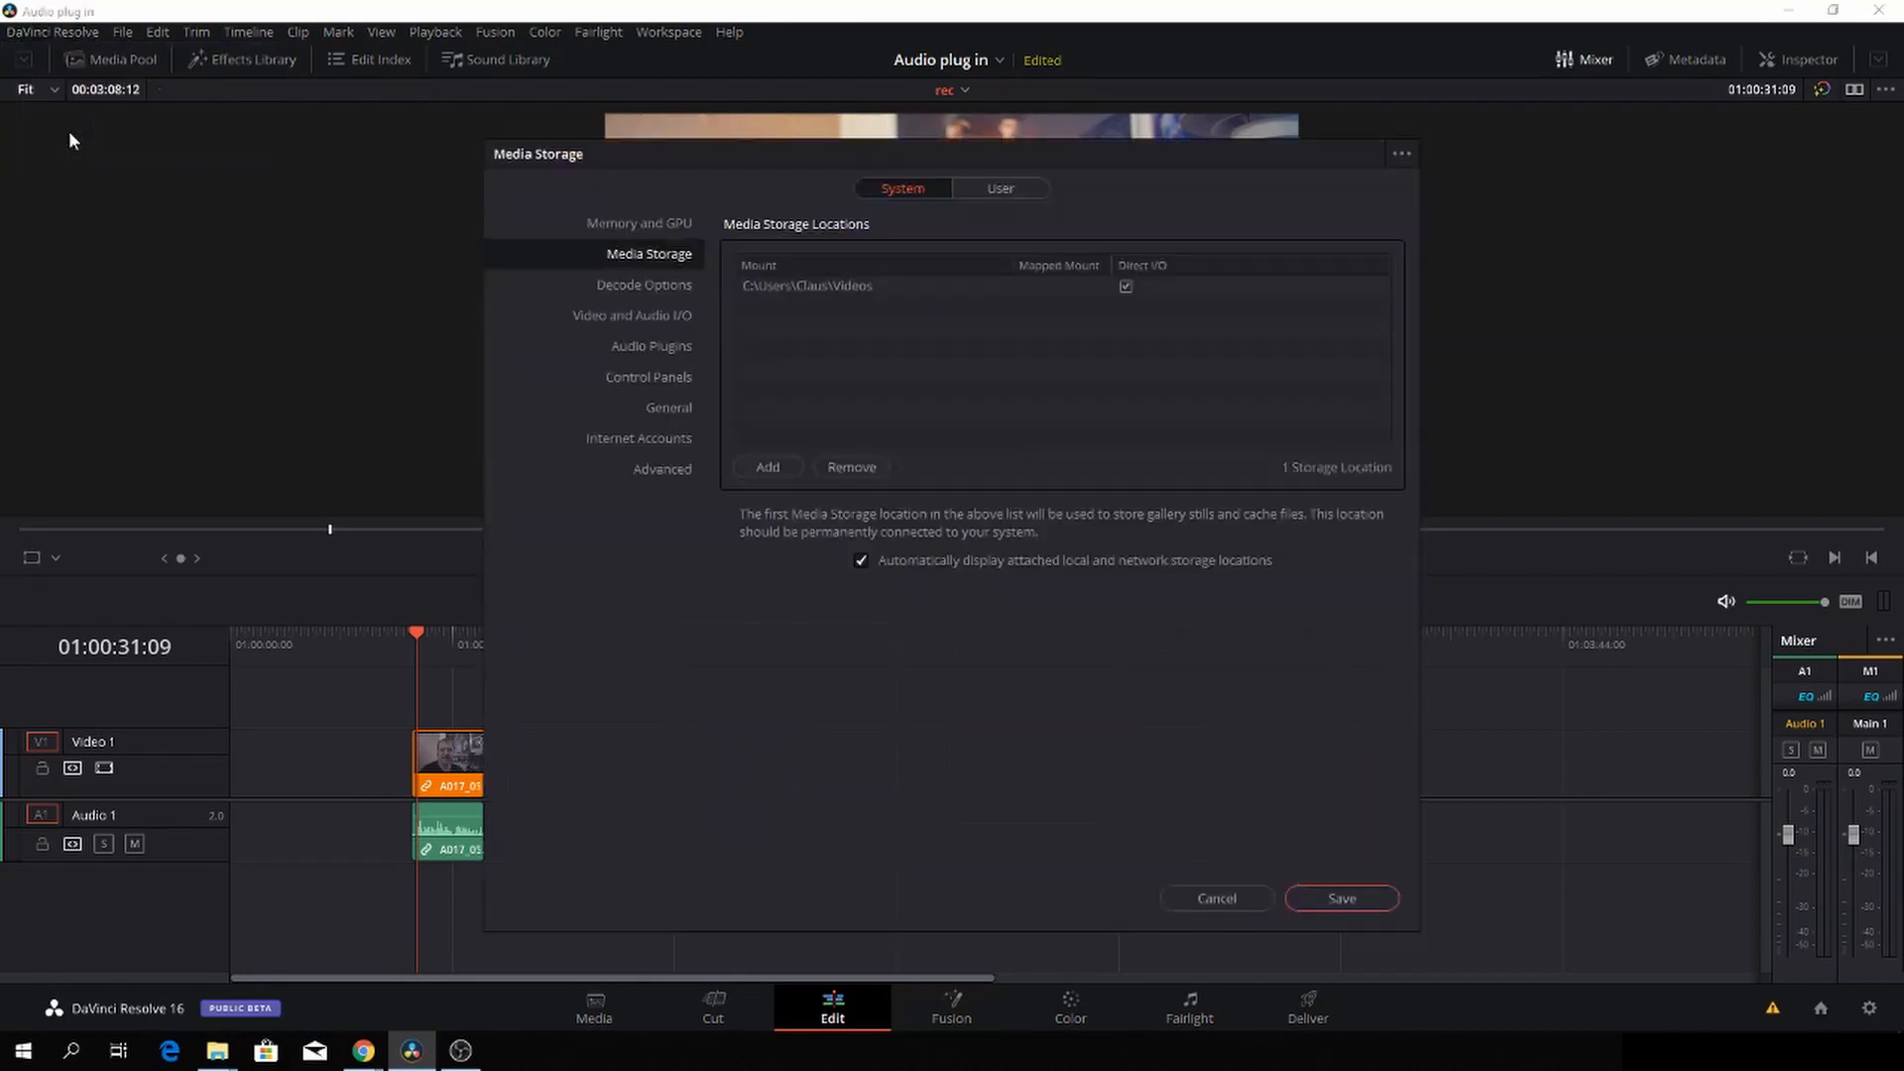
pyautogui.moveTo(666, 298)
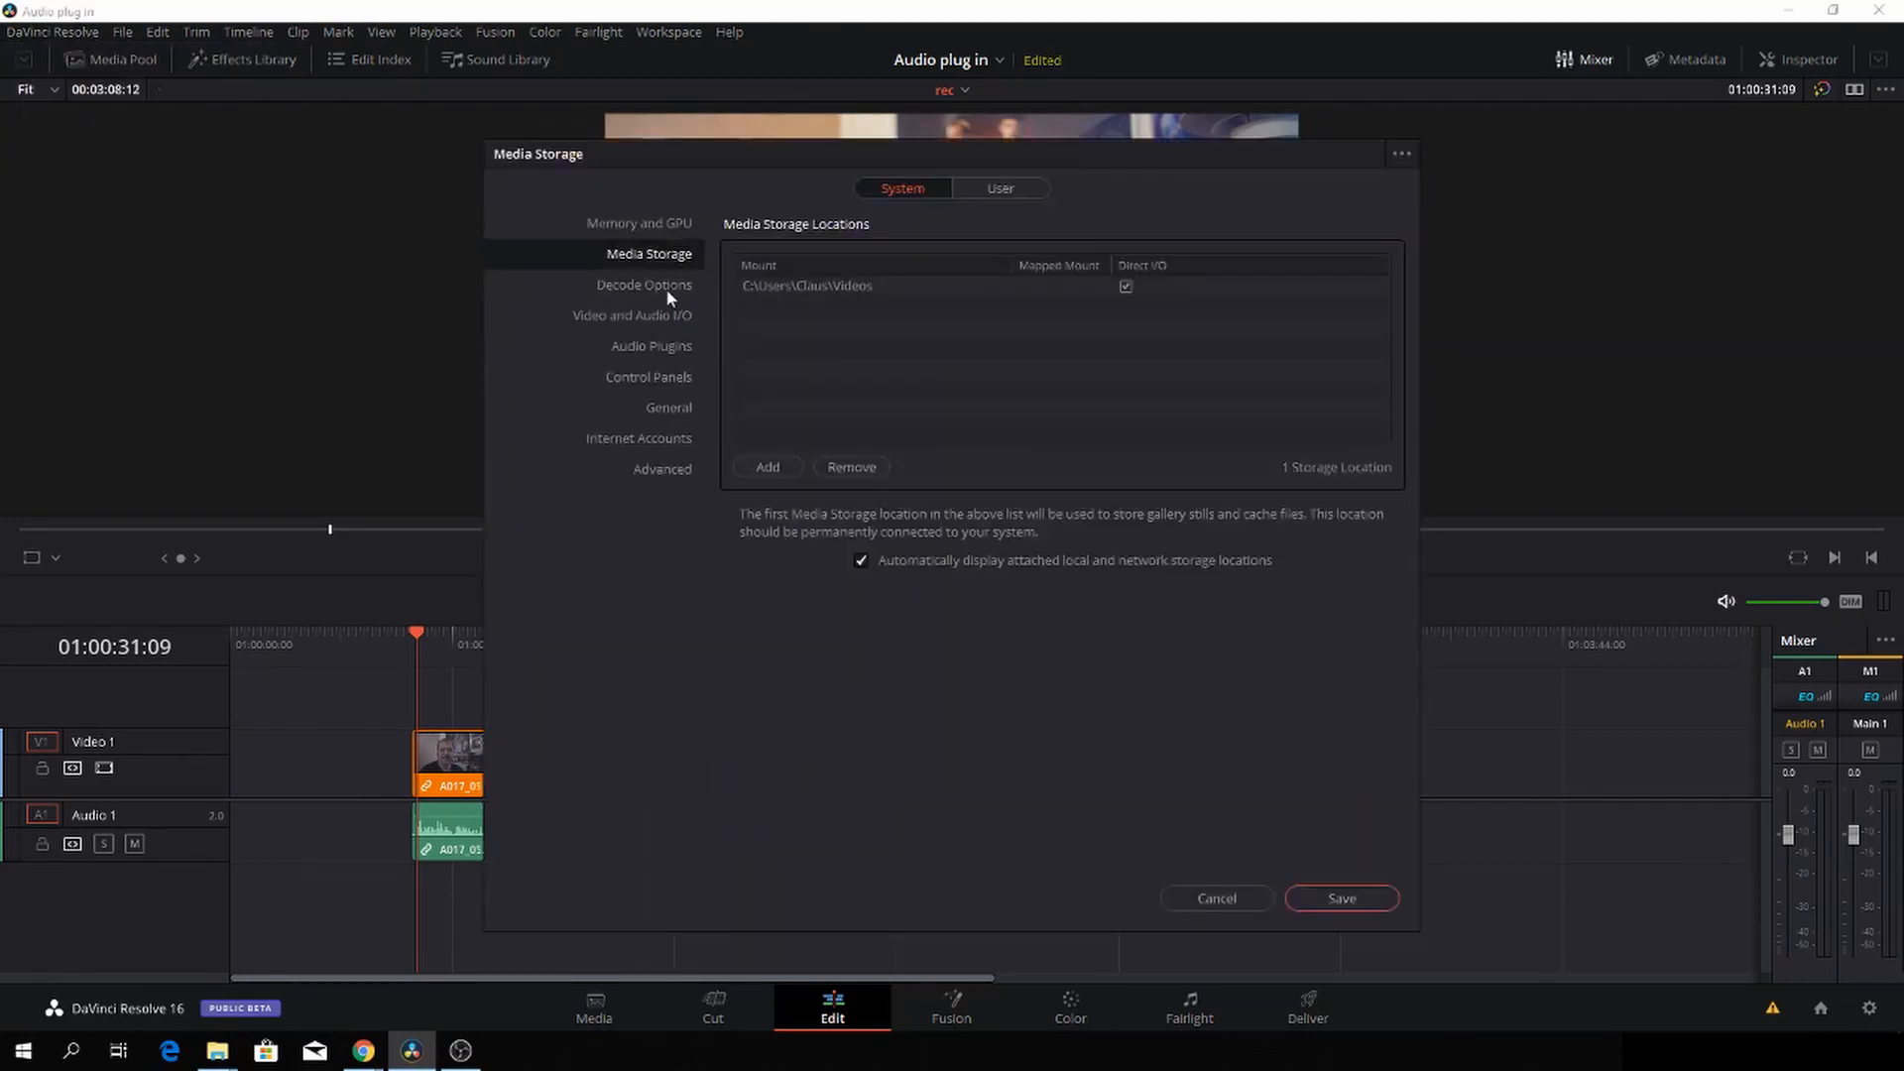
pyautogui.moveTo(674, 353)
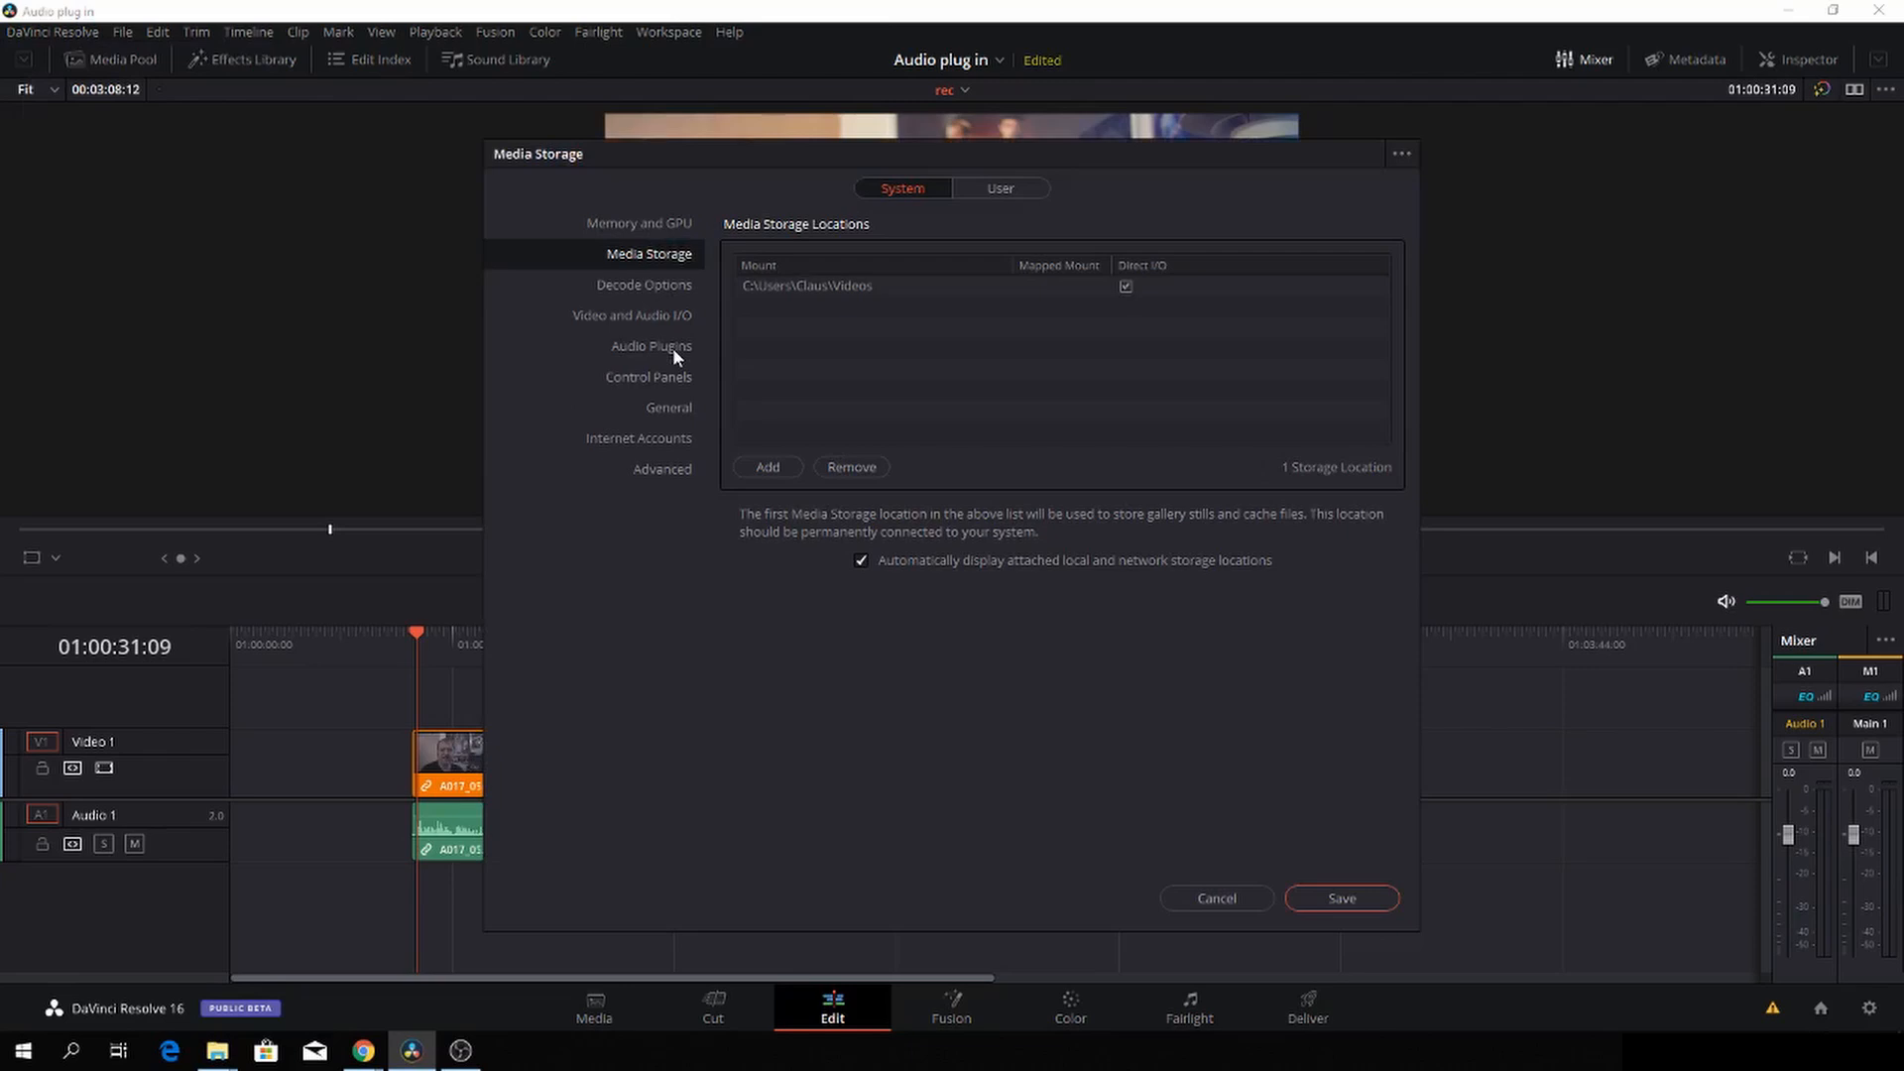
# Step: Leave Preferences and list the ERA 4 plugins under Audio FX > VST Effects in the Effects Library
pyautogui.click(650, 345)
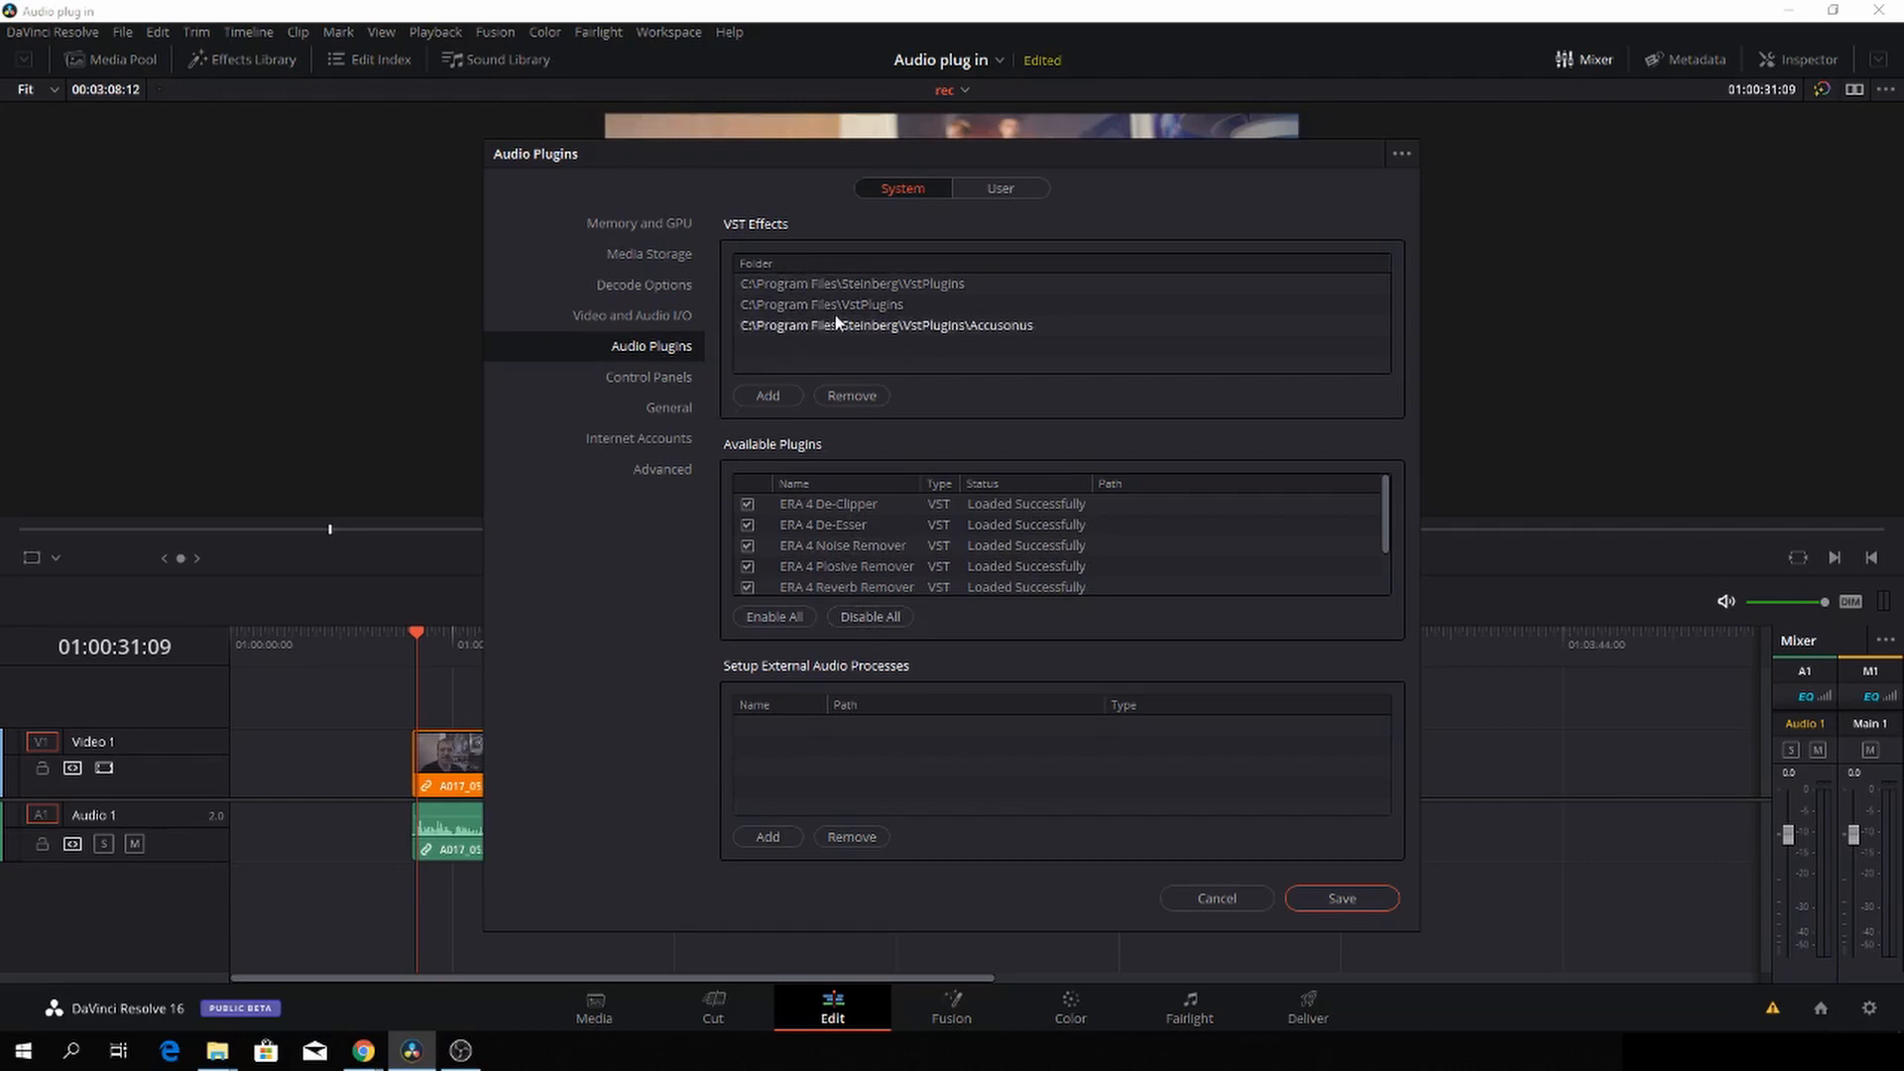
pyautogui.moveTo(834, 607)
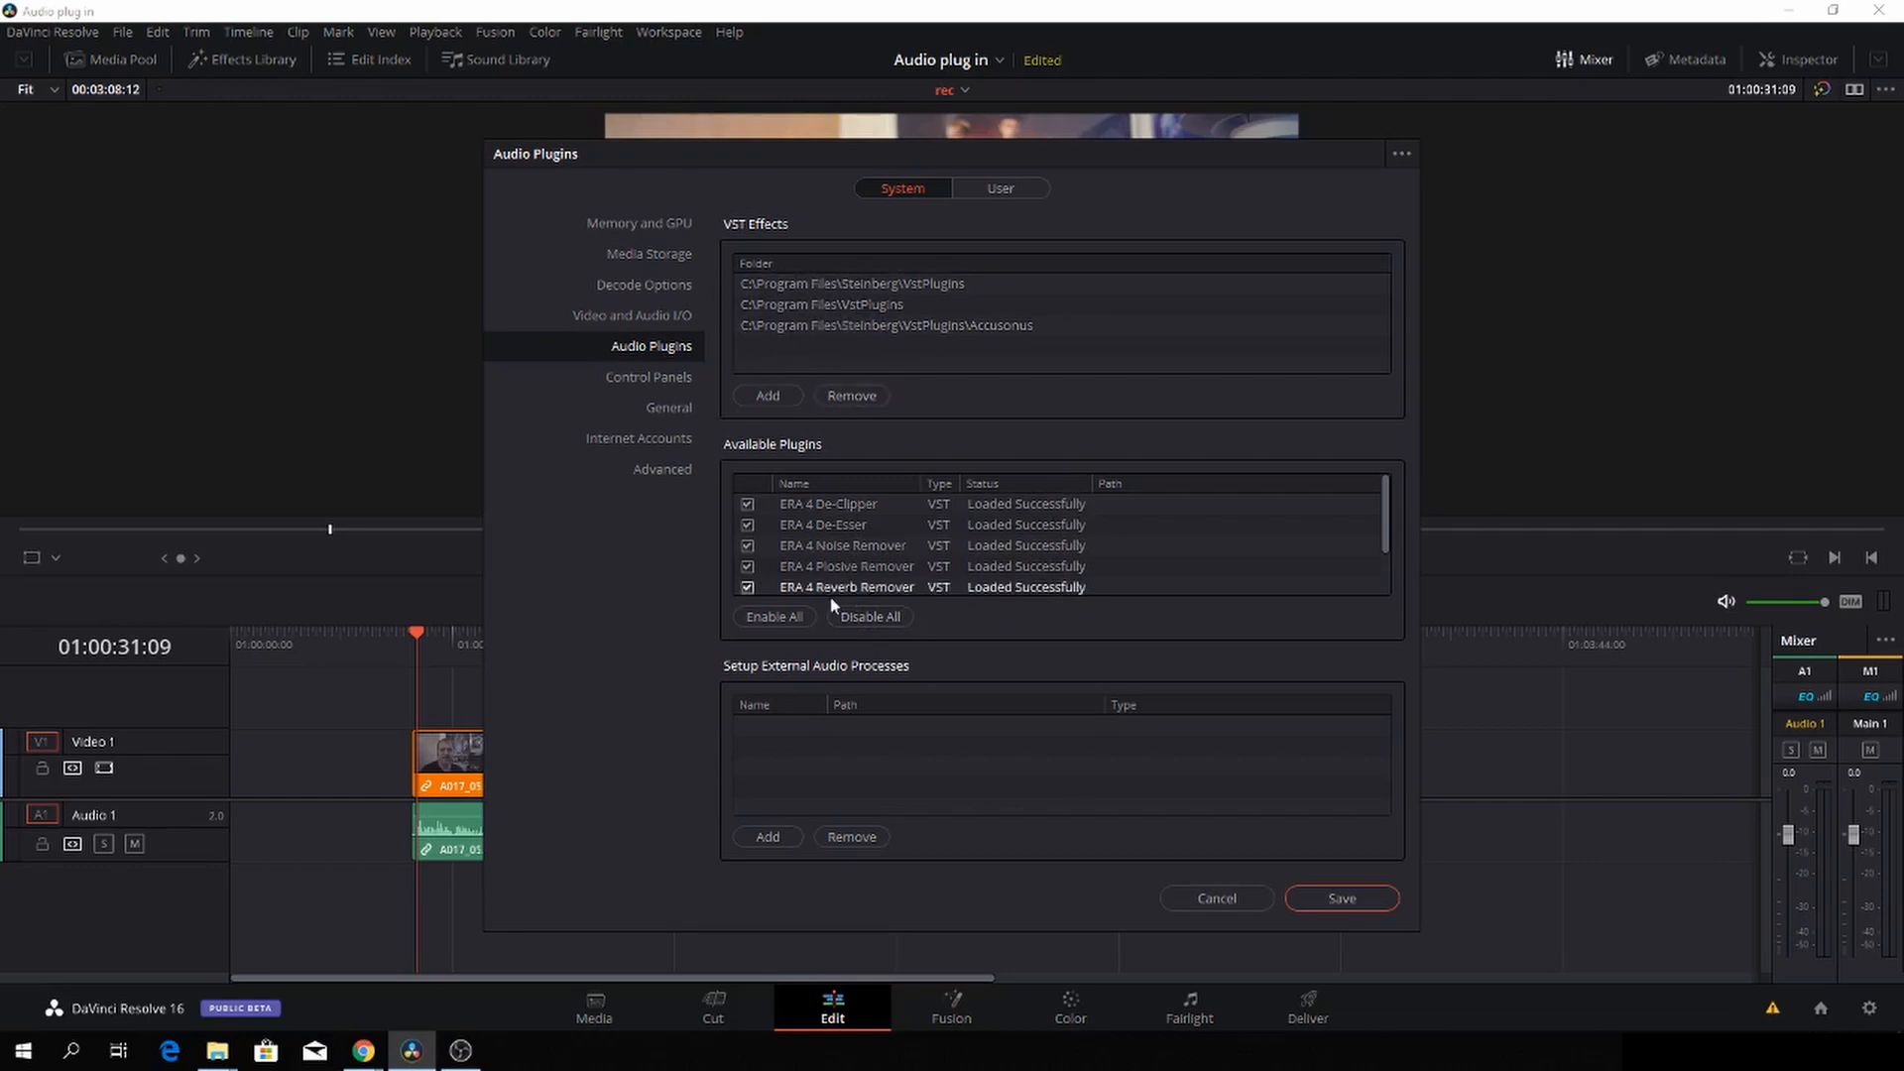
pyautogui.moveTo(888, 642)
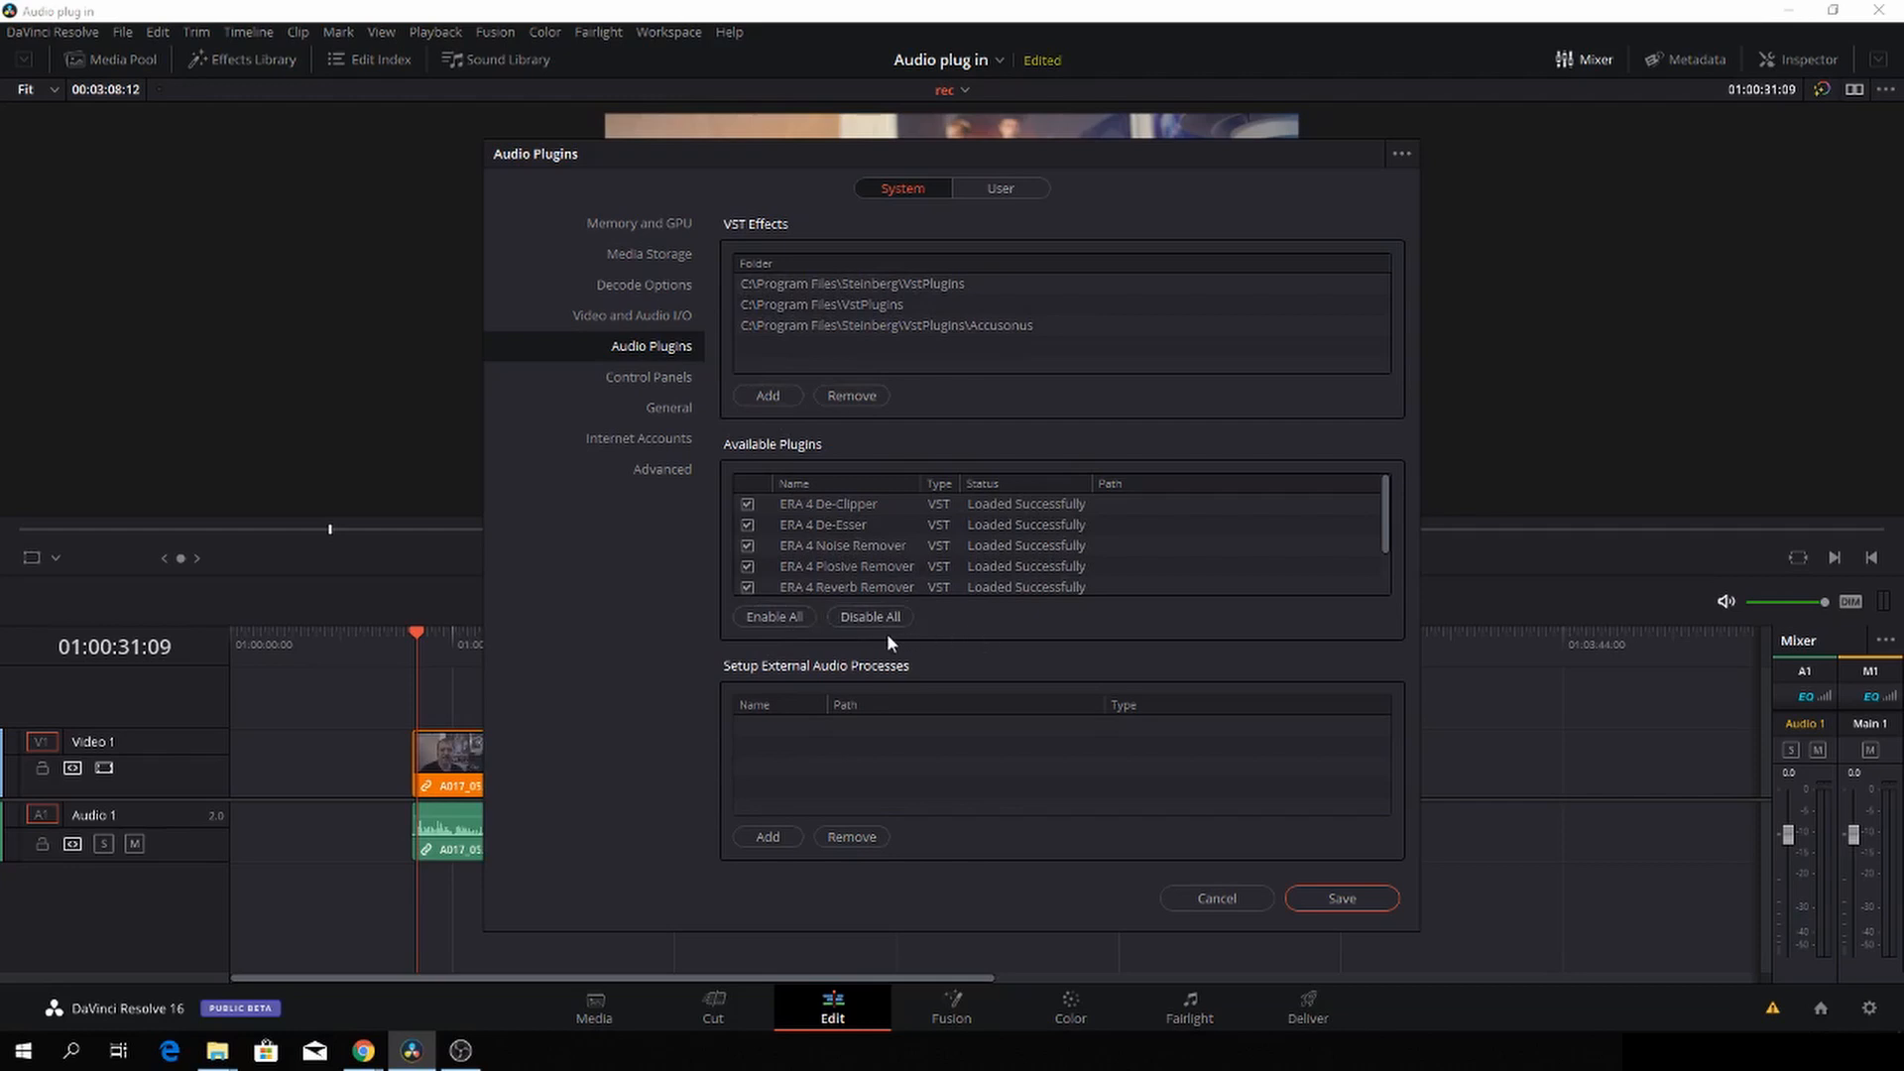
pyautogui.moveTo(1299, 926)
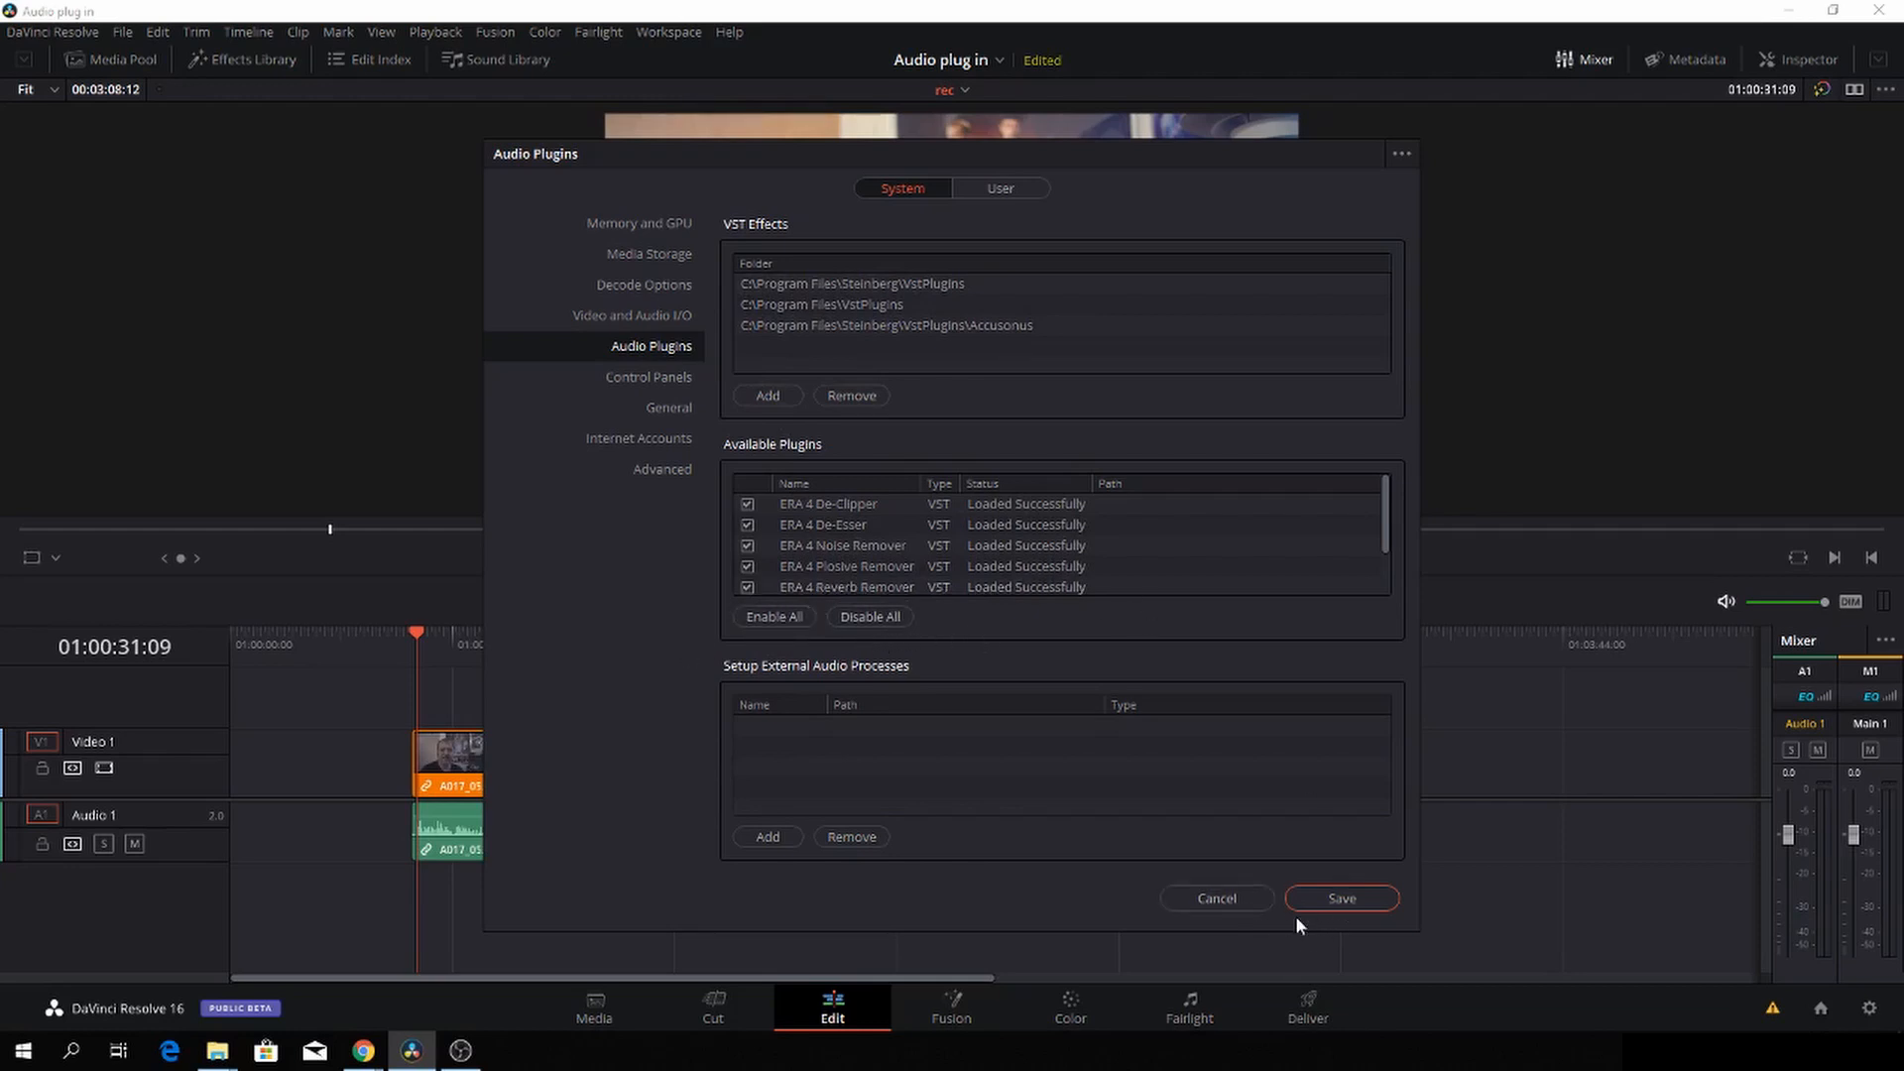
pyautogui.moveTo(1215, 898)
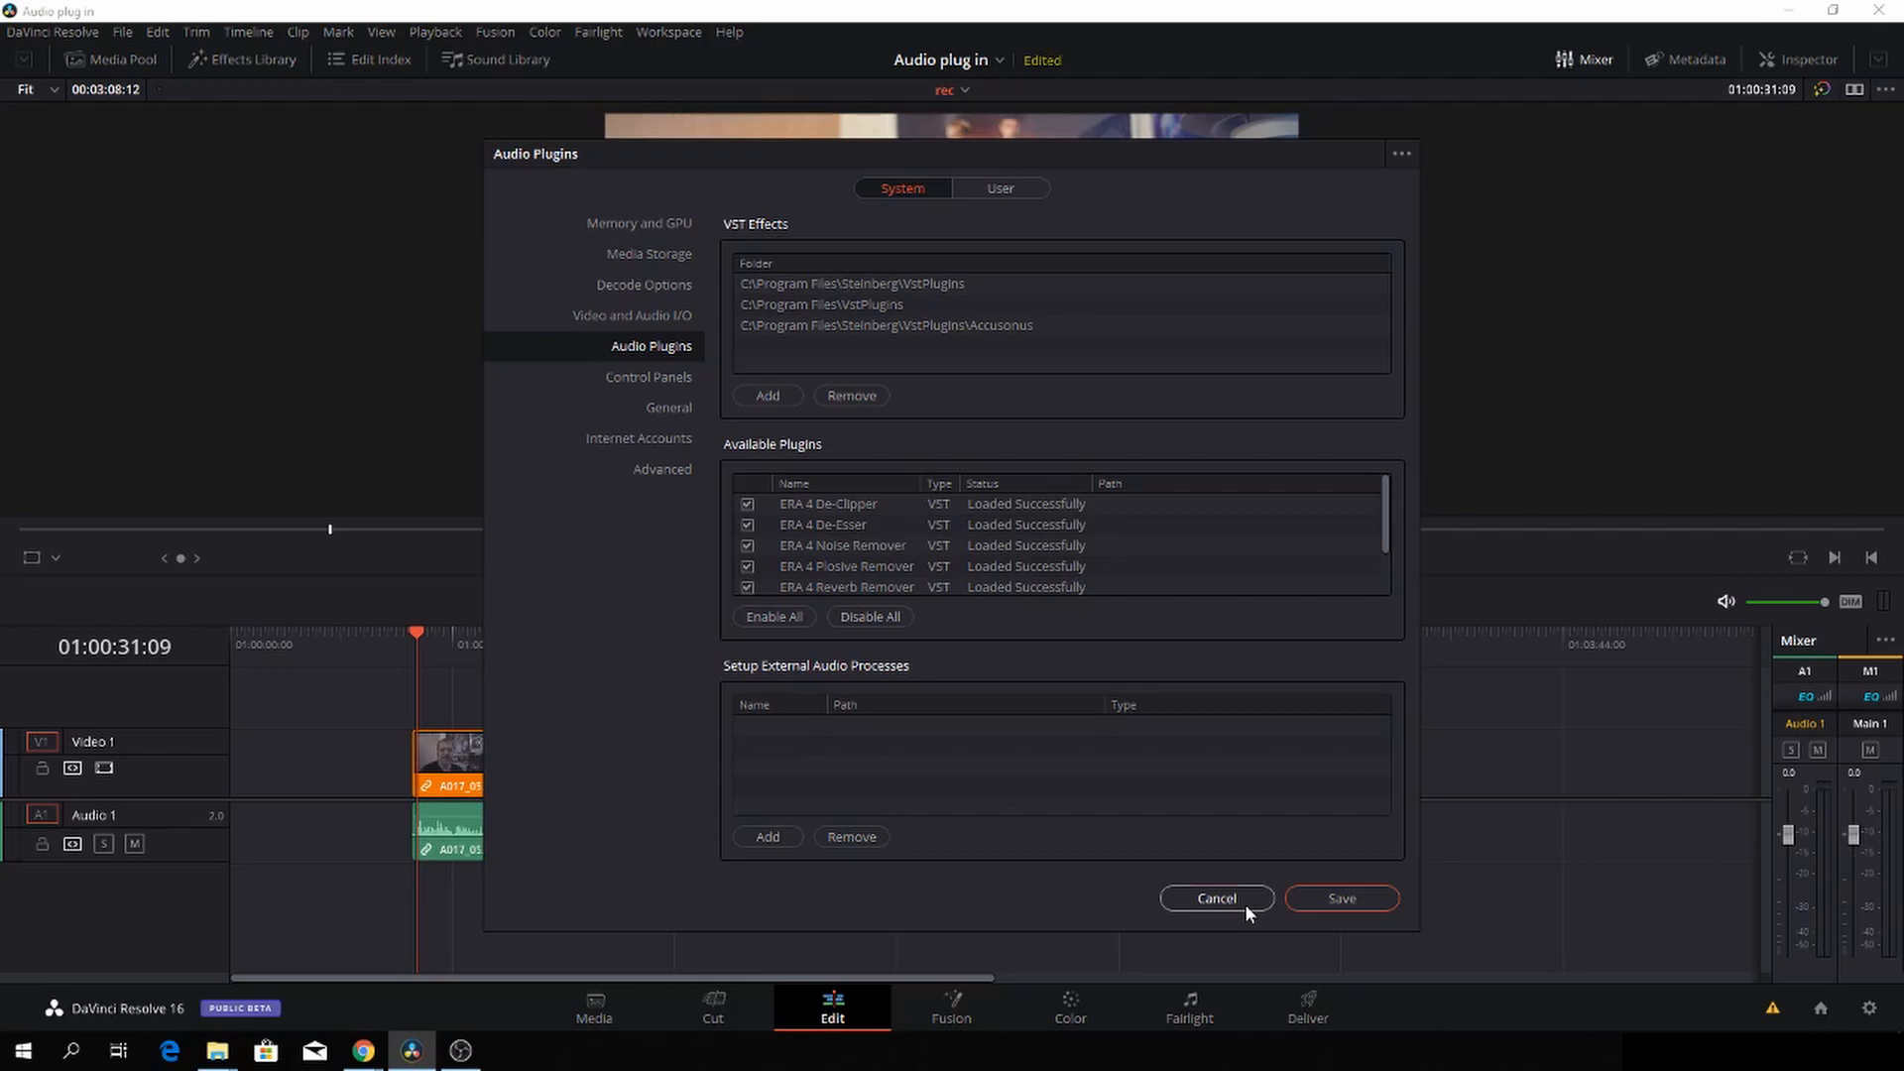
pyautogui.click(1215, 898)
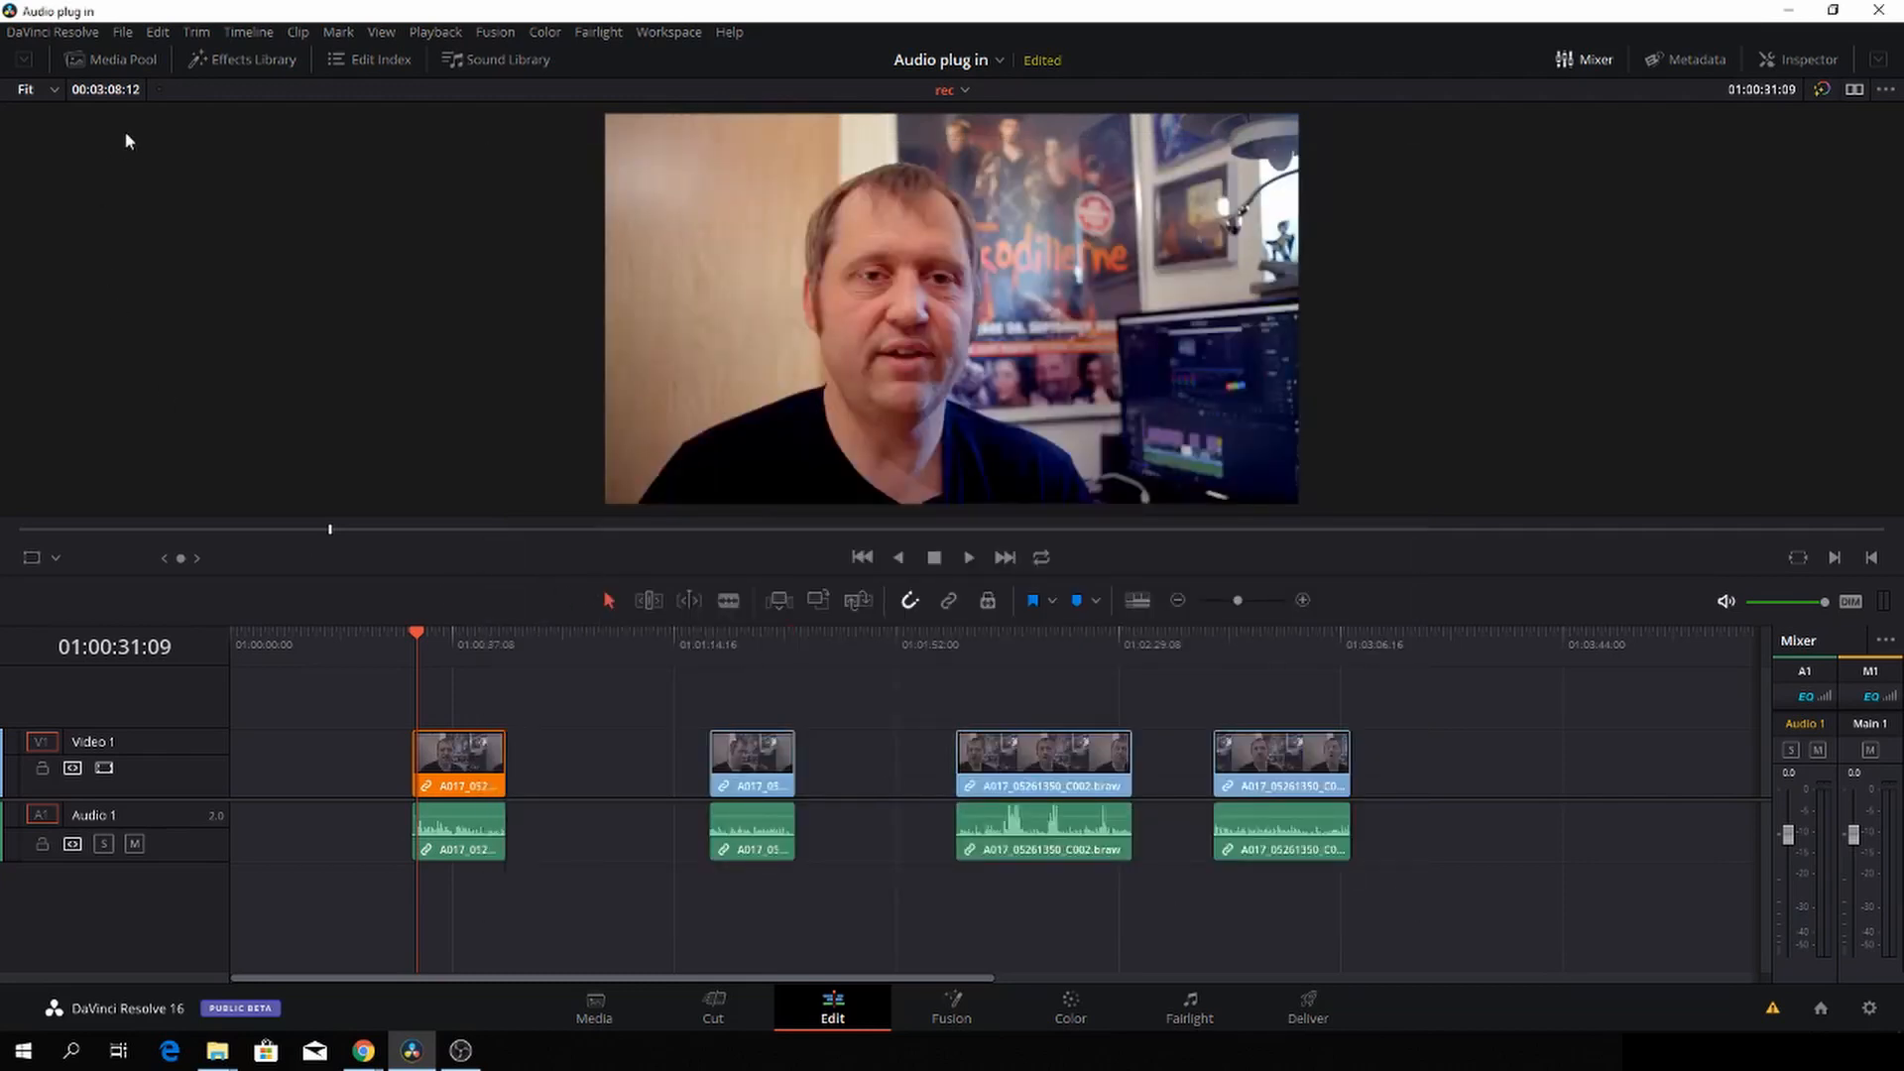
pyautogui.click(250, 60)
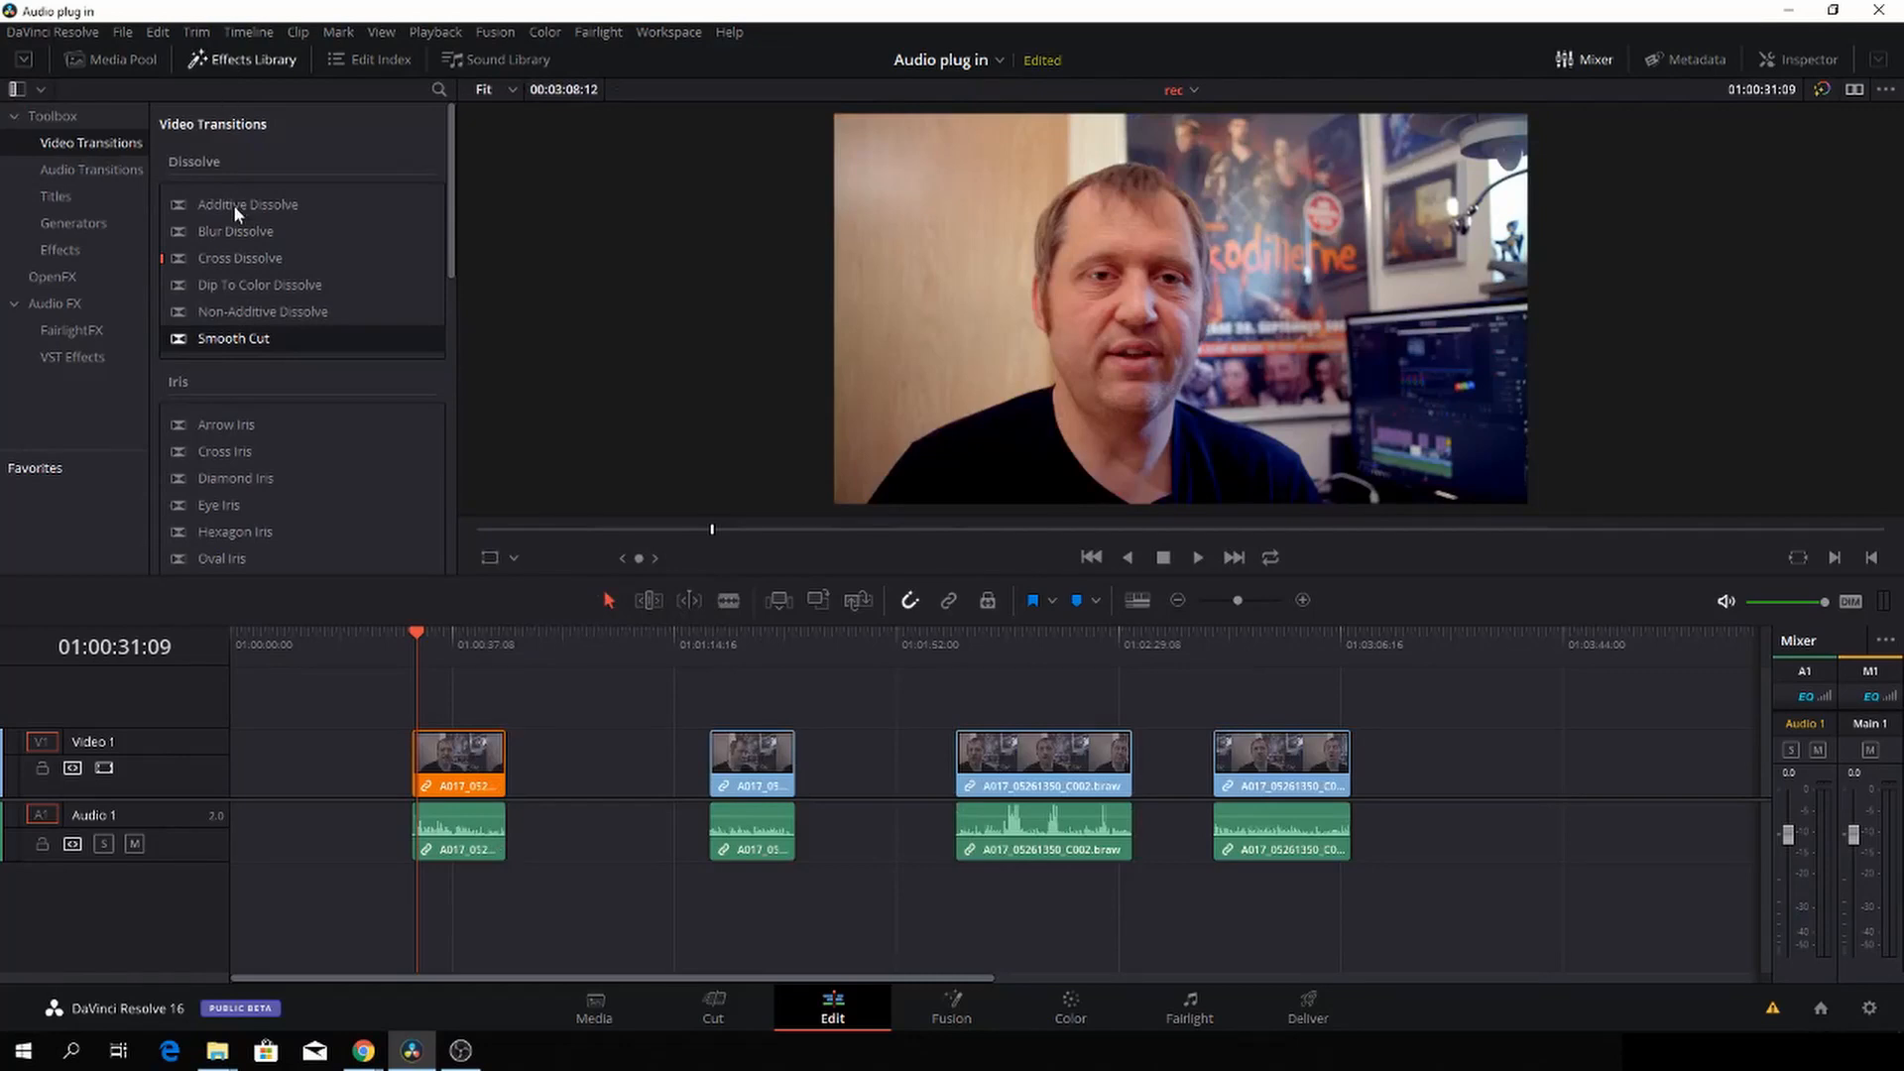
pyautogui.click(72, 355)
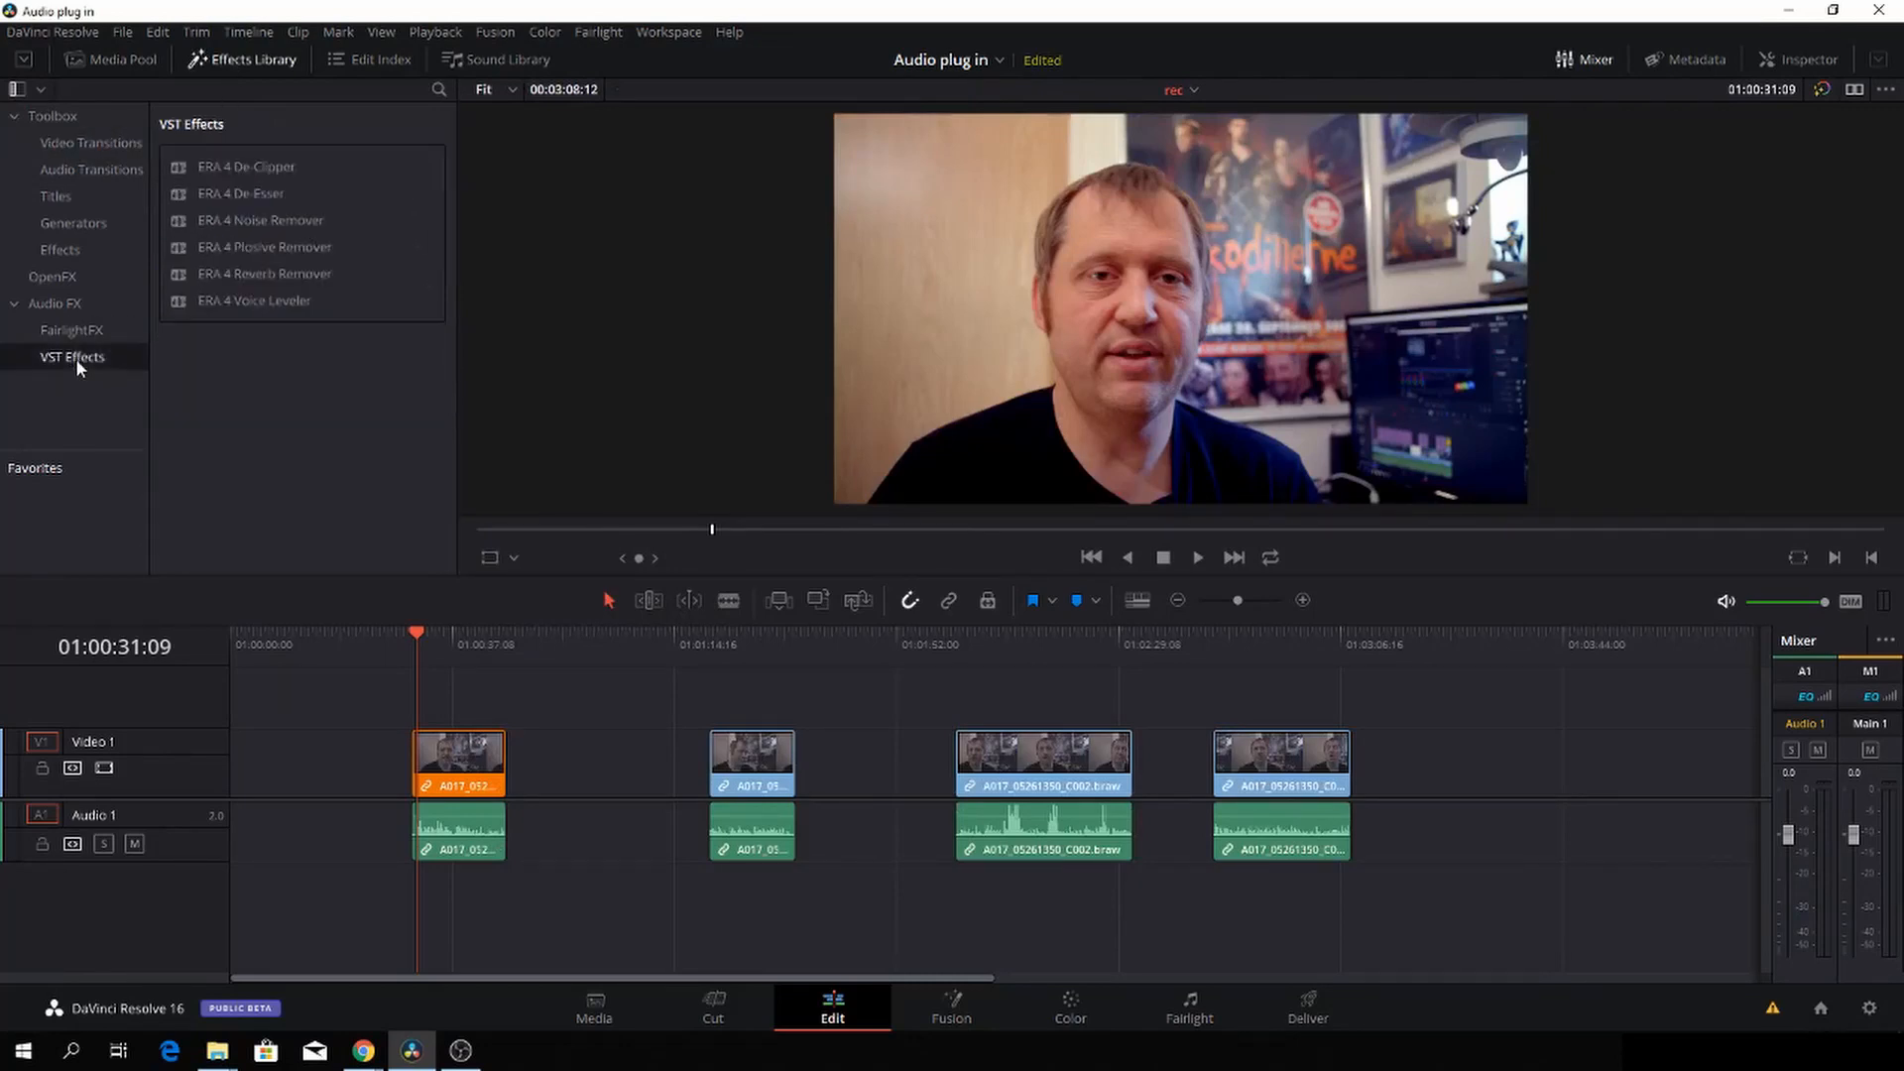
pyautogui.moveTo(436, 595)
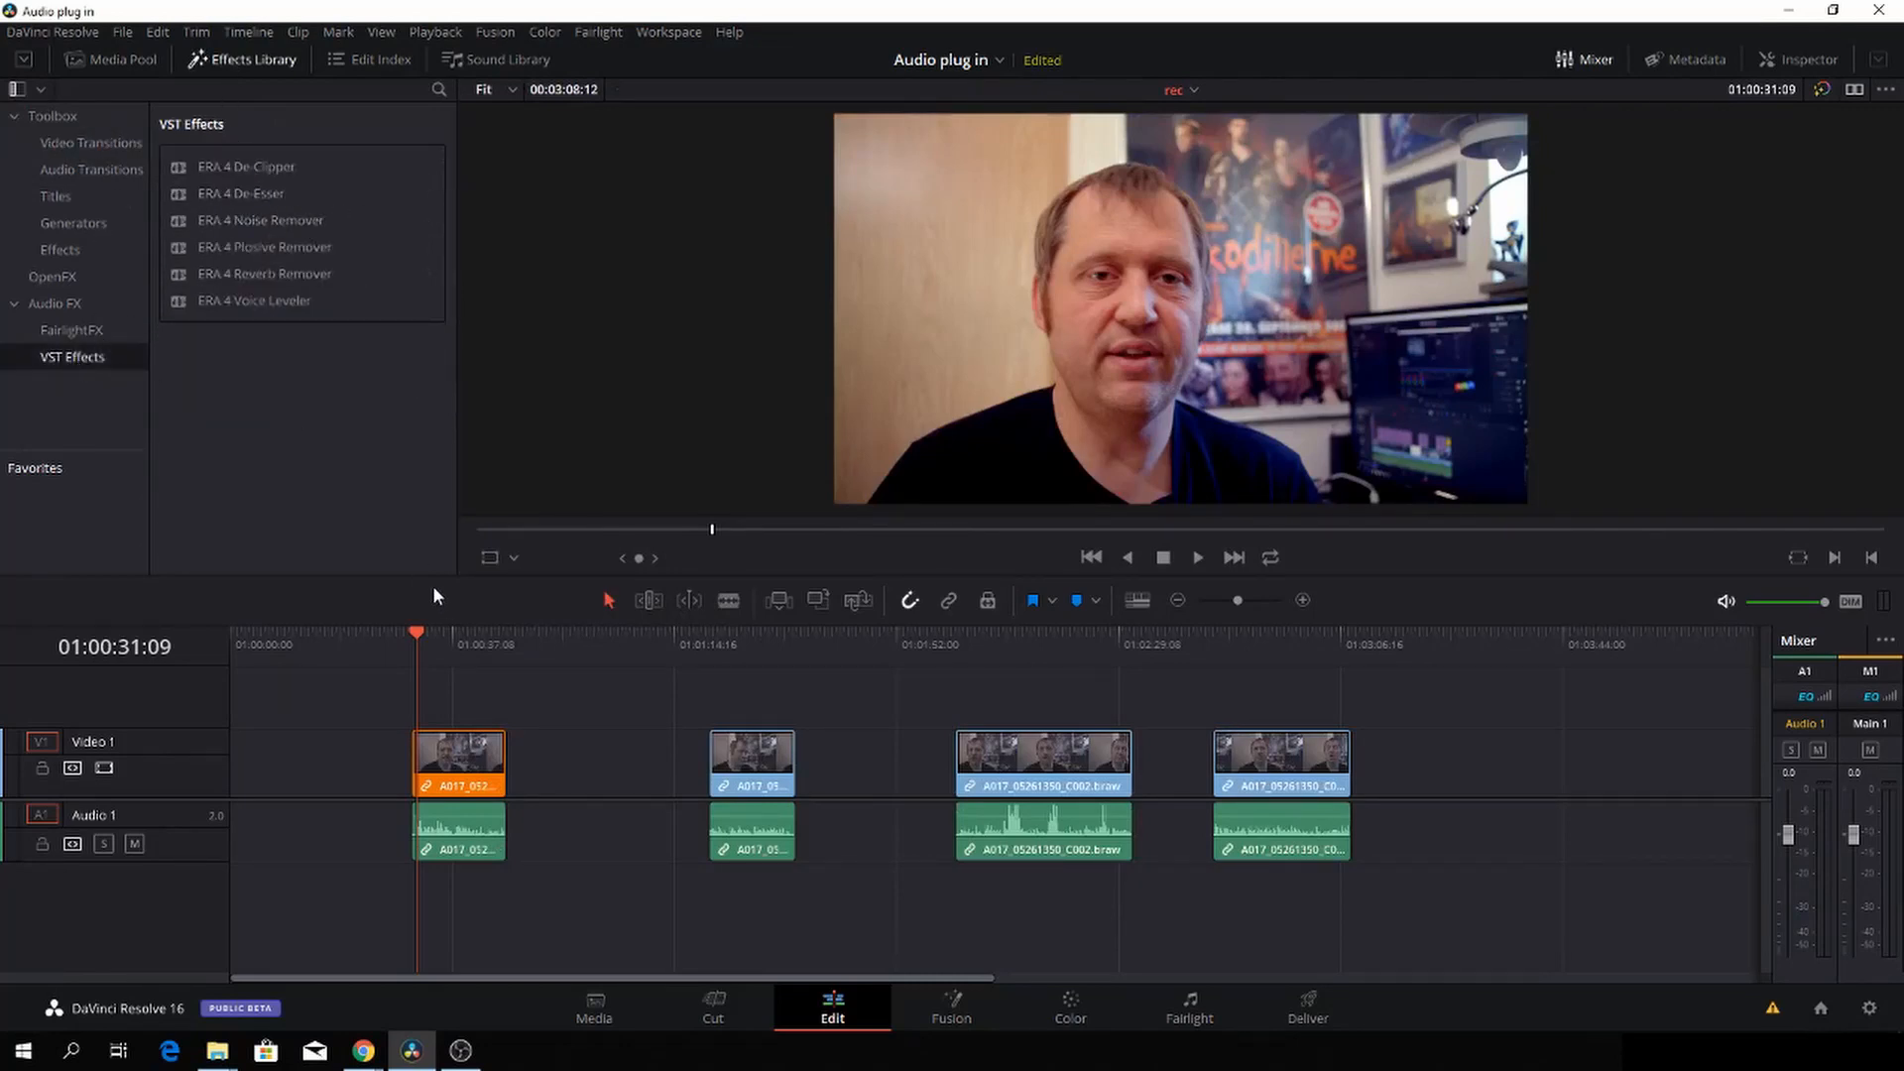
pyautogui.moveTo(436, 696)
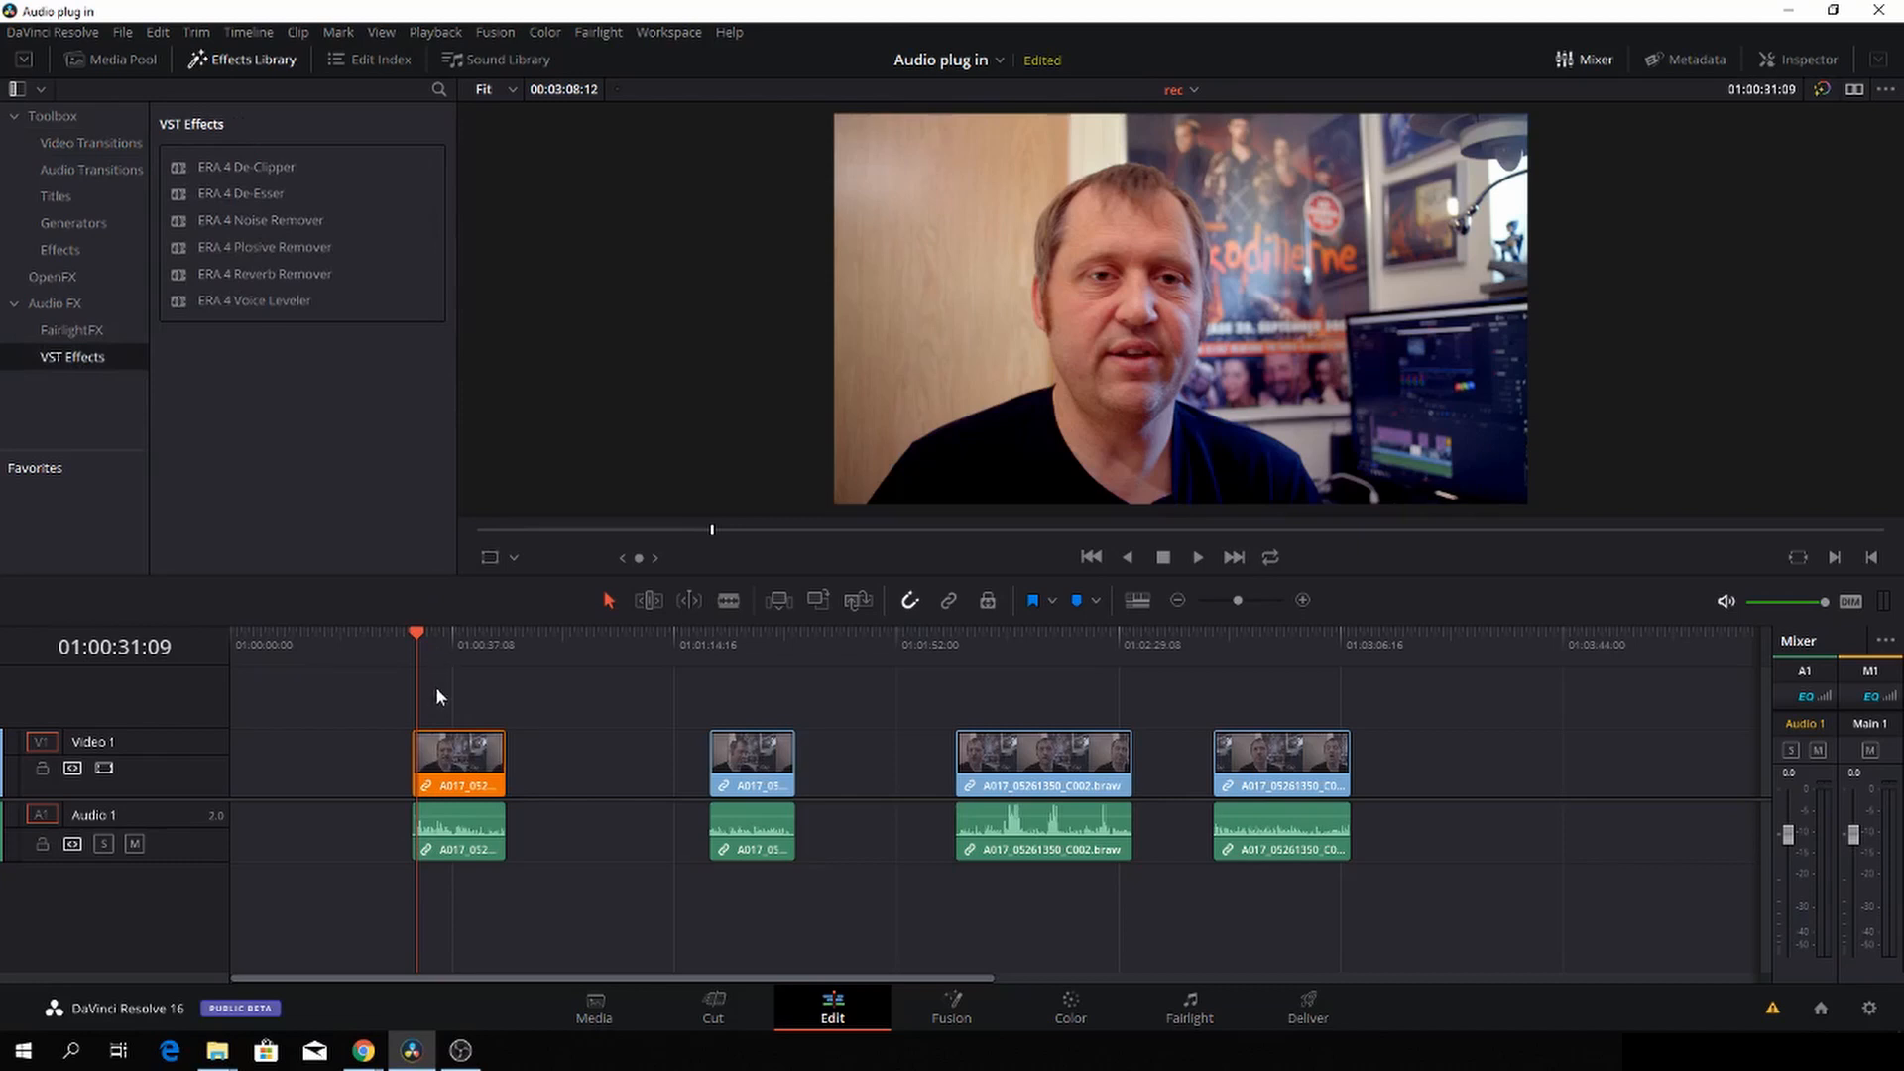
pyautogui.moveTo(402, 726)
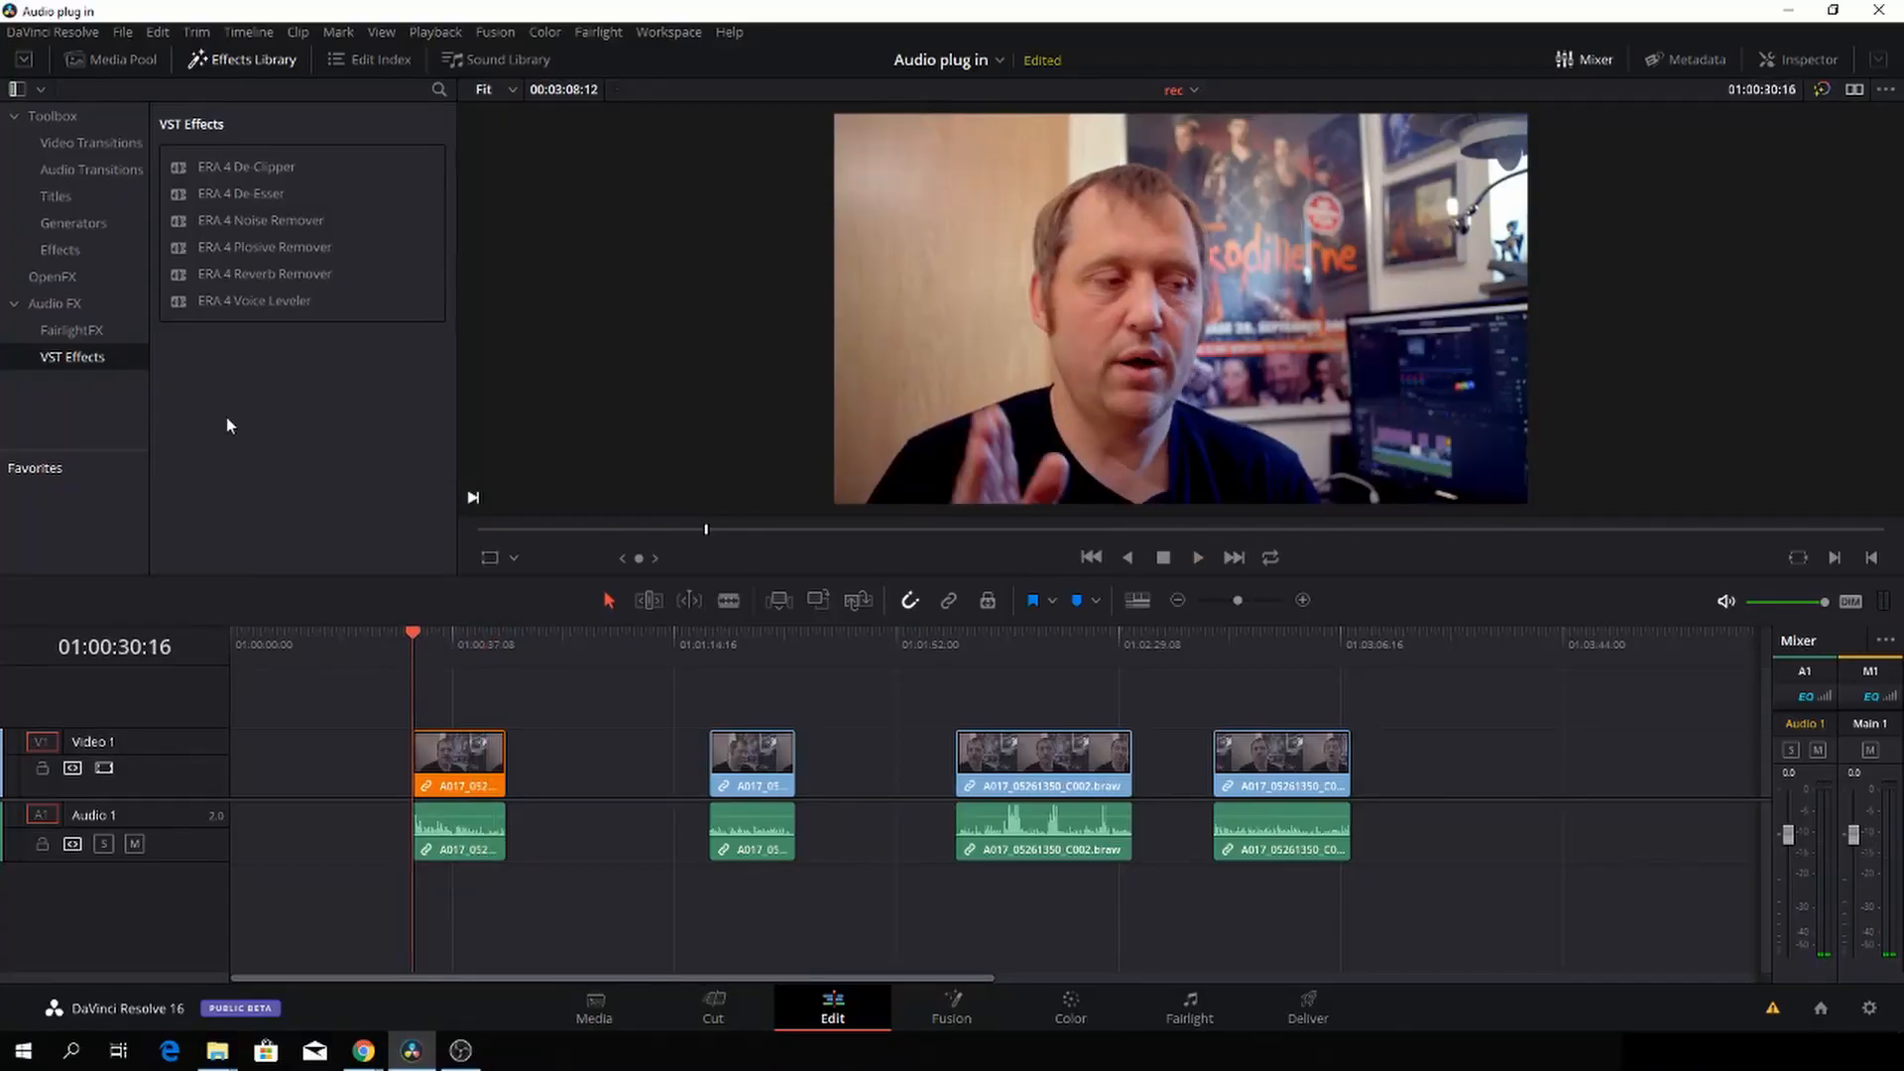
pyautogui.moveTo(260, 220)
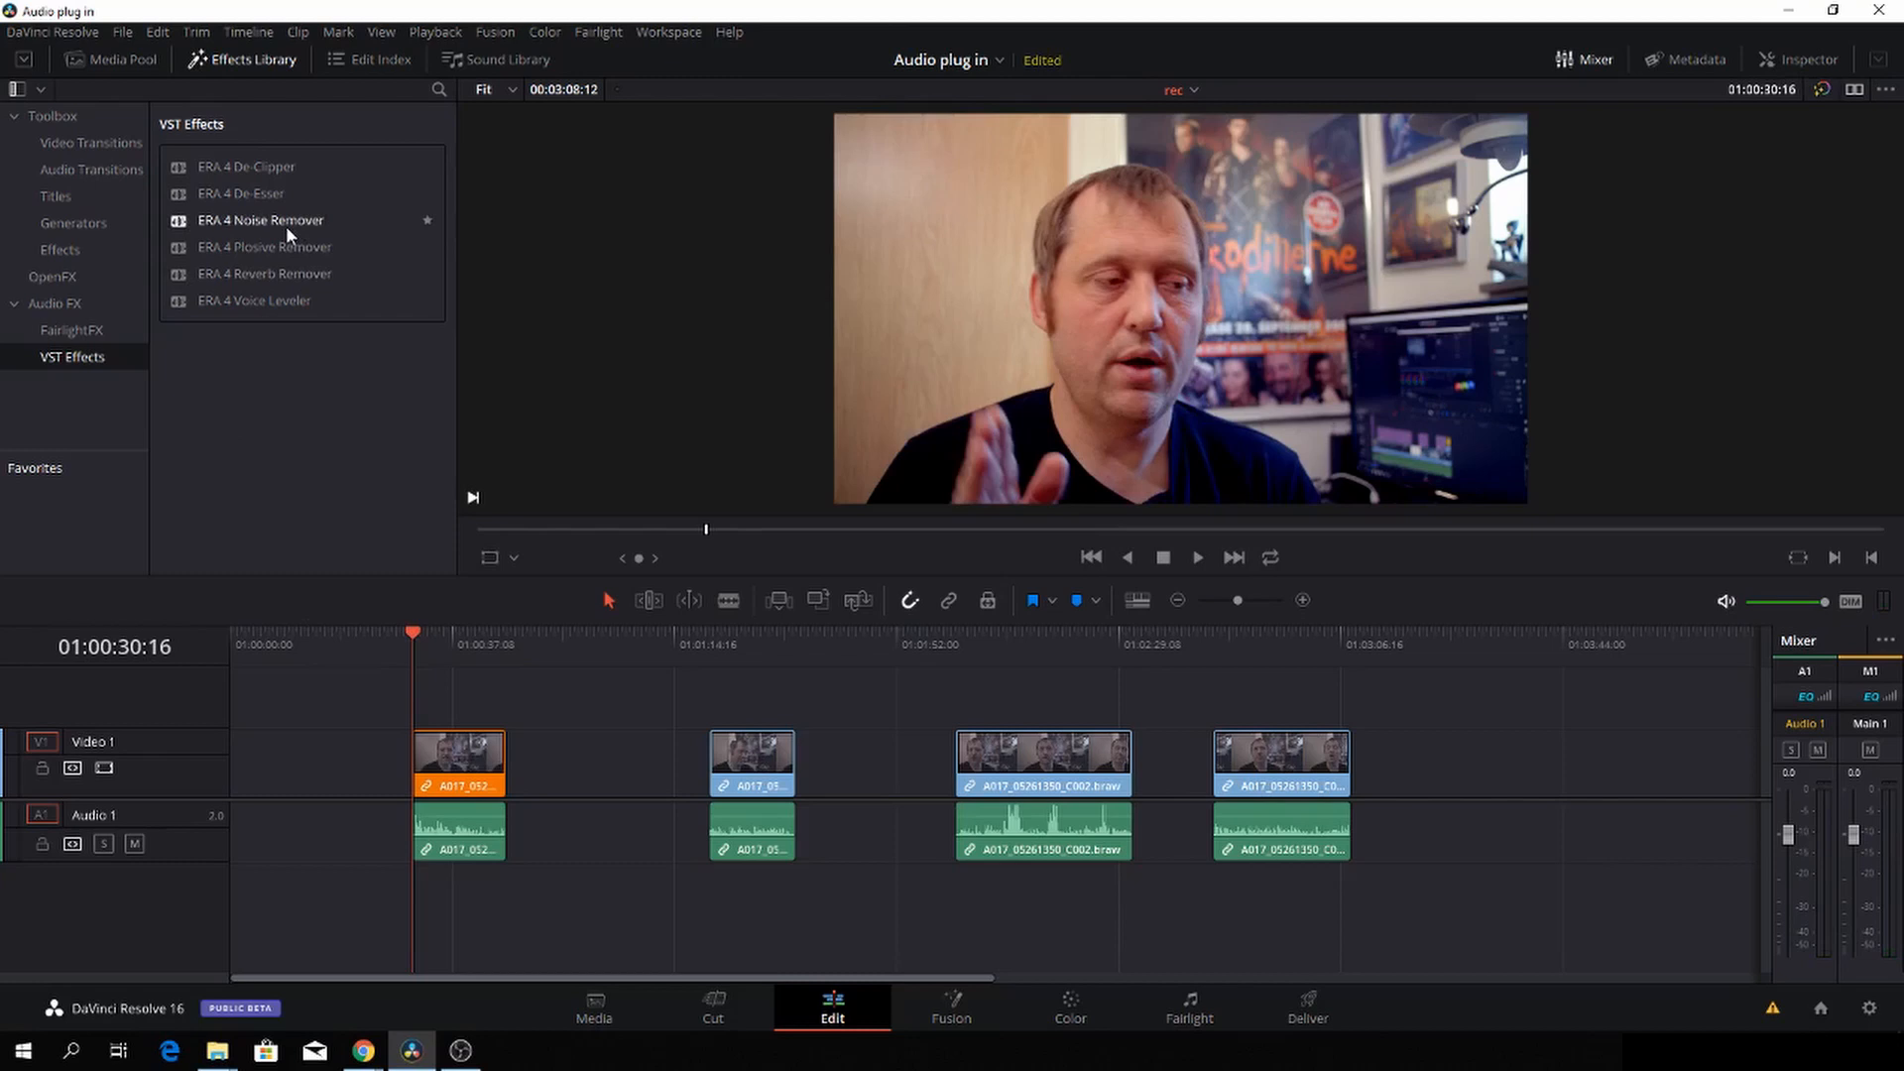
pyautogui.moveTo(349, 226)
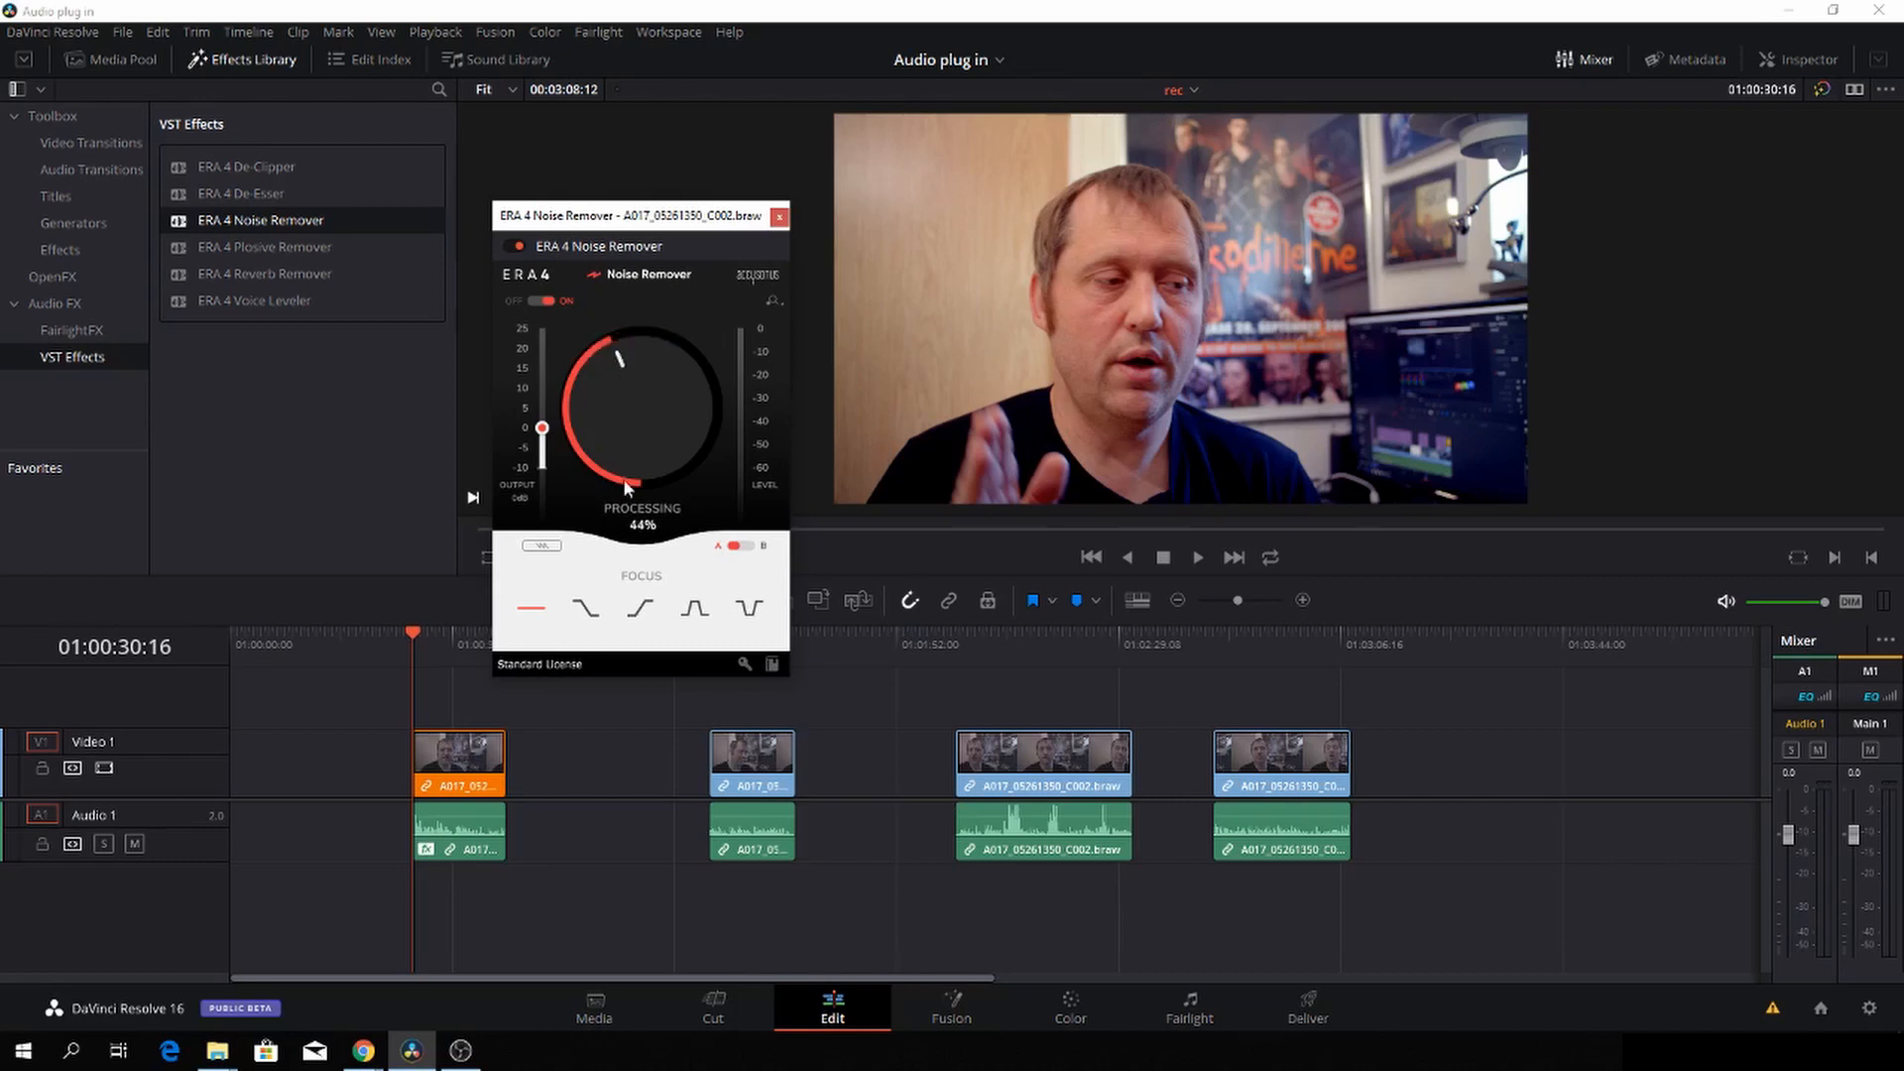
pyautogui.moveTo(647, 472)
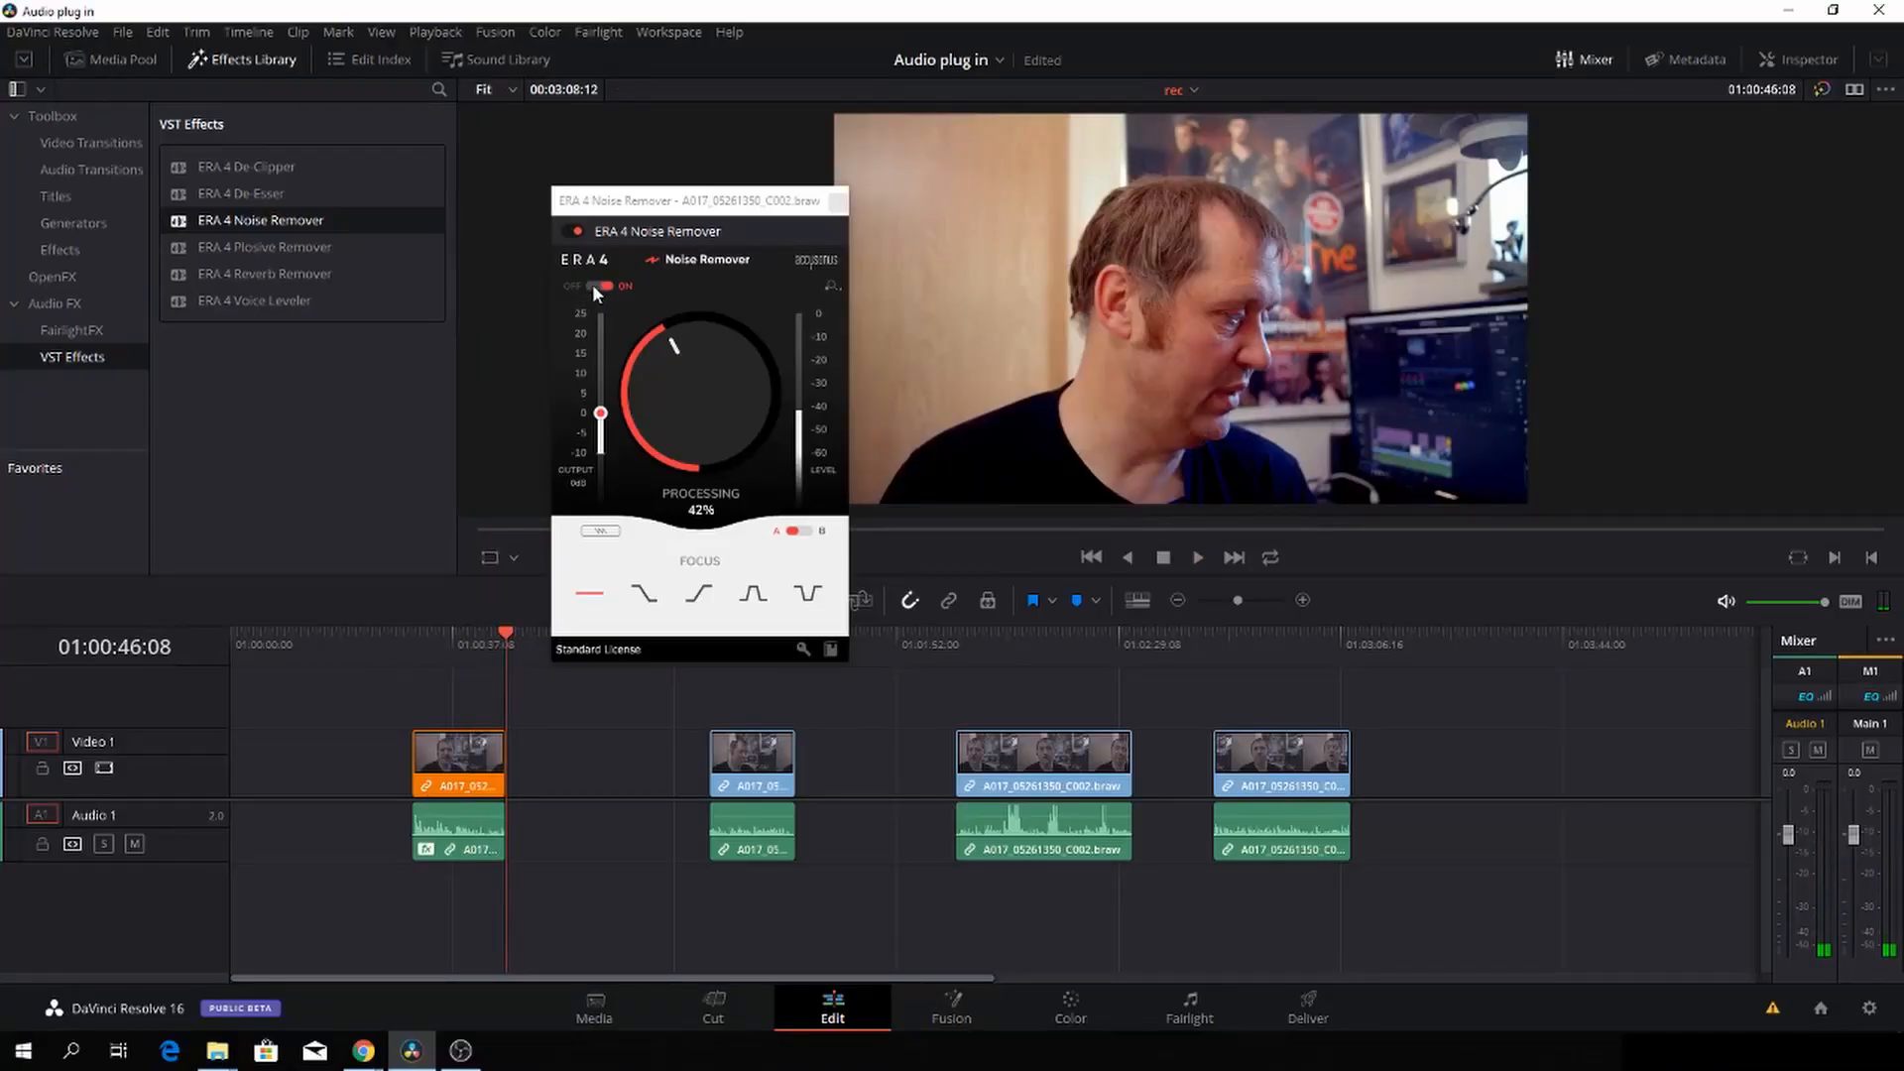
# Step: Compare ERA 4 Noise Remover off and on during playback, leaving it on at 42% processing
pyautogui.click(415, 632)
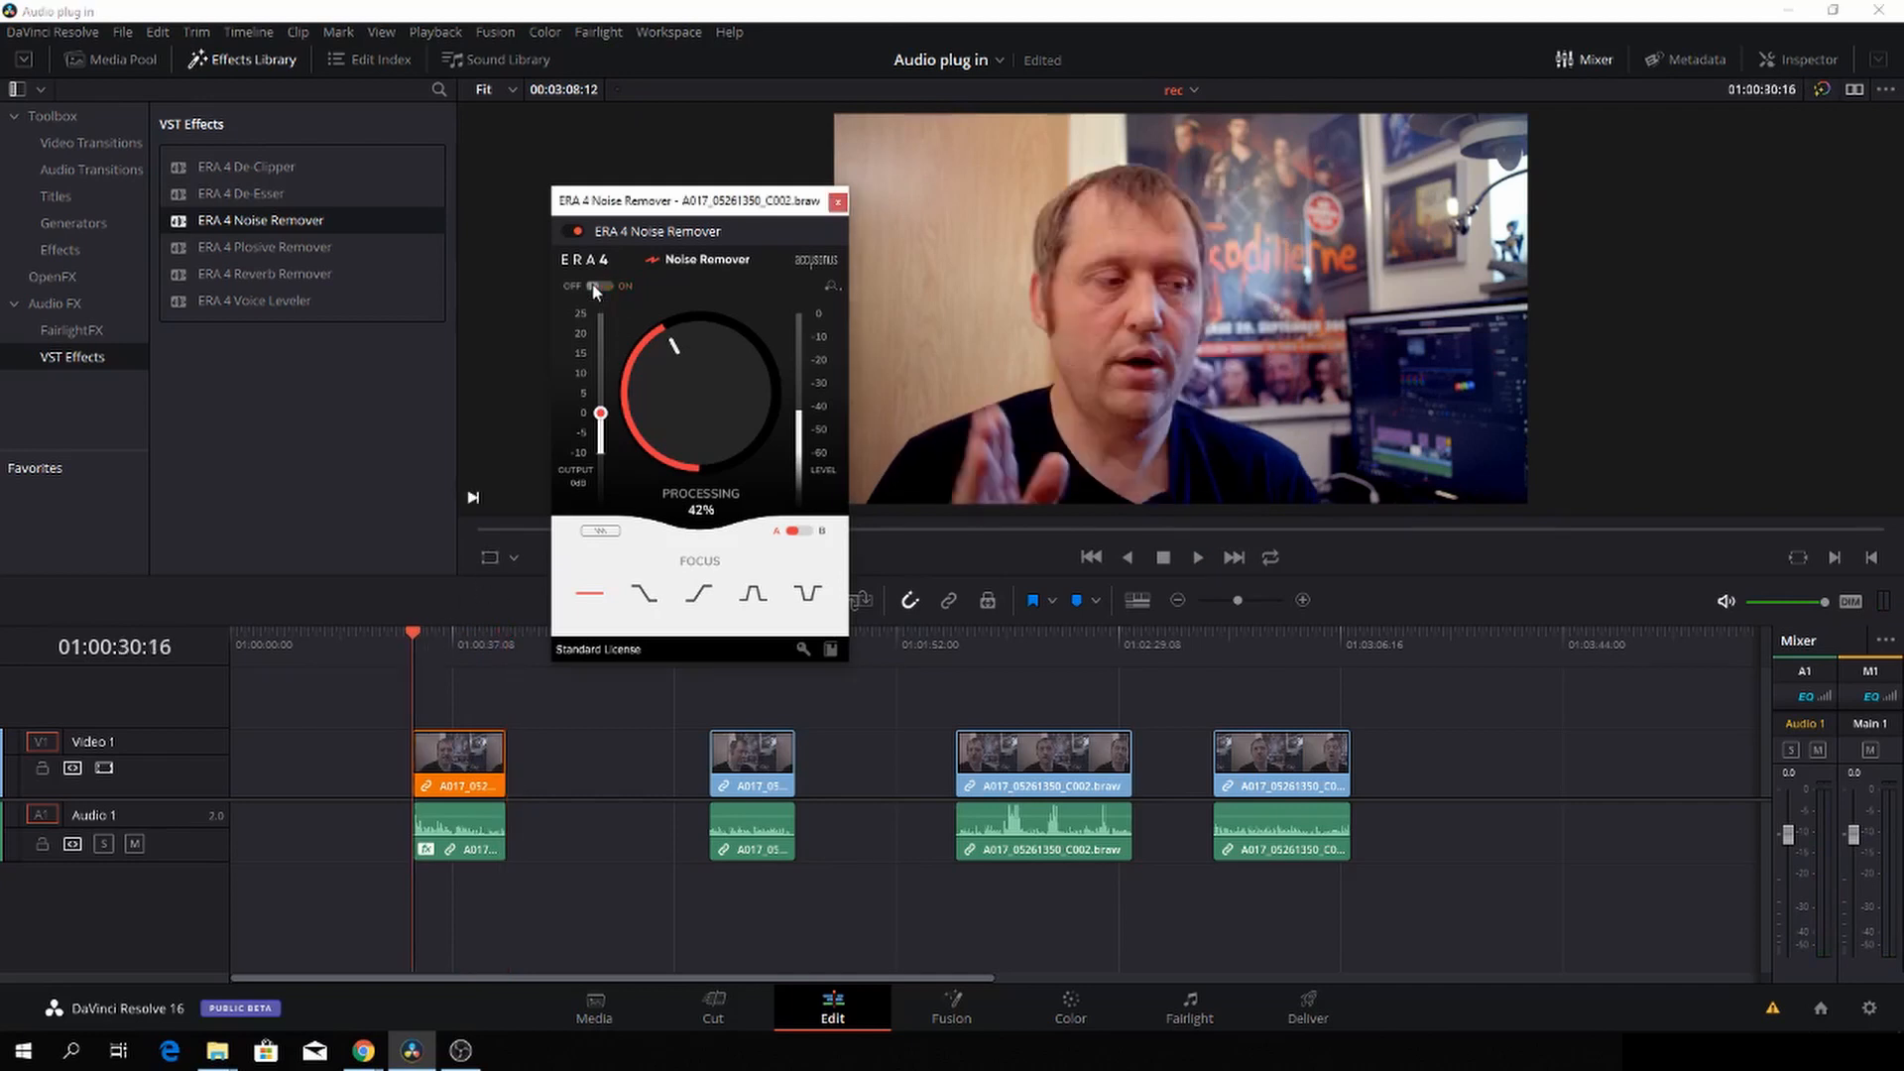
pyautogui.click(1196, 557)
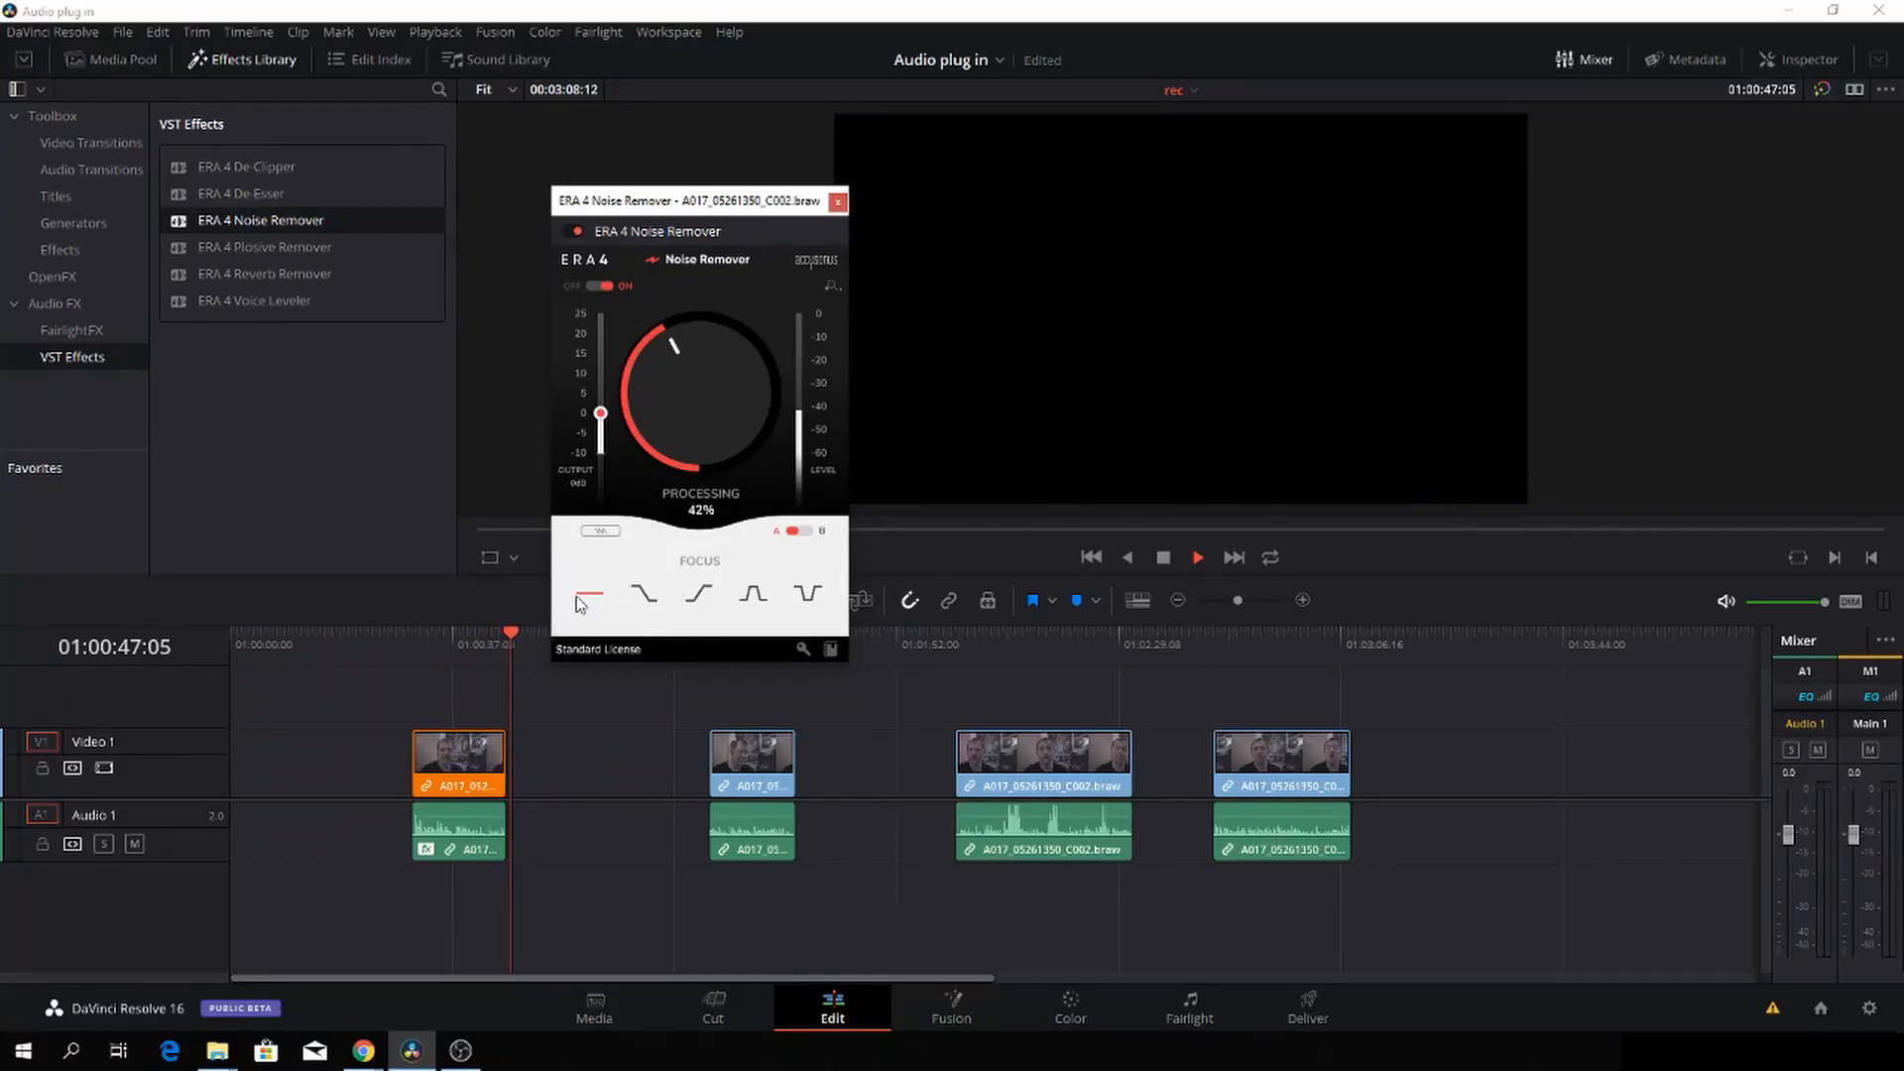
pyautogui.moveTo(647, 593)
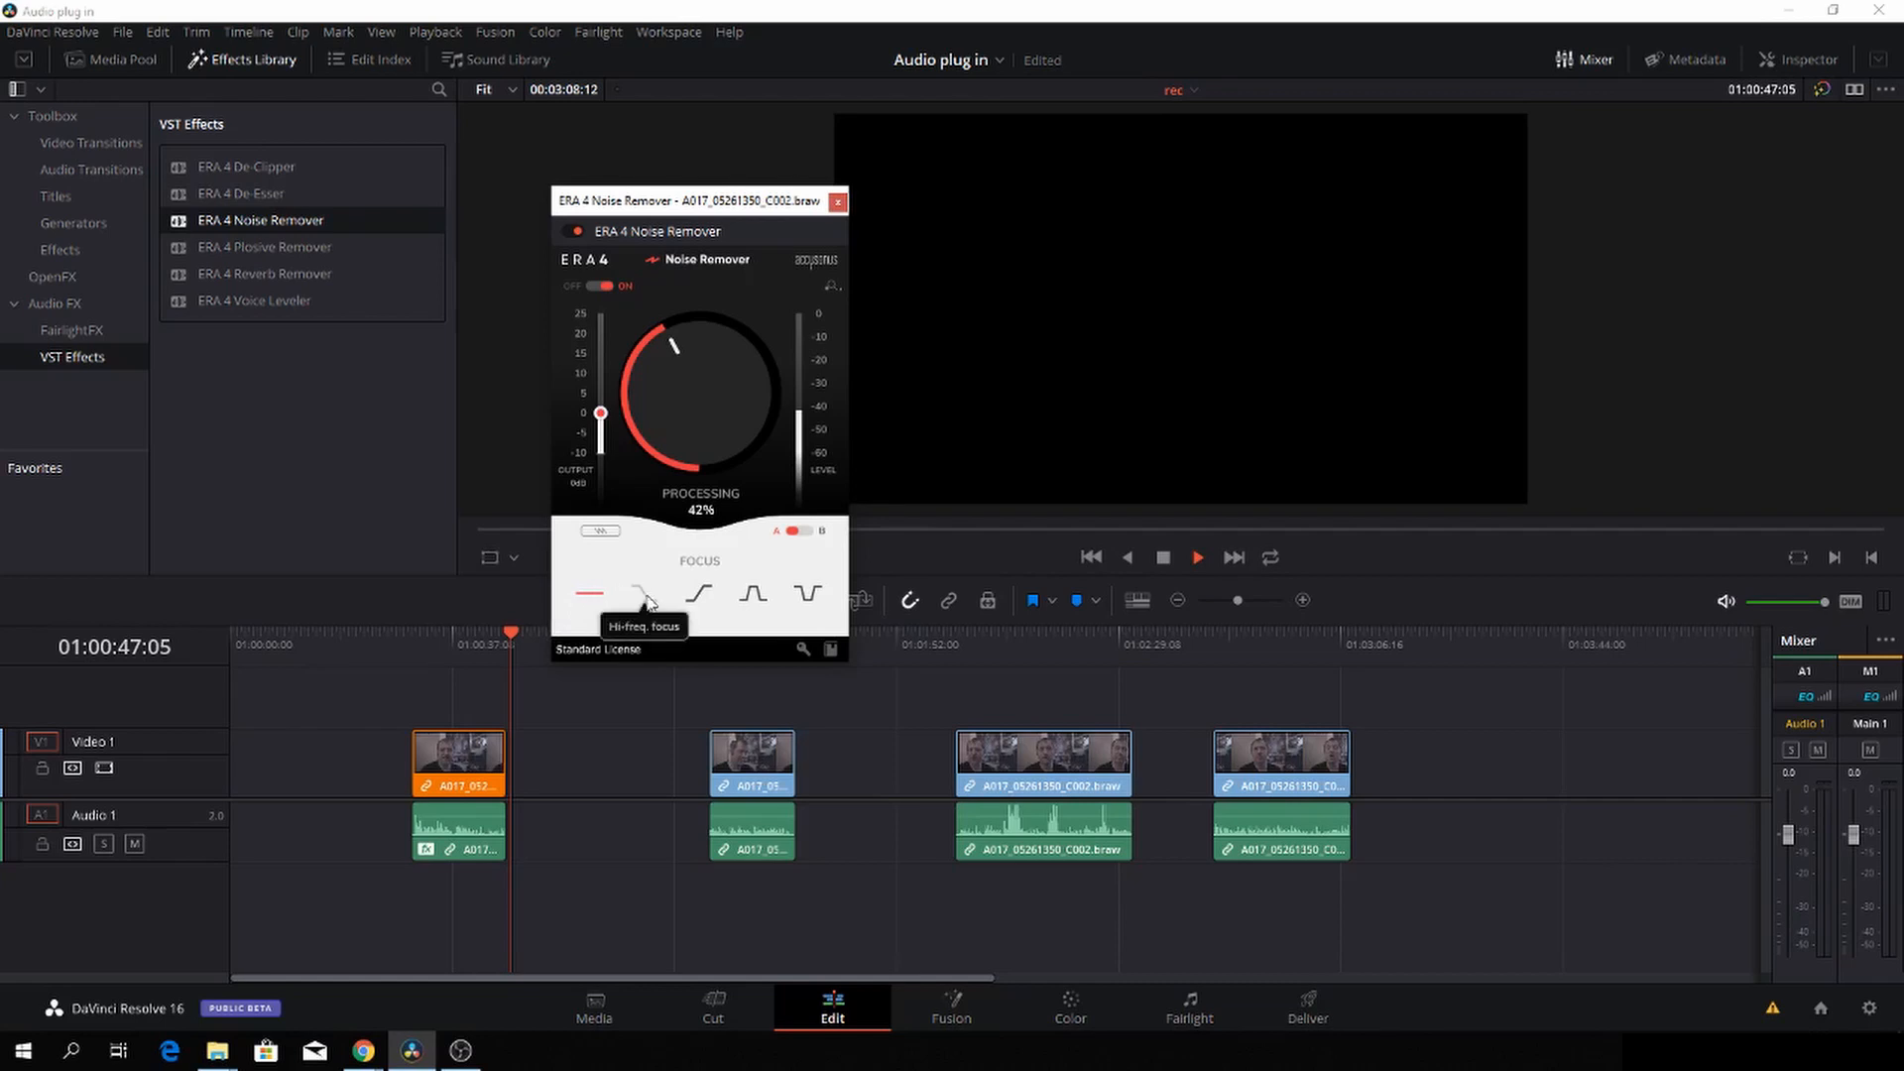
pyautogui.moveTo(702, 597)
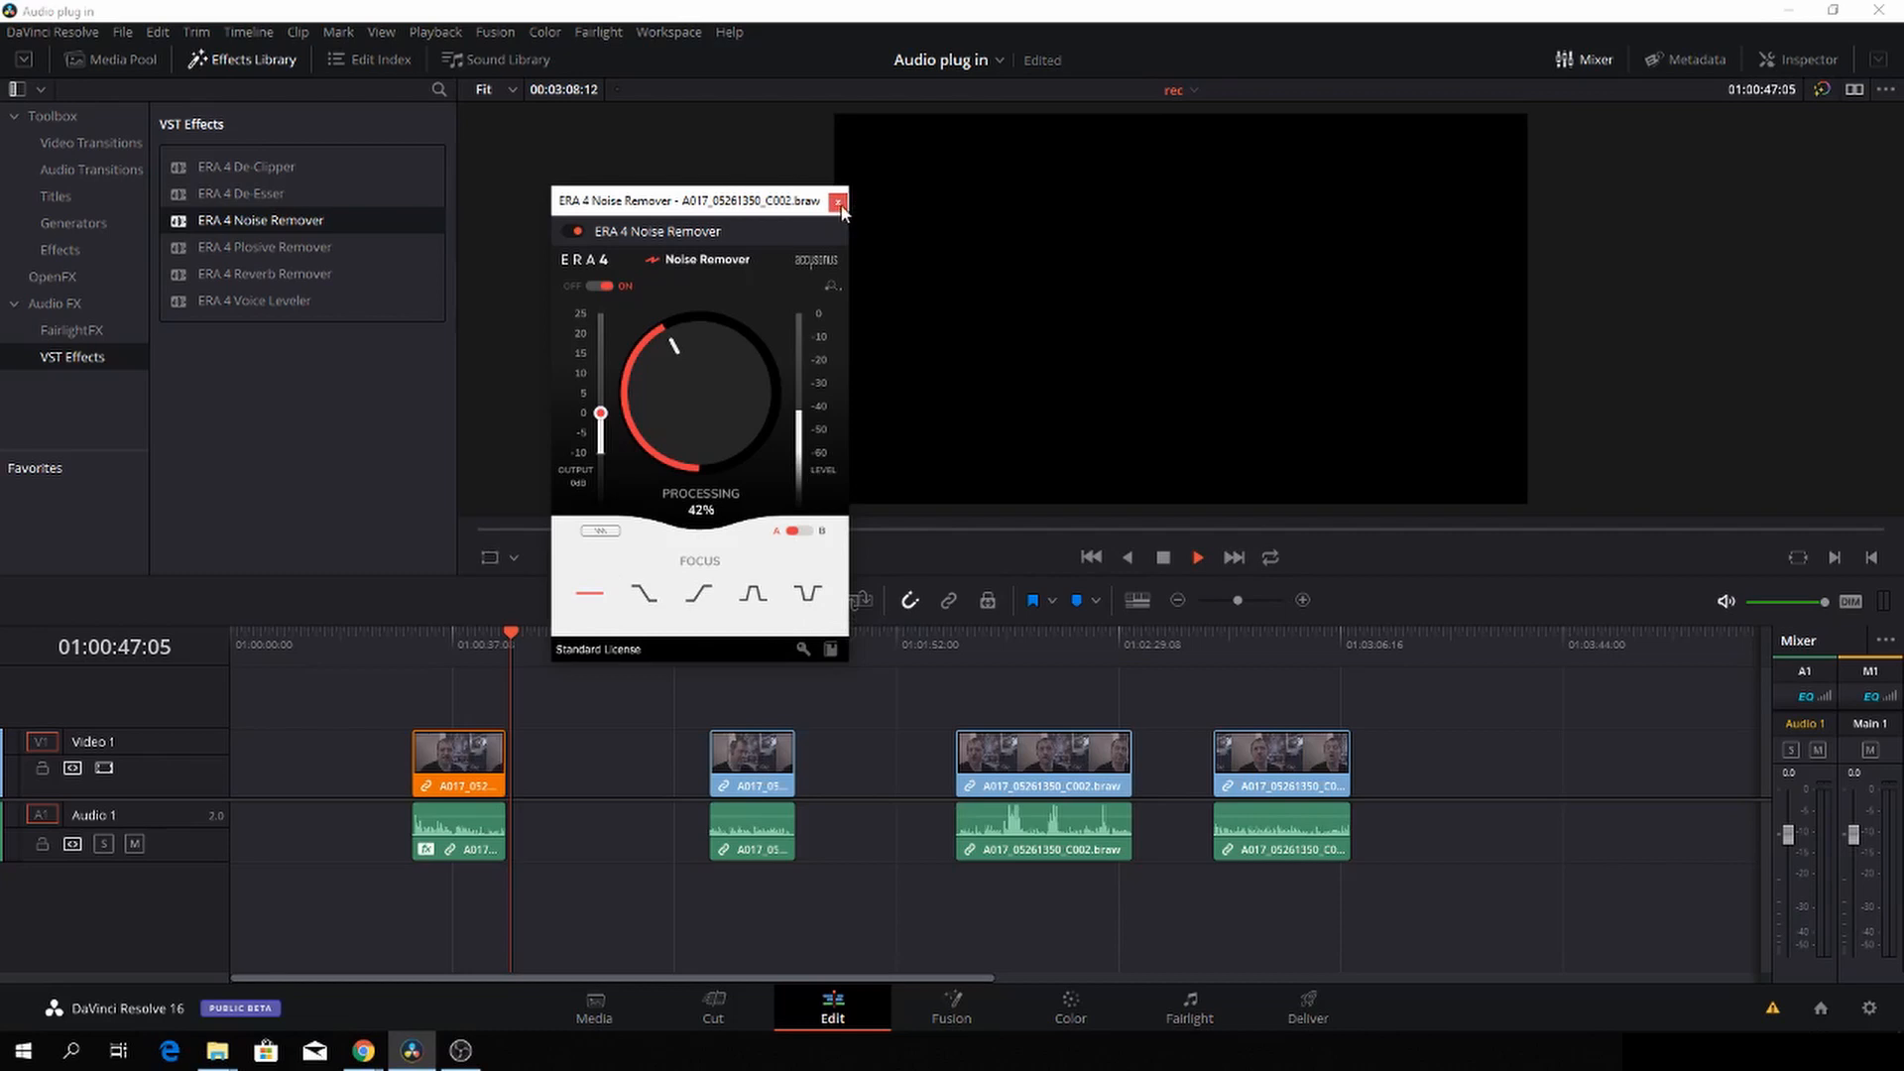
pyautogui.click(837, 200)
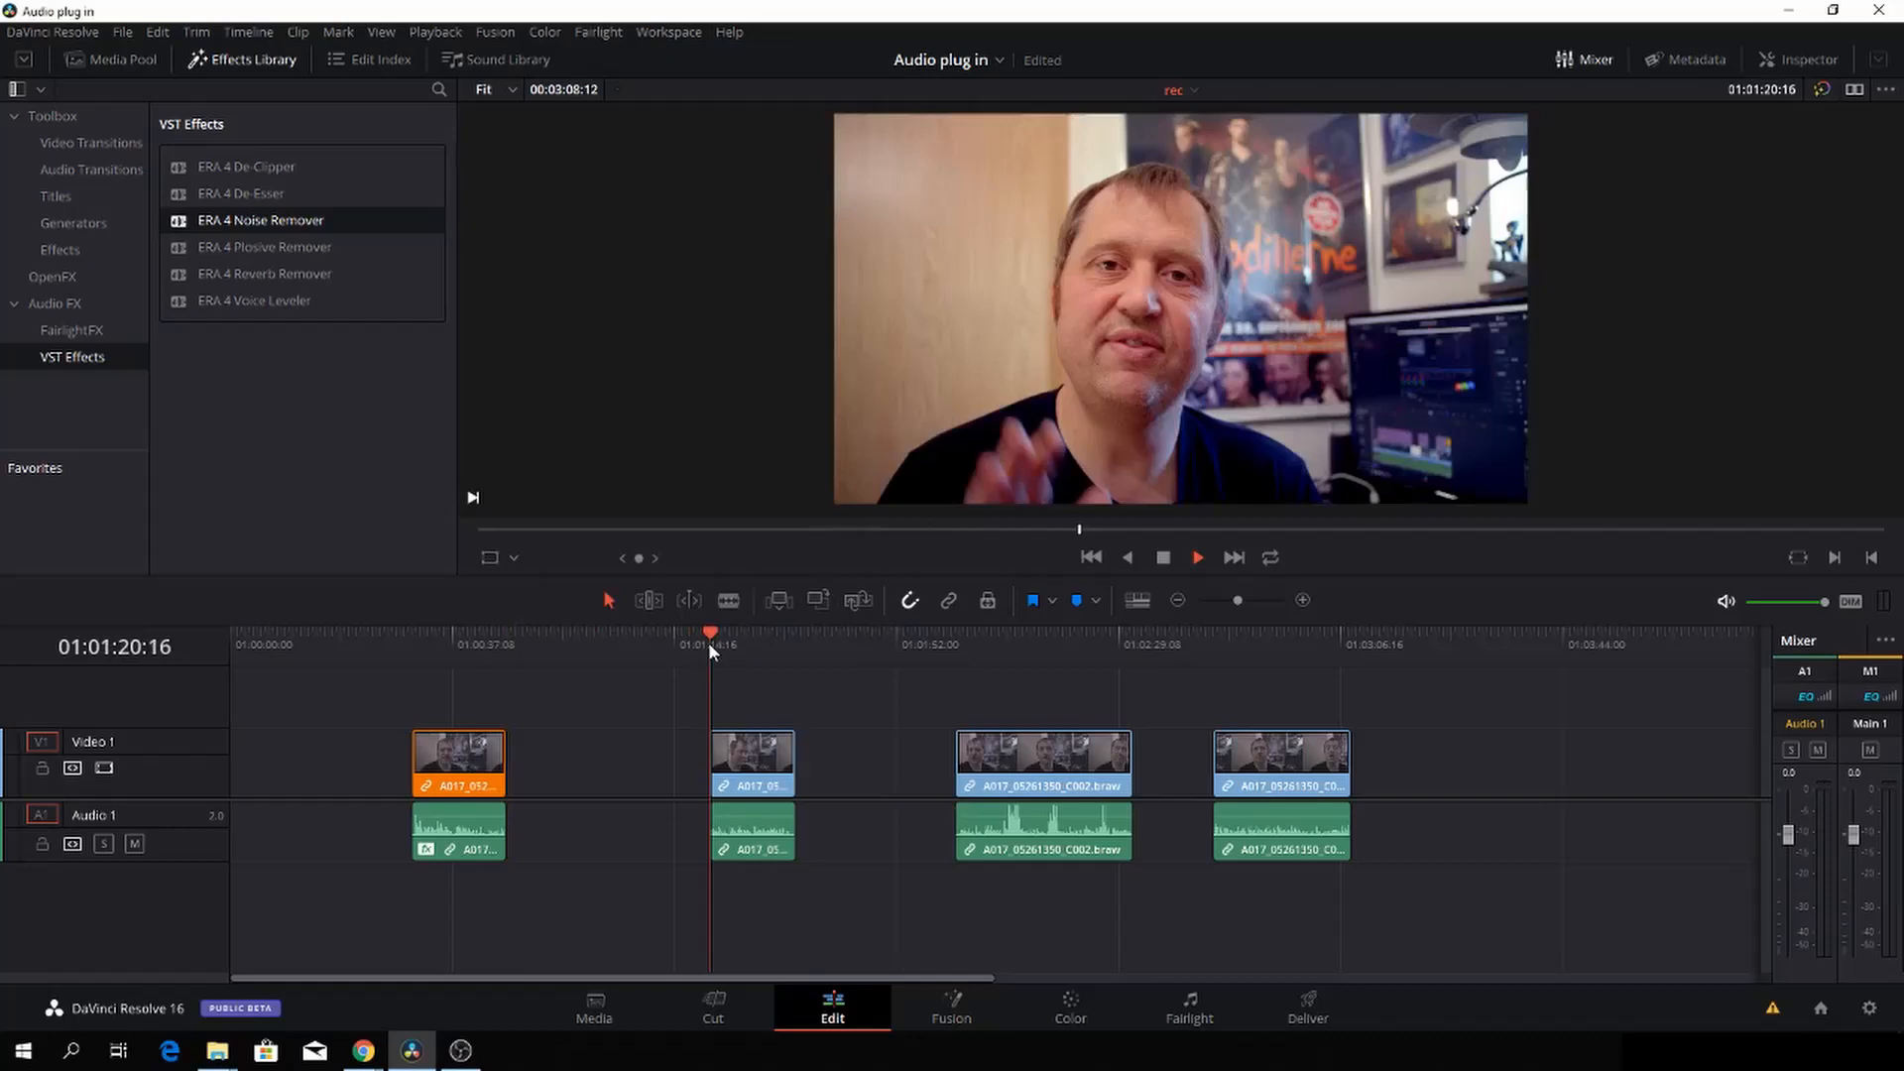
pyautogui.moveTo(720, 669)
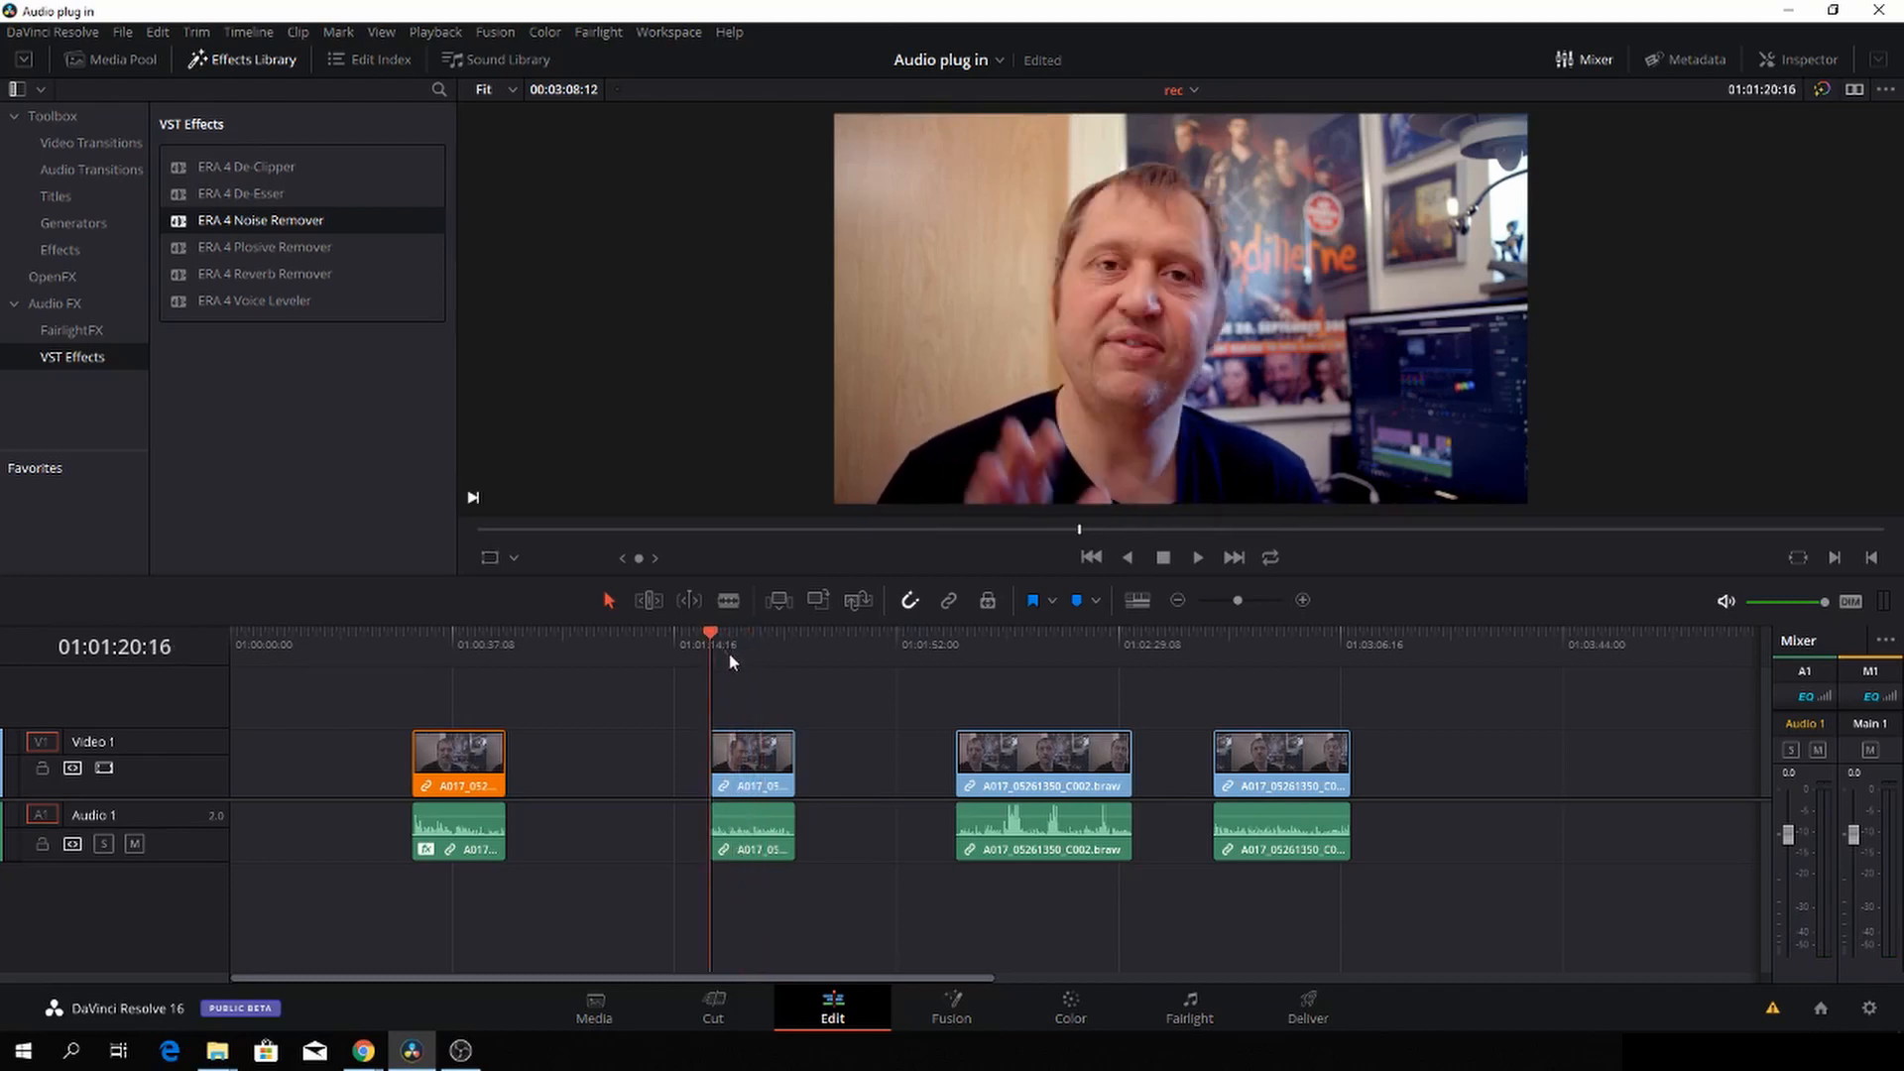
pyautogui.moveTo(291, 302)
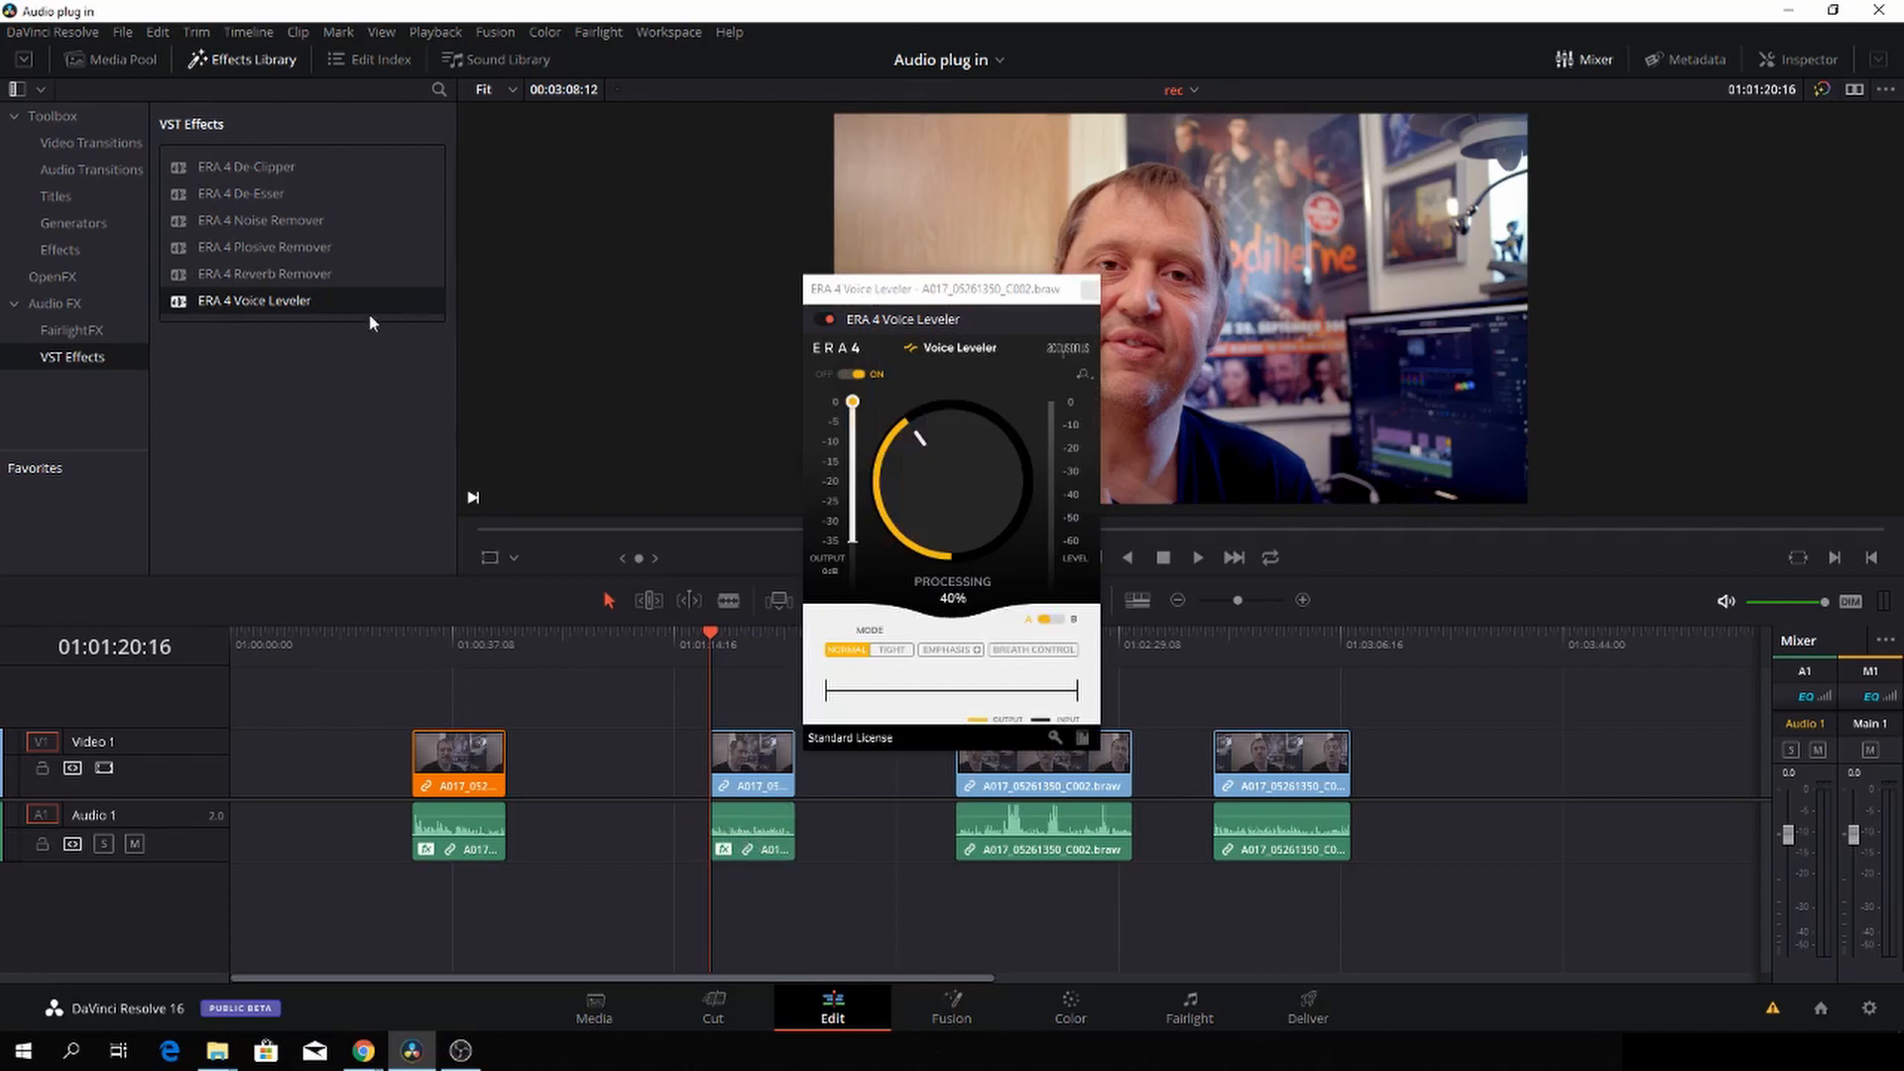
pyautogui.moveTo(938, 282)
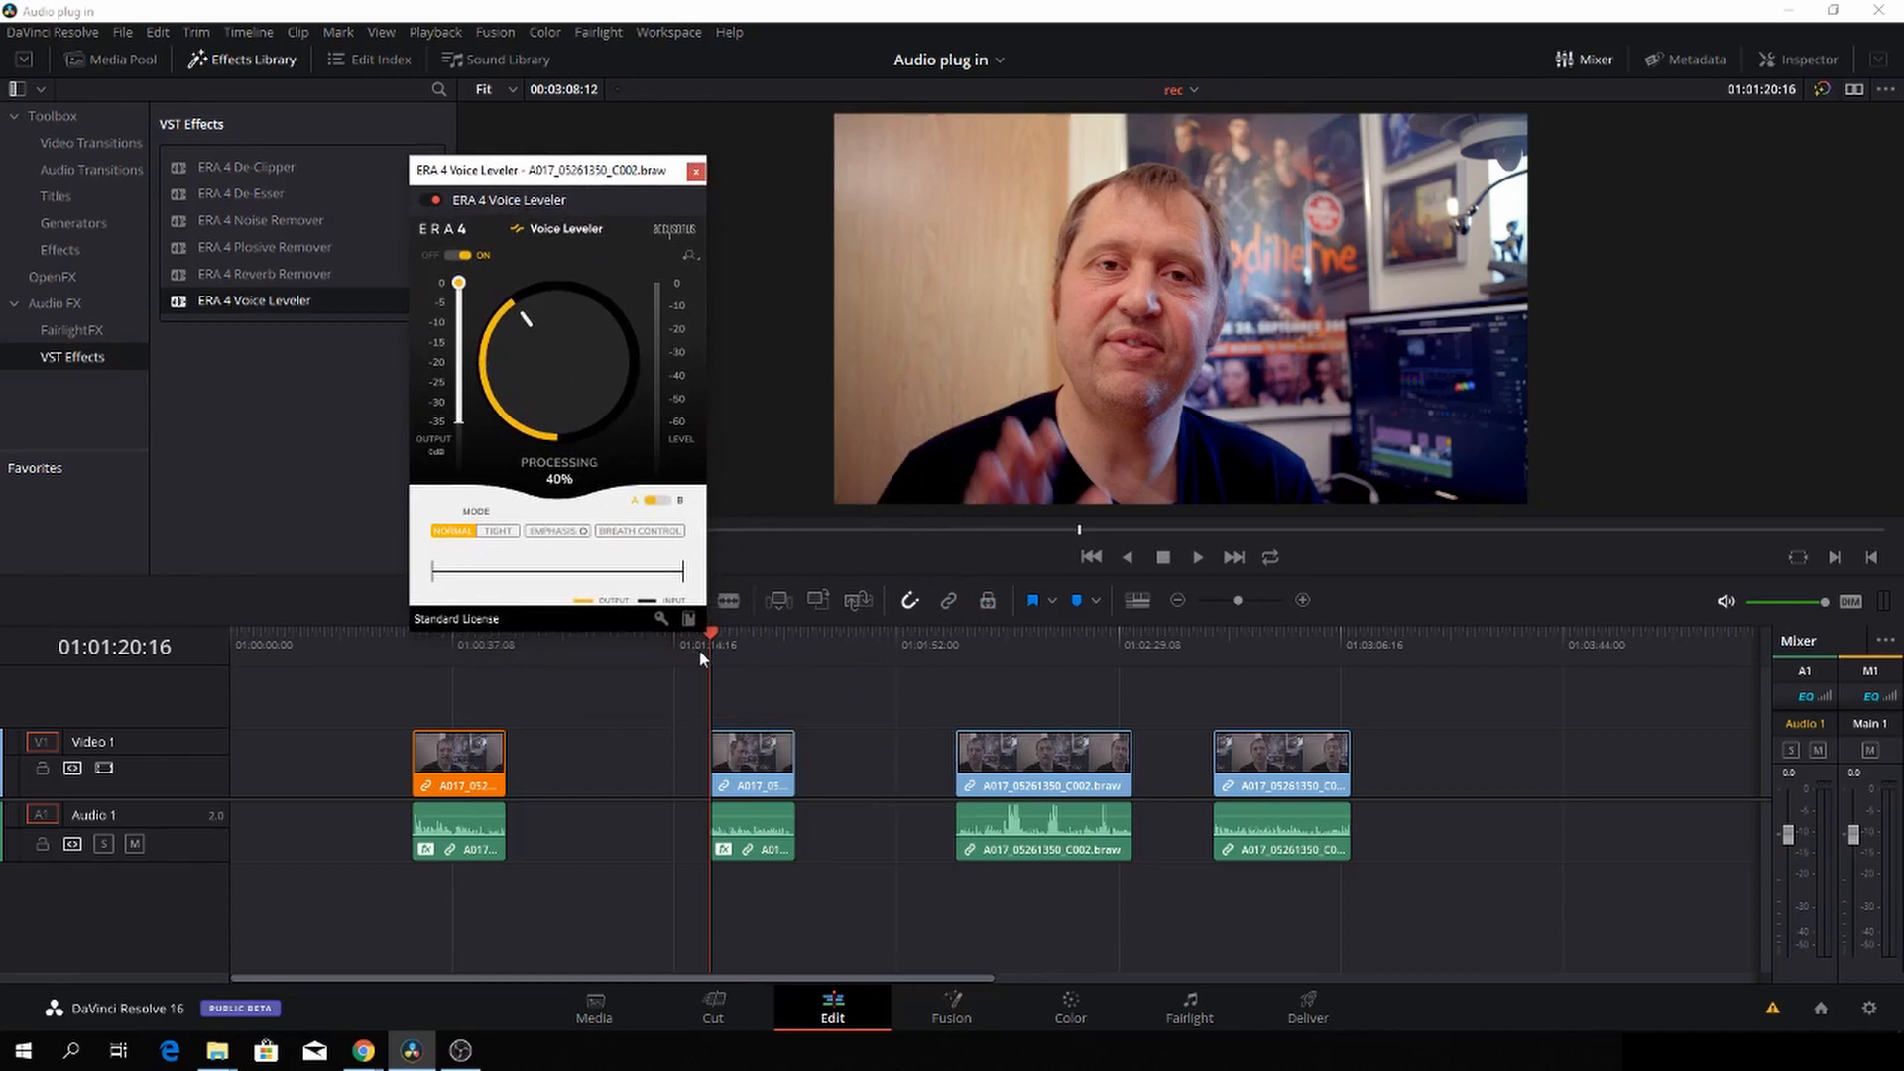
pyautogui.moveTo(708, 478)
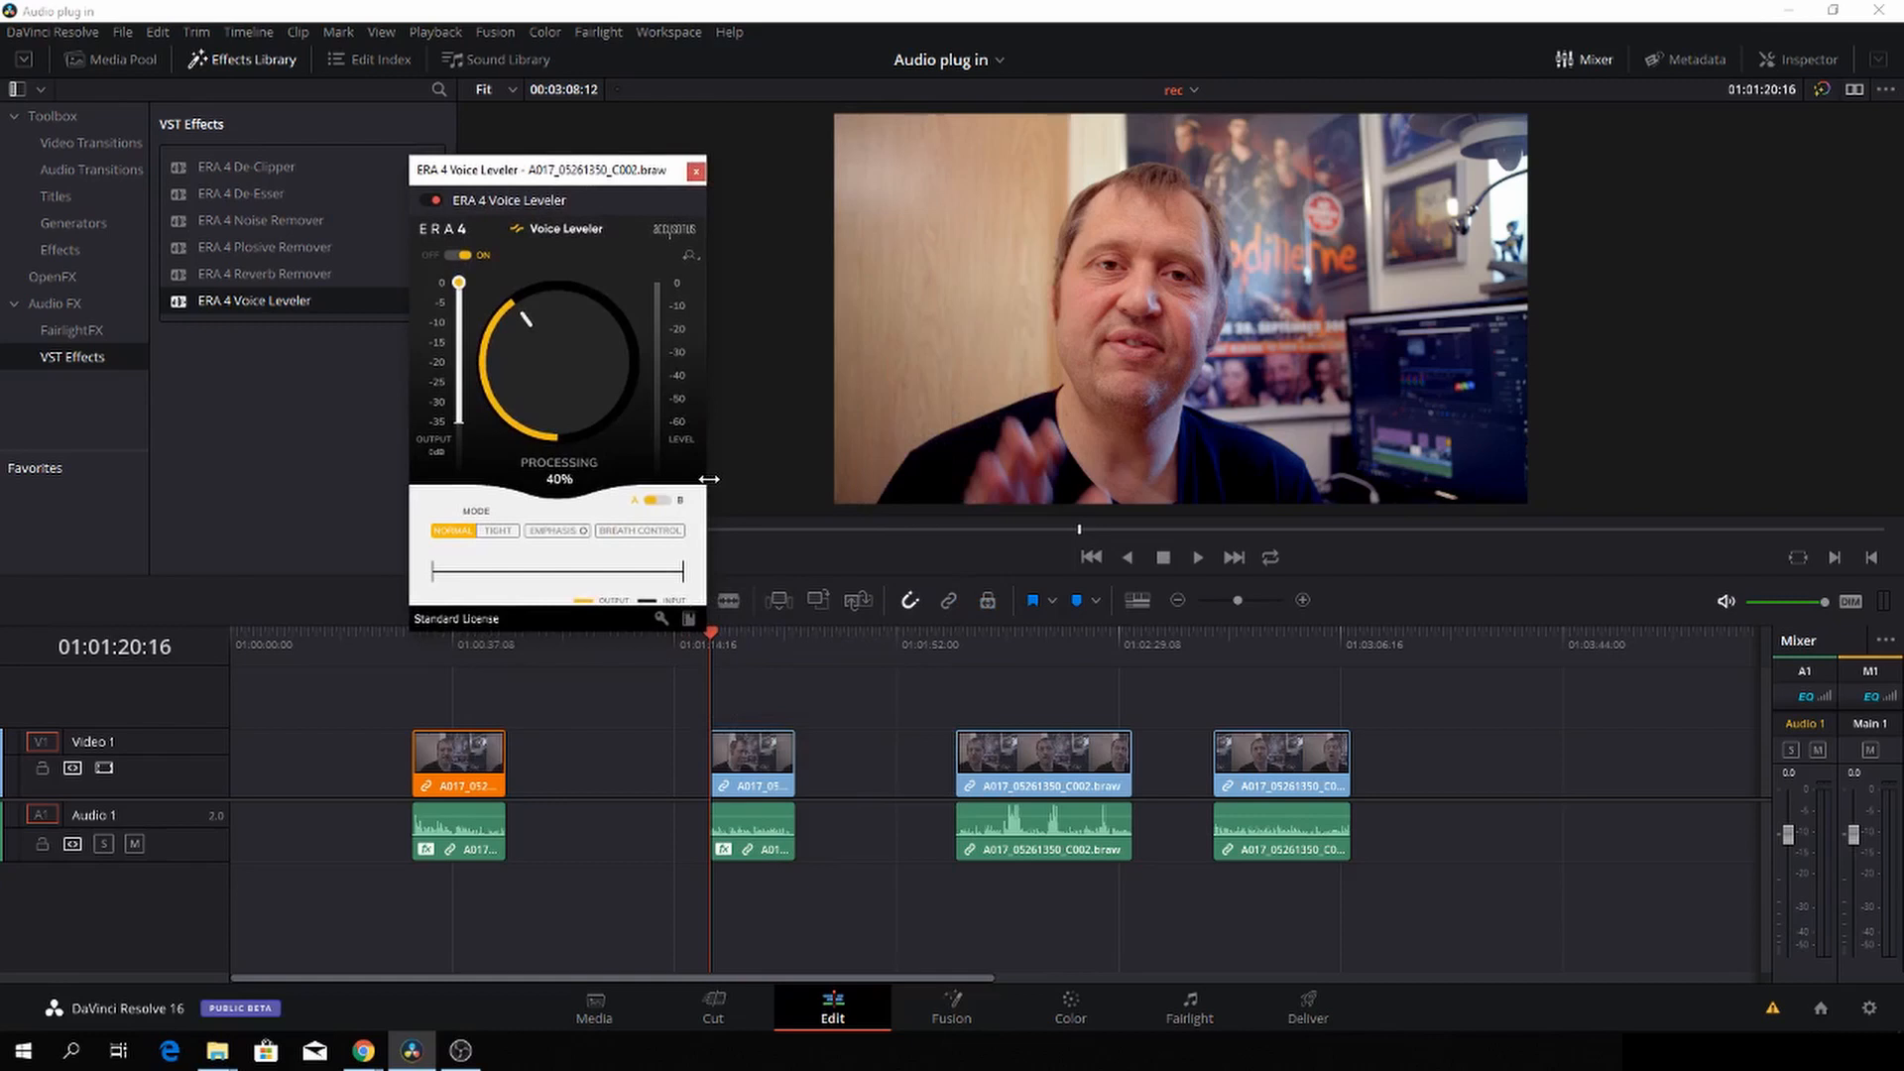
# Step: Bypass the ERA 4 Voice Leveler during playback, then re-enable it at 40%
pyautogui.click(1195, 558)
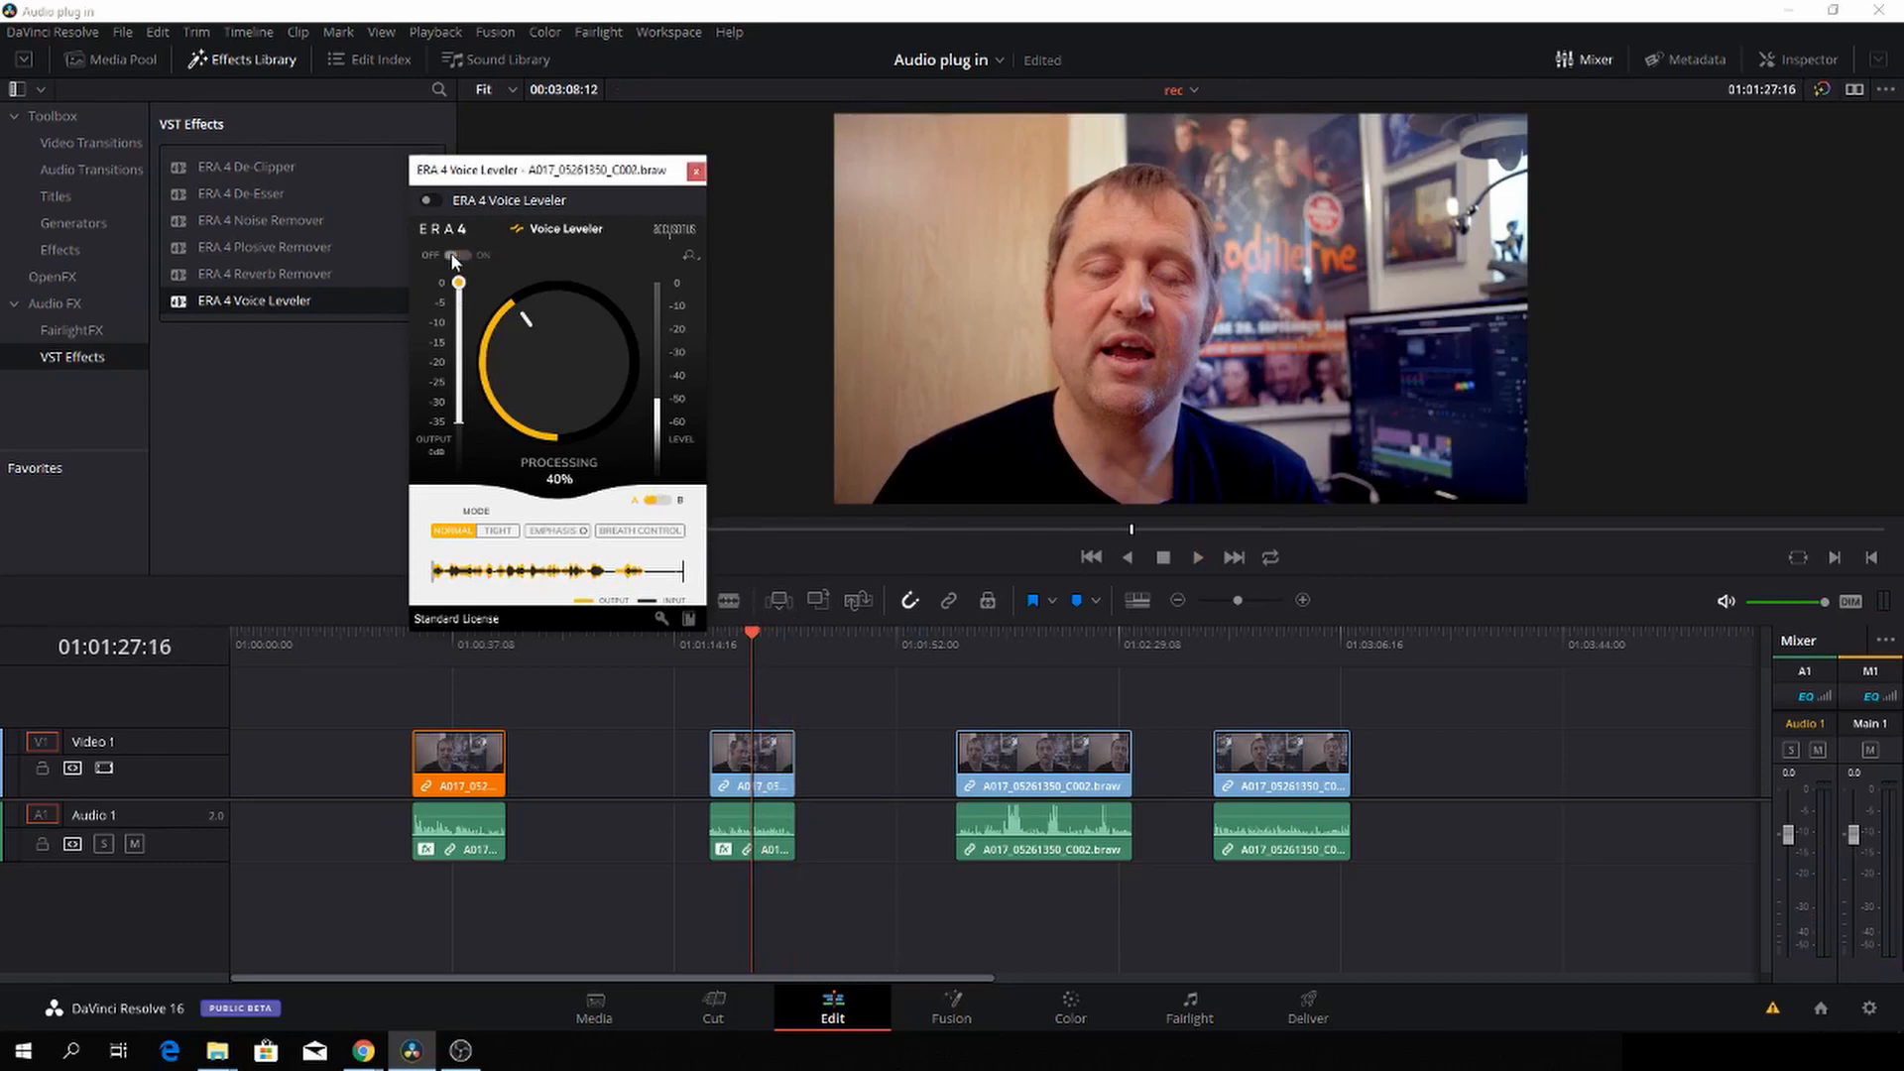
pyautogui.click(466, 256)
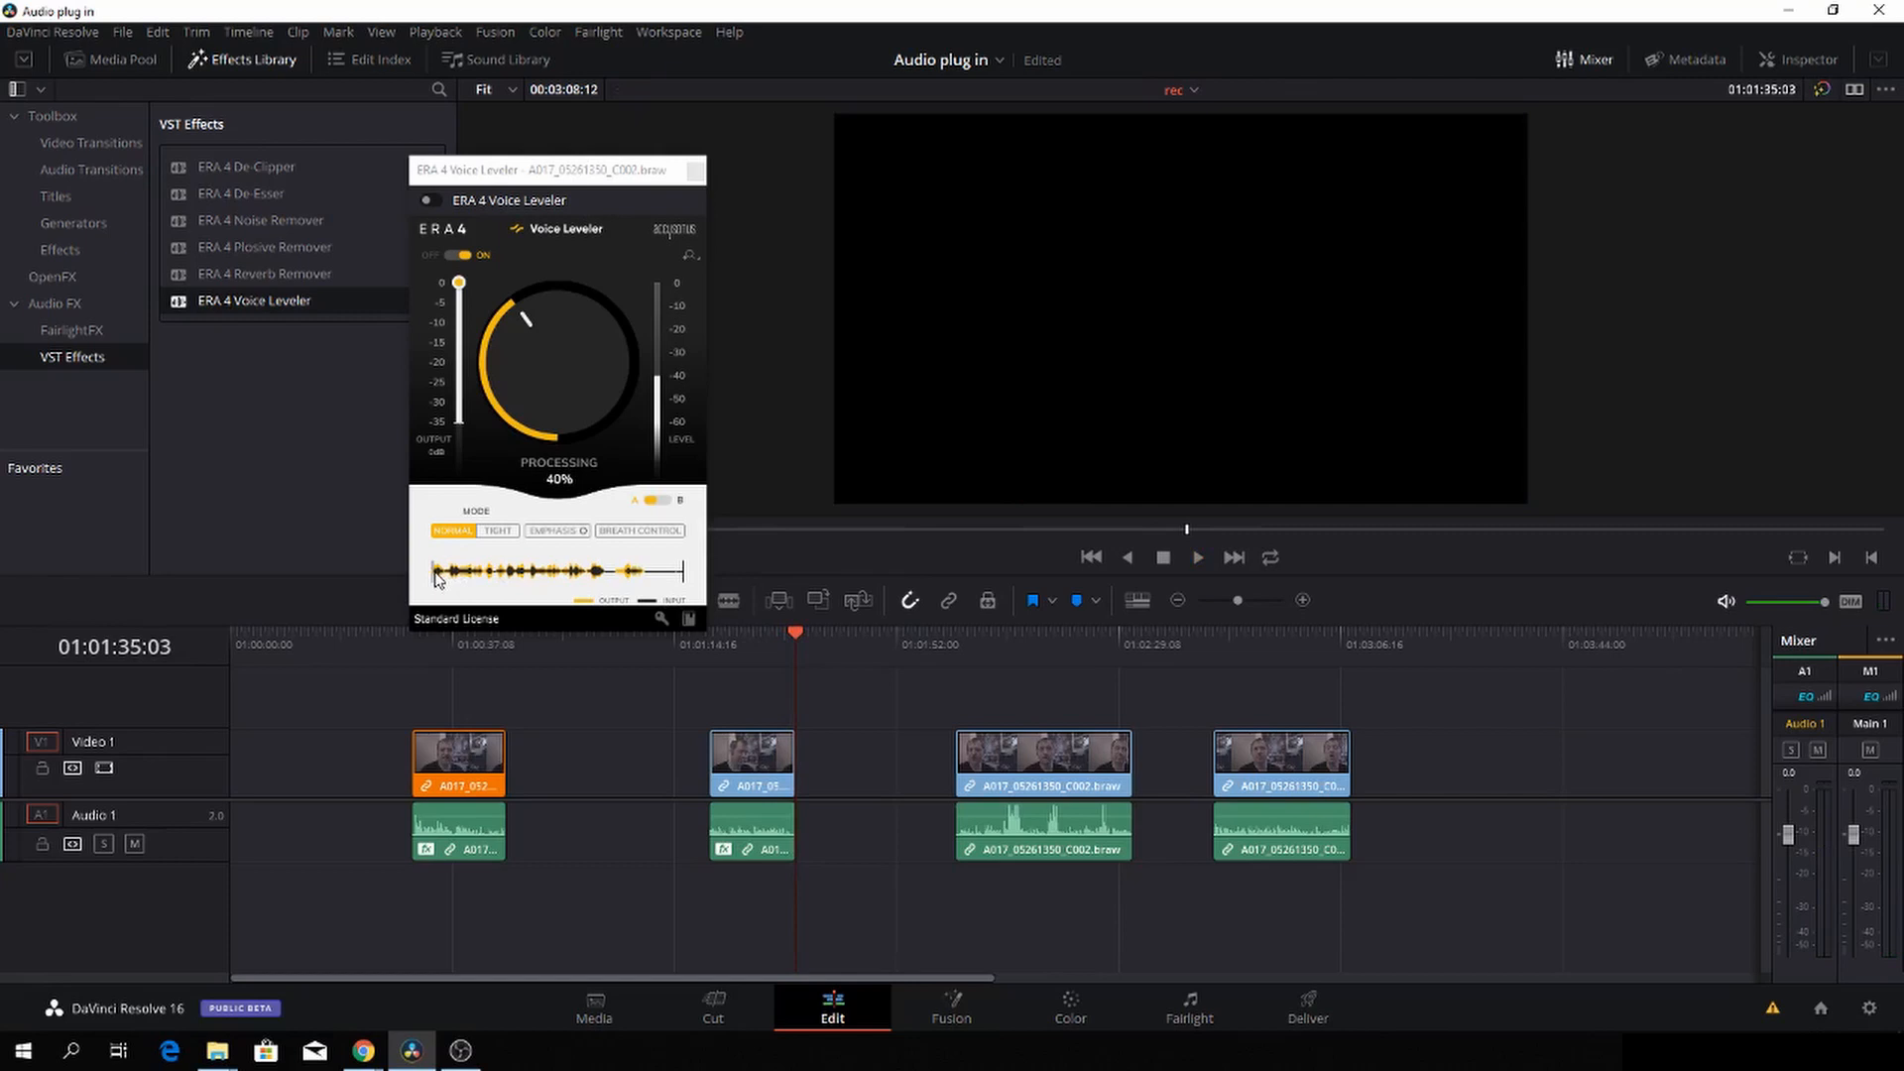
pyautogui.moveTo(652, 575)
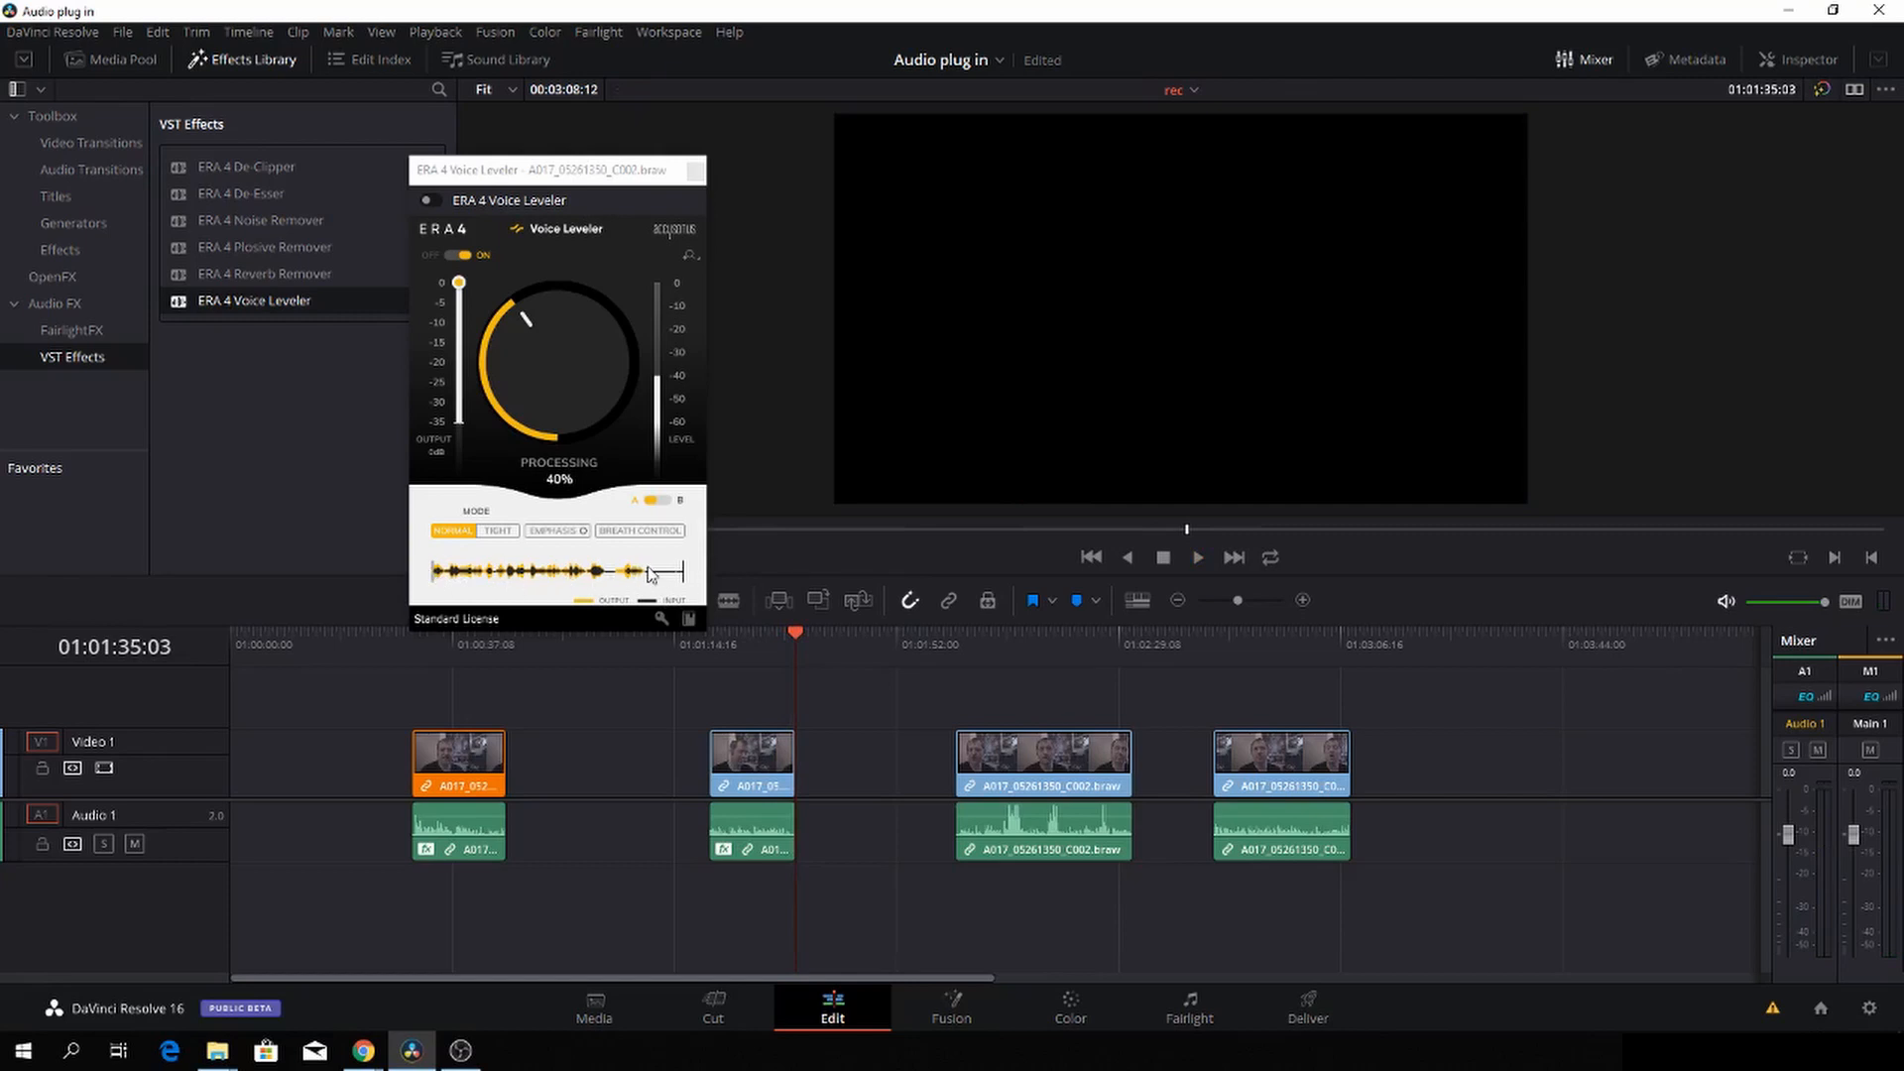
pyautogui.moveTo(549, 573)
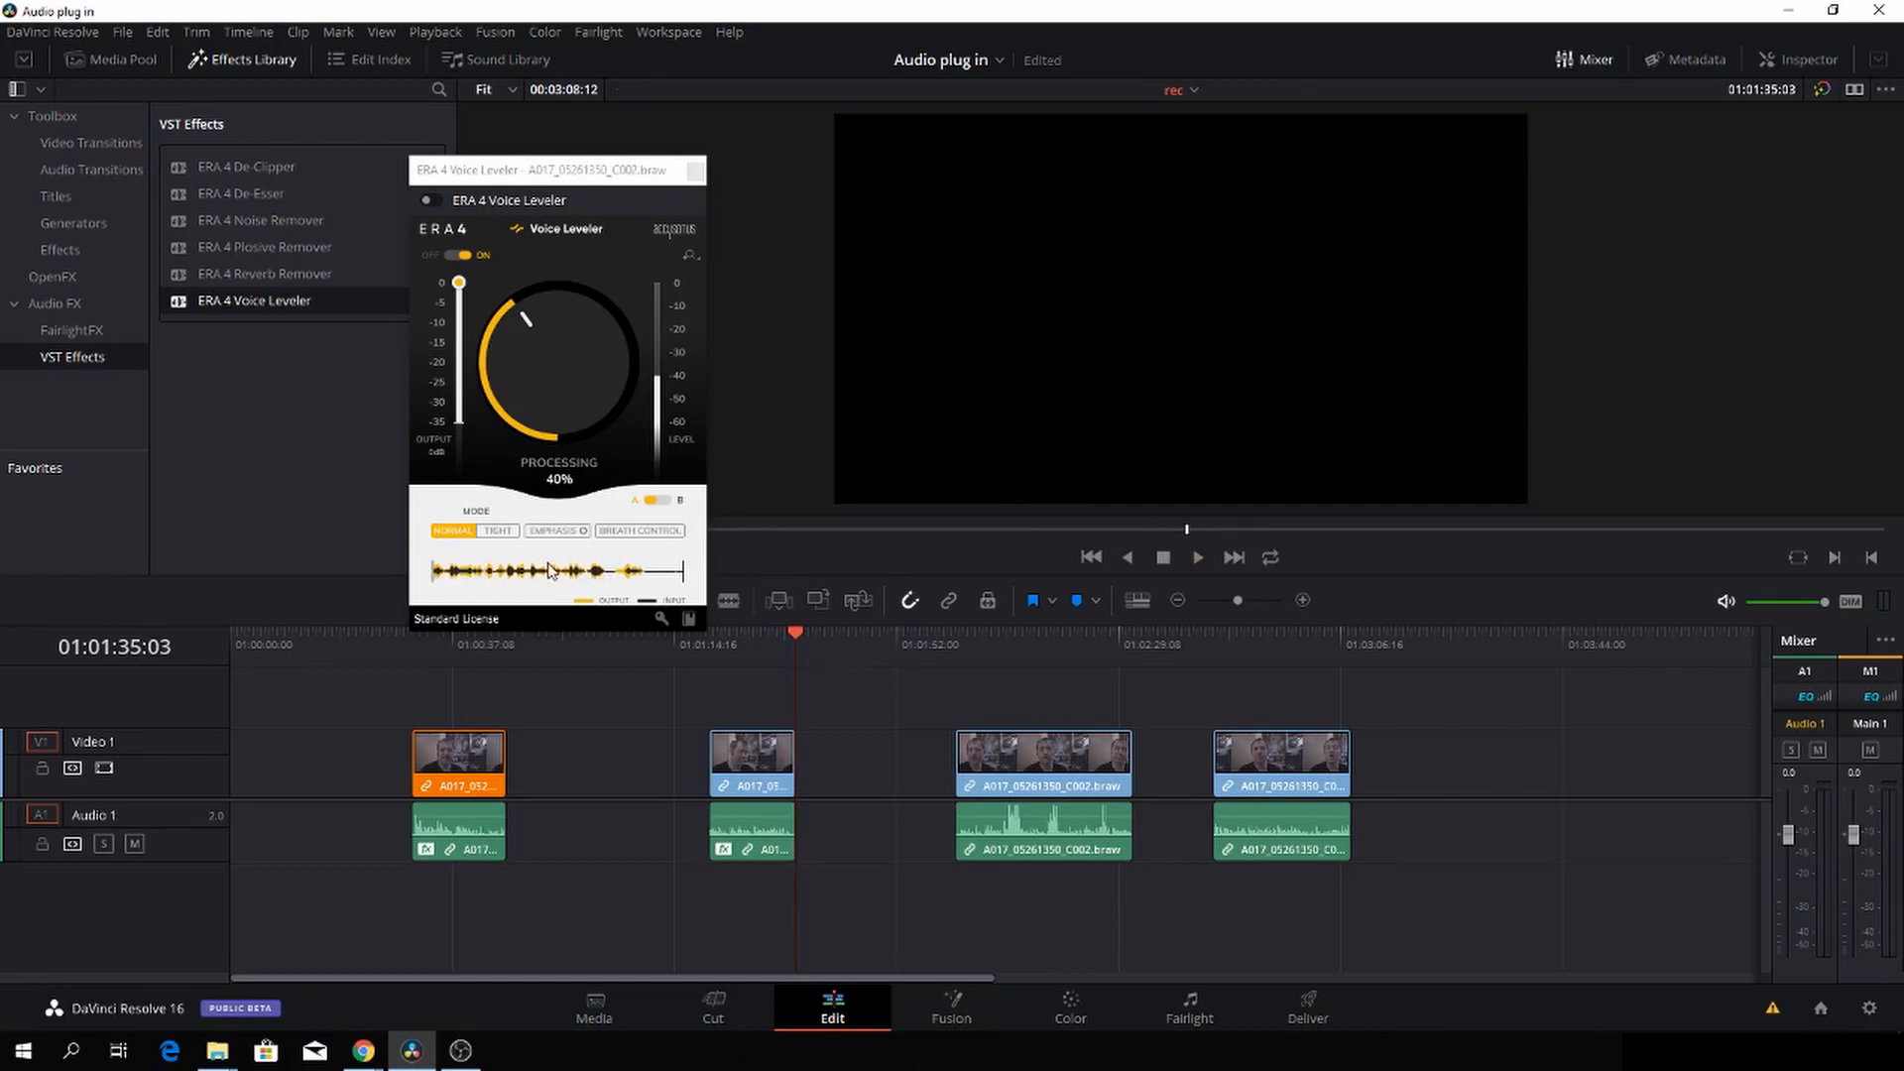
pyautogui.moveTo(331, 325)
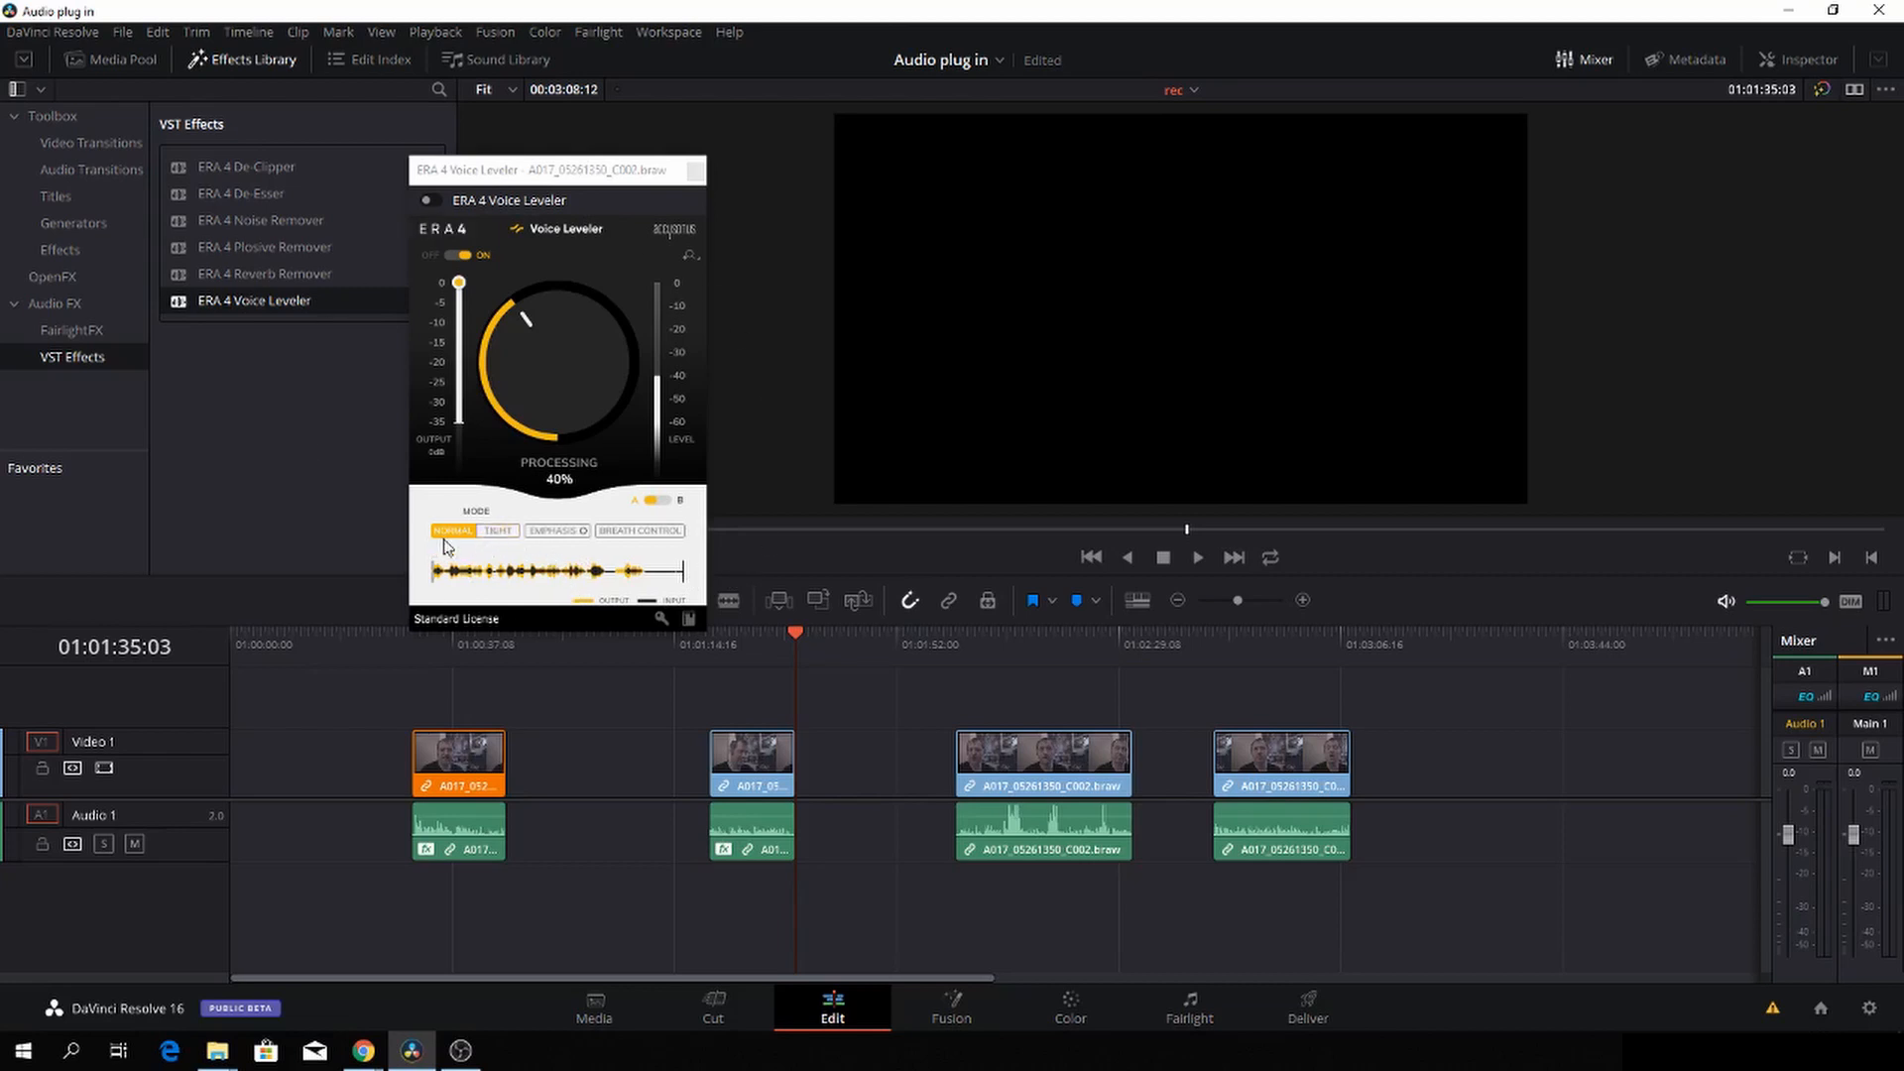
pyautogui.moveTo(533, 590)
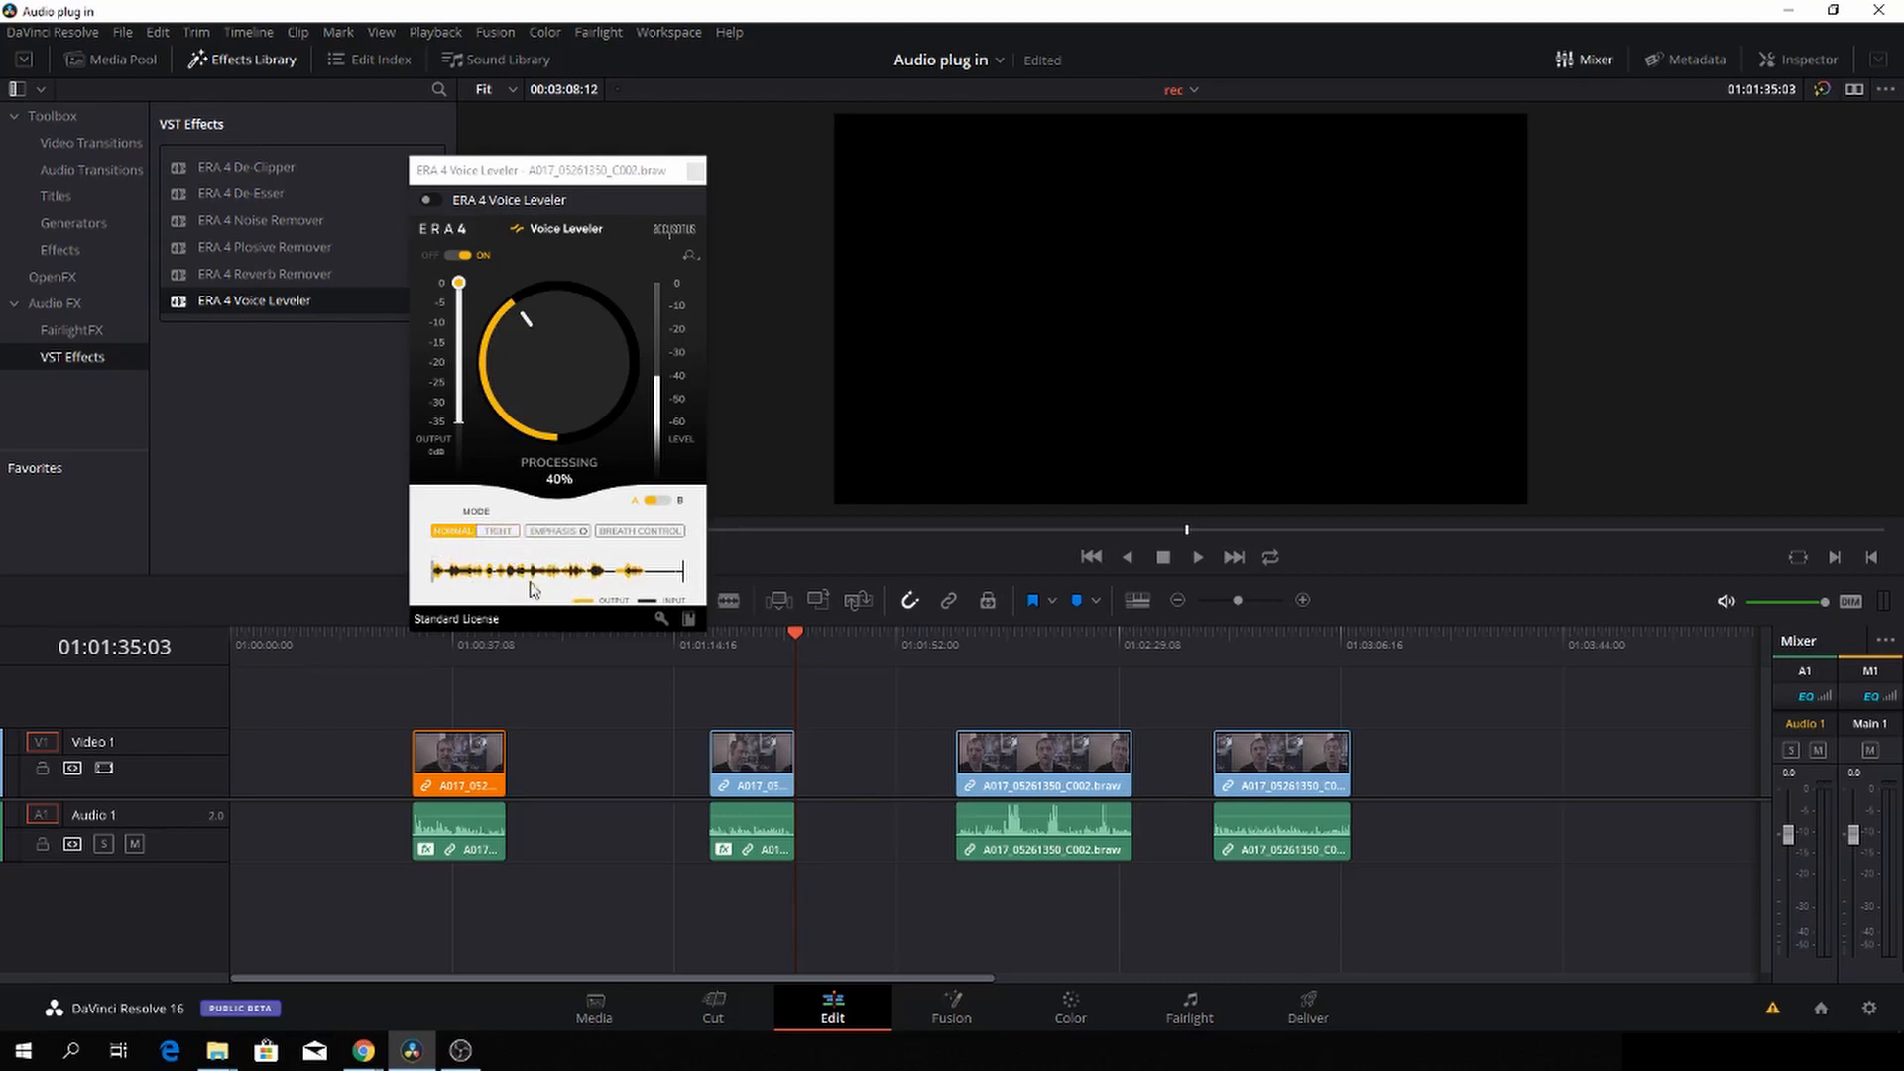
pyautogui.moveTo(629, 555)
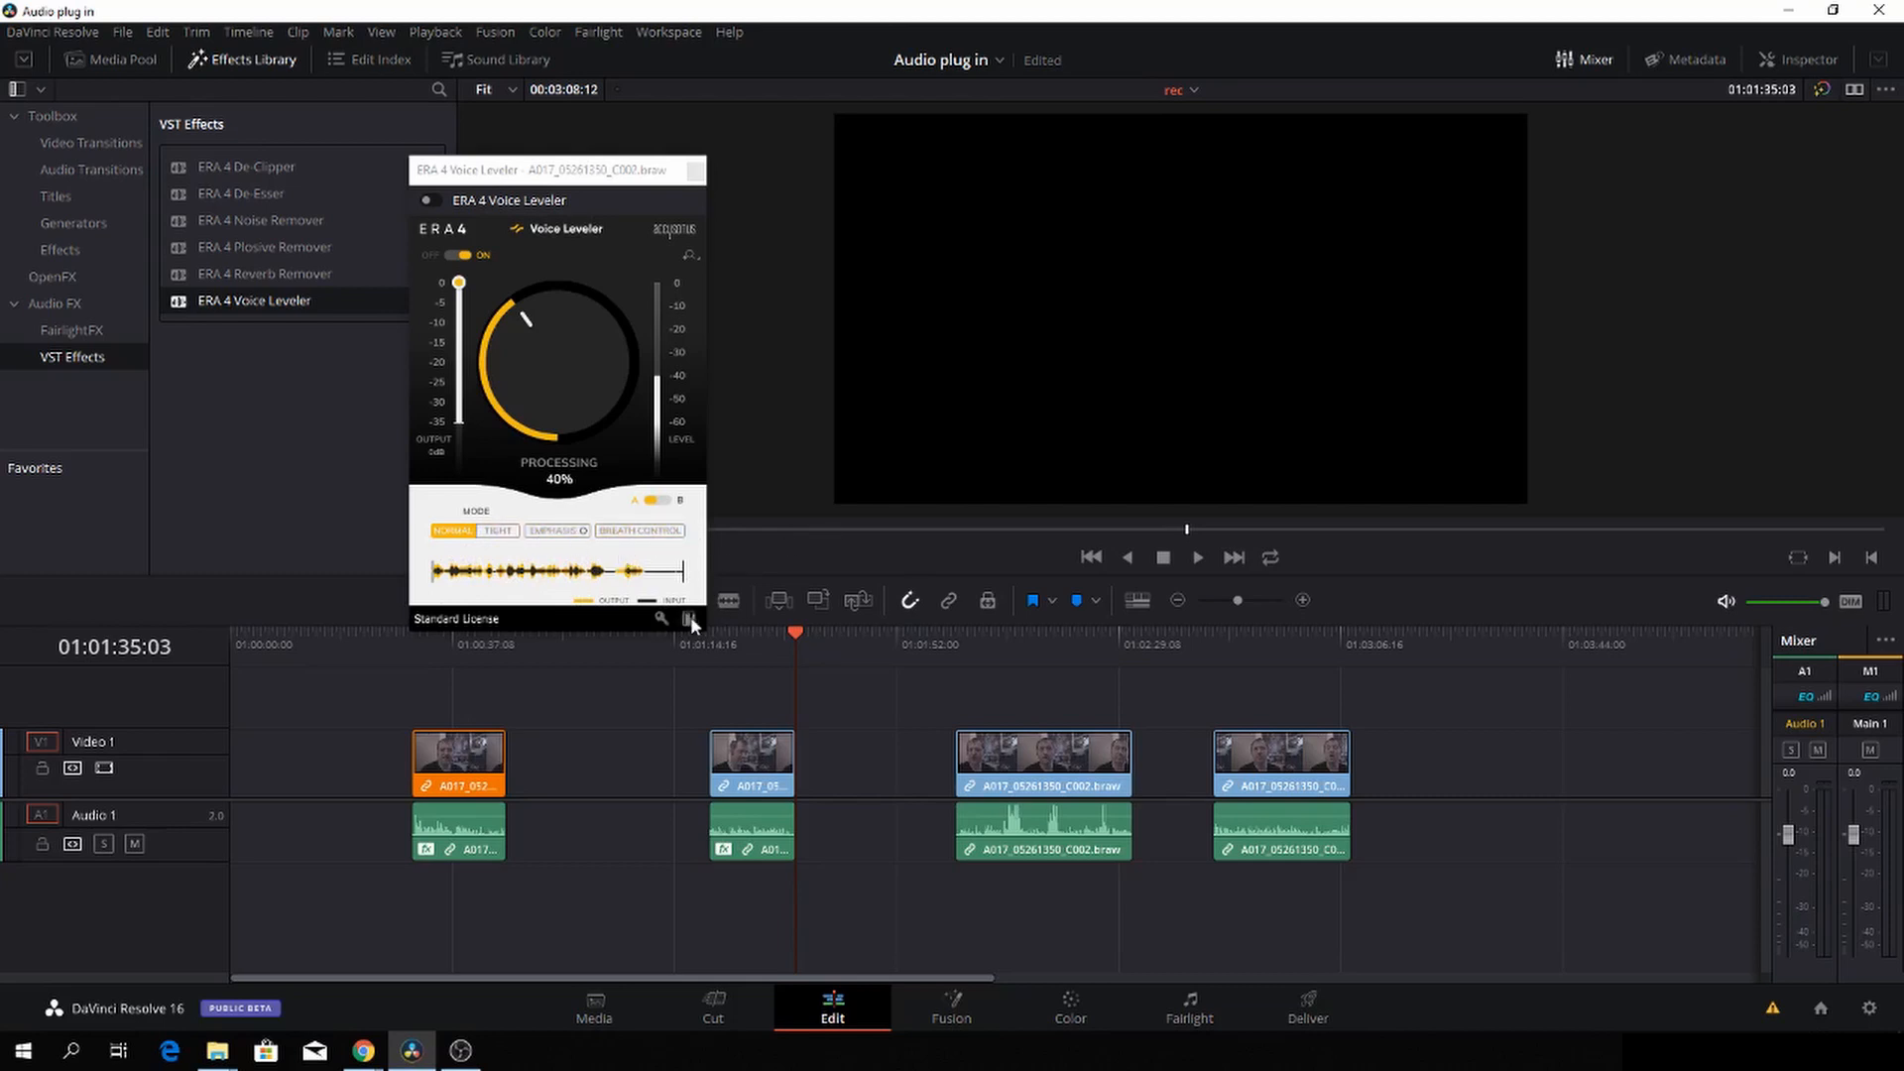
pyautogui.moveTo(662, 619)
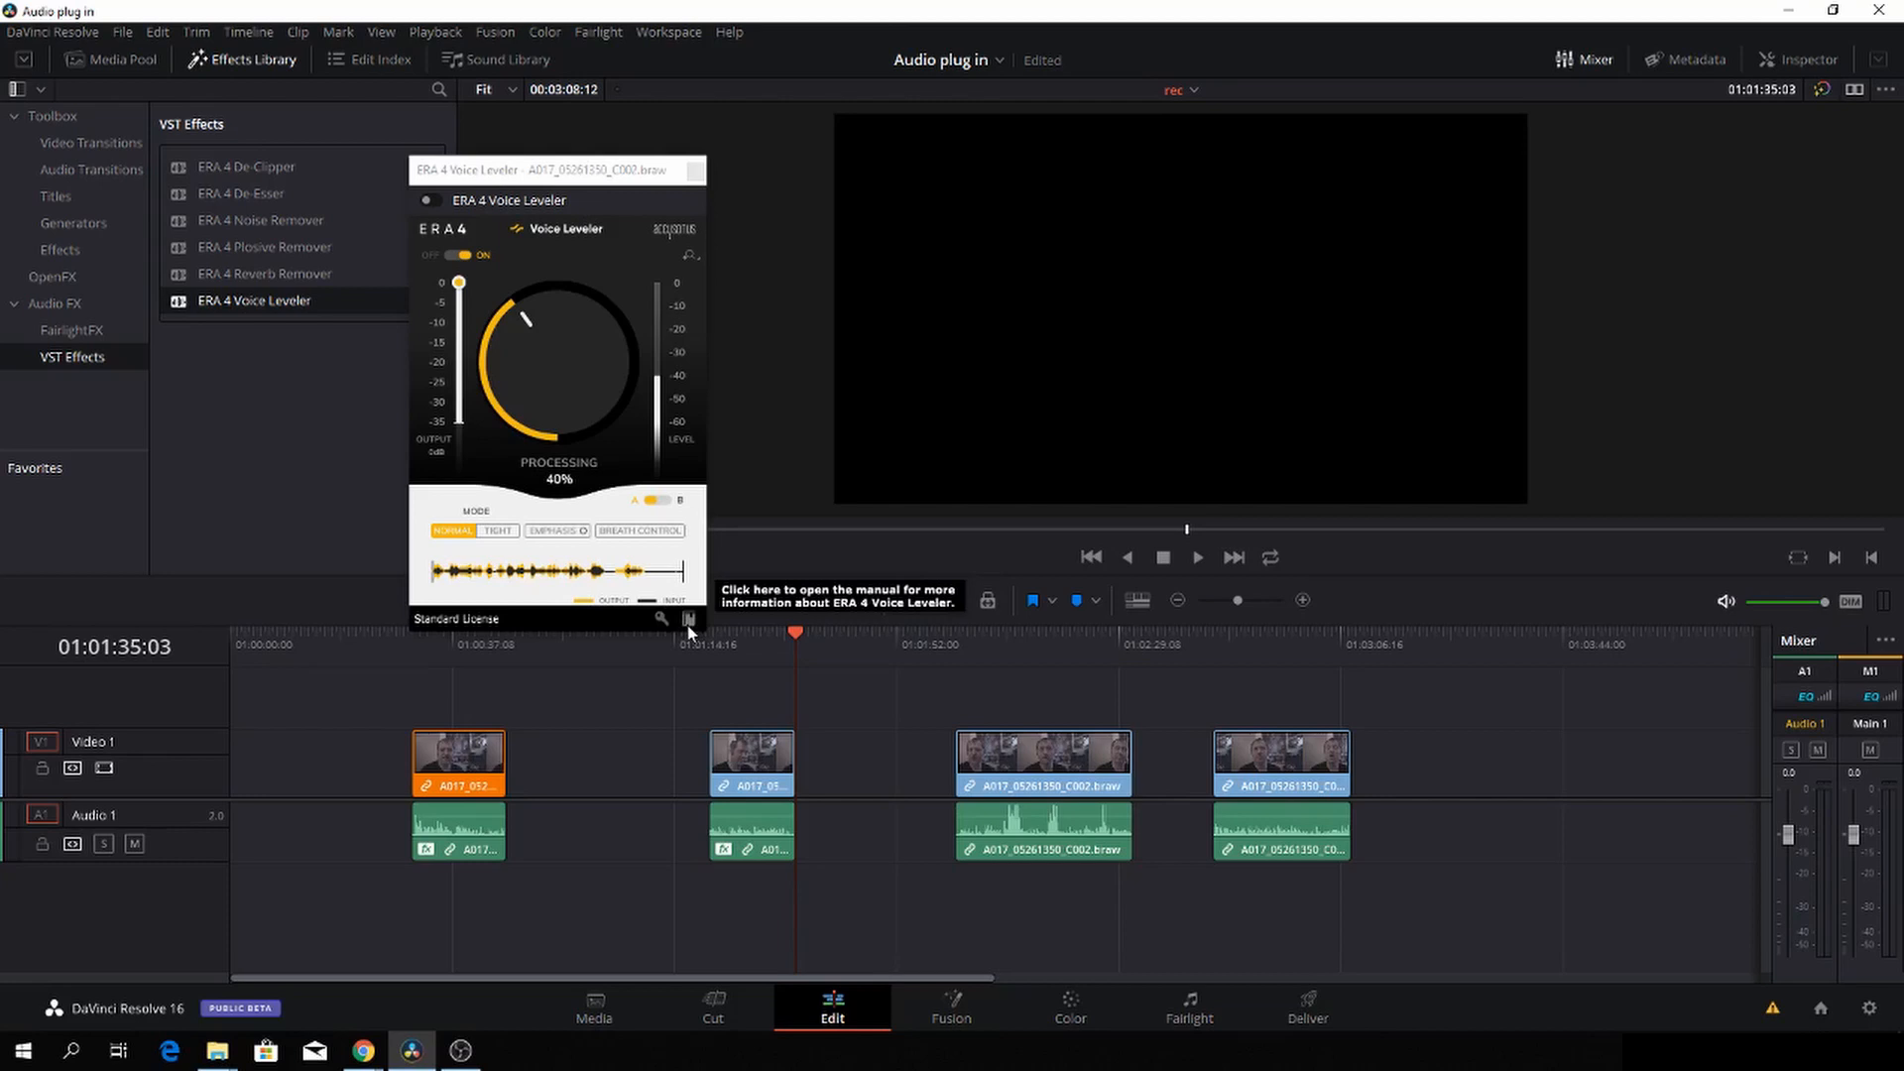
pyautogui.moveTo(890, 532)
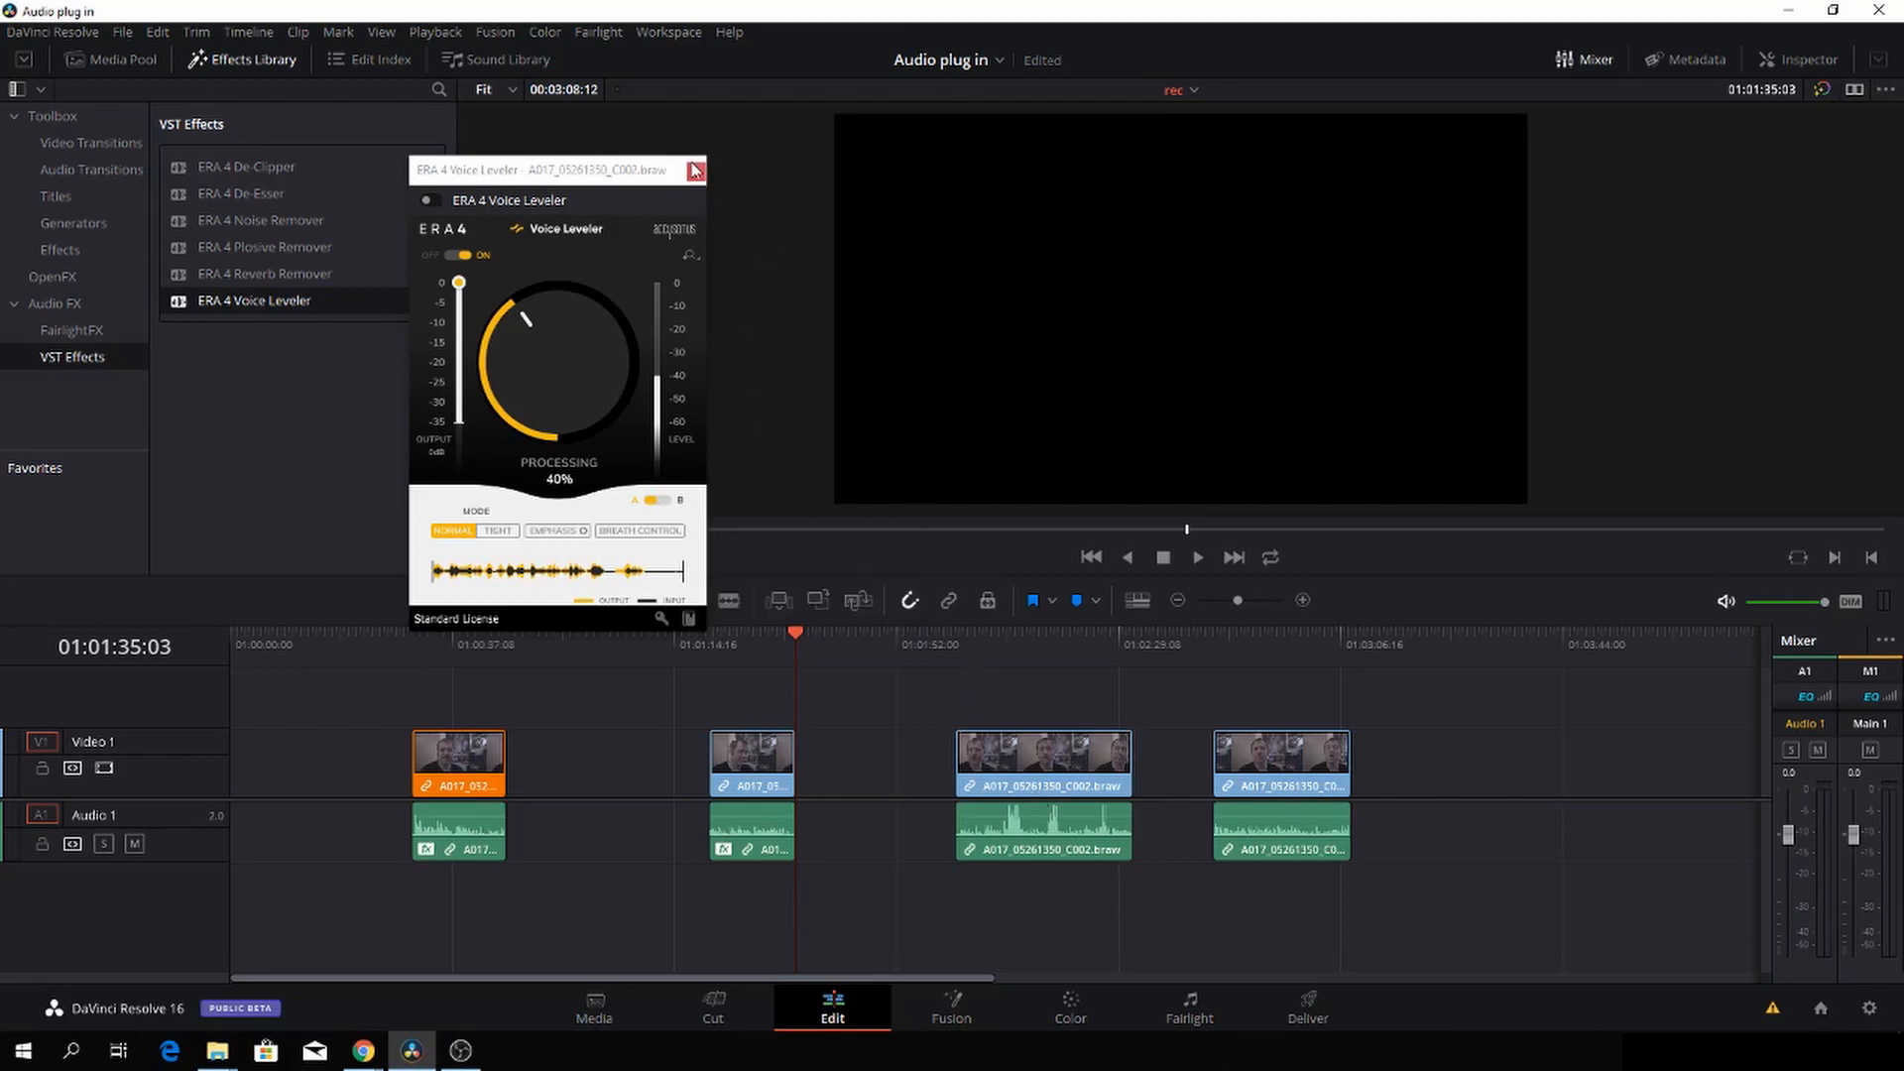
# Step: Dismiss the Voice Leveler window and play through the third interview clip for the De-Clipper
pyautogui.click(694, 171)
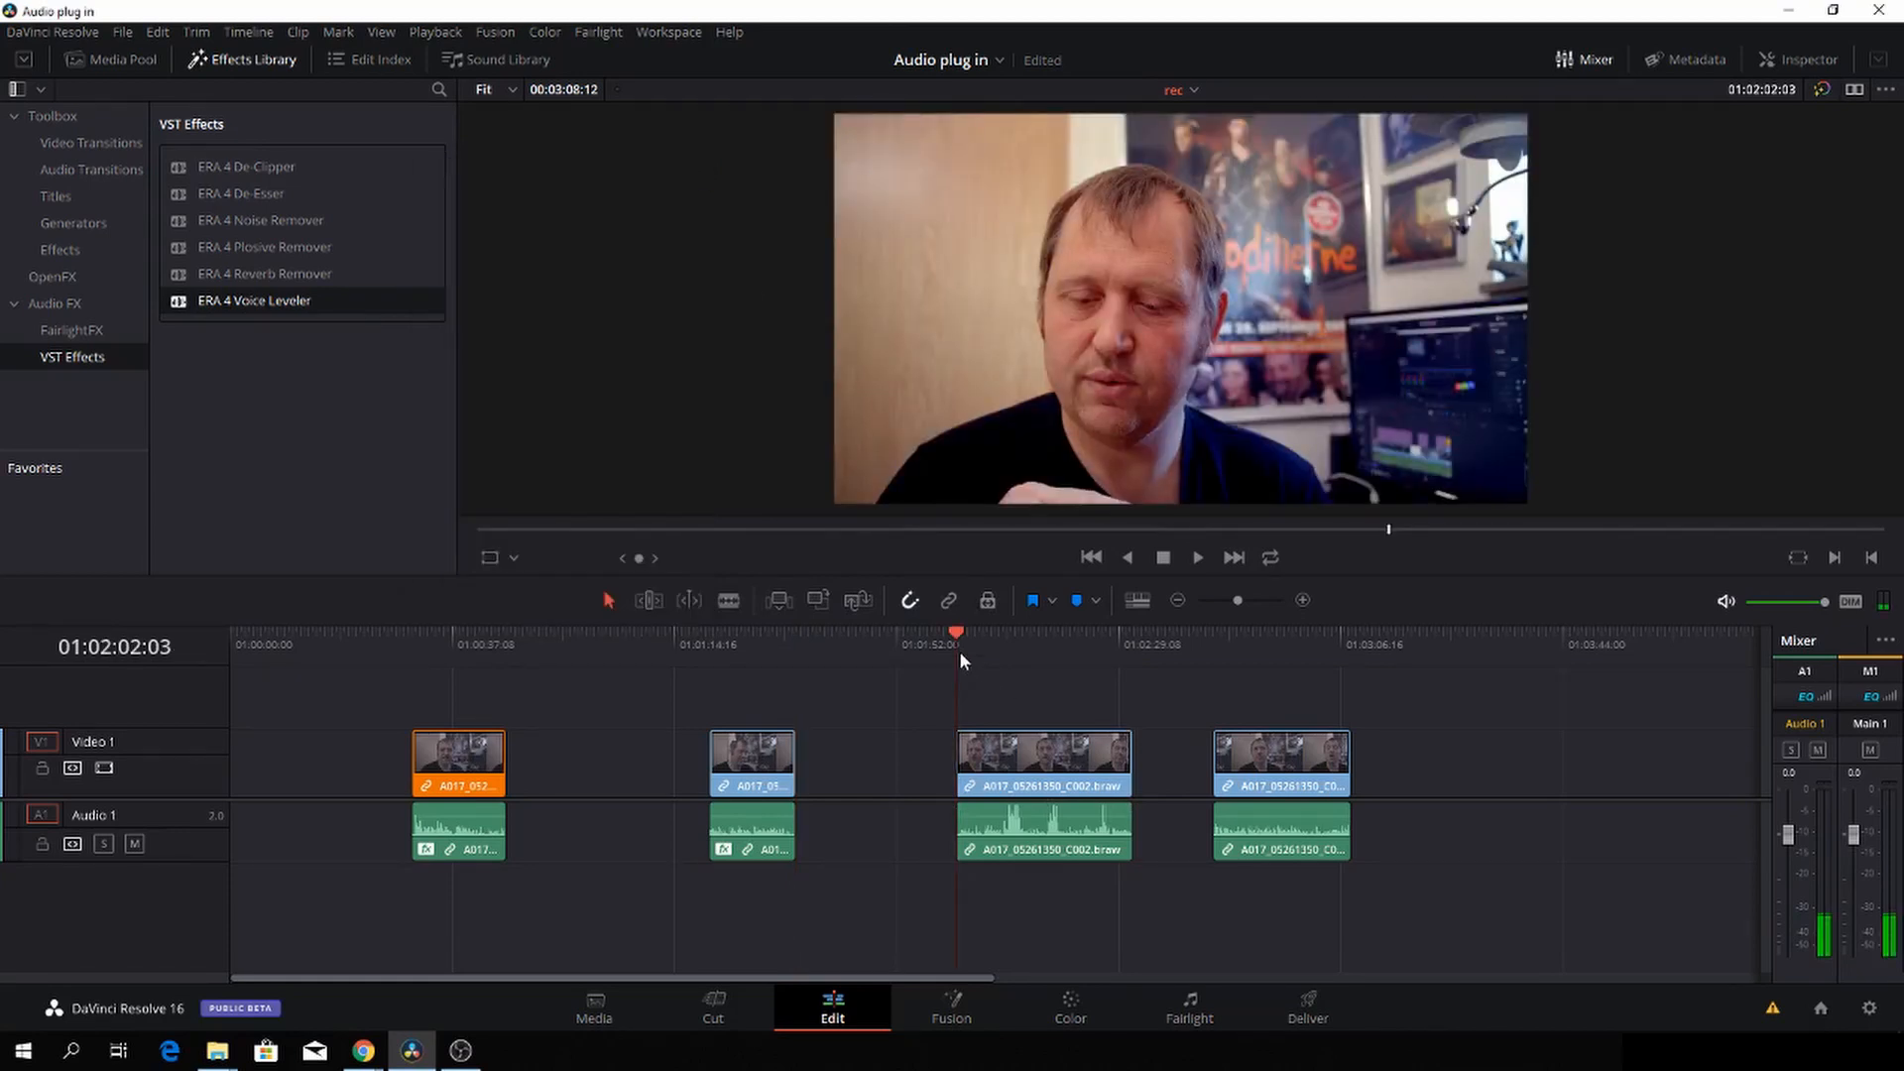
pyautogui.click(1016, 632)
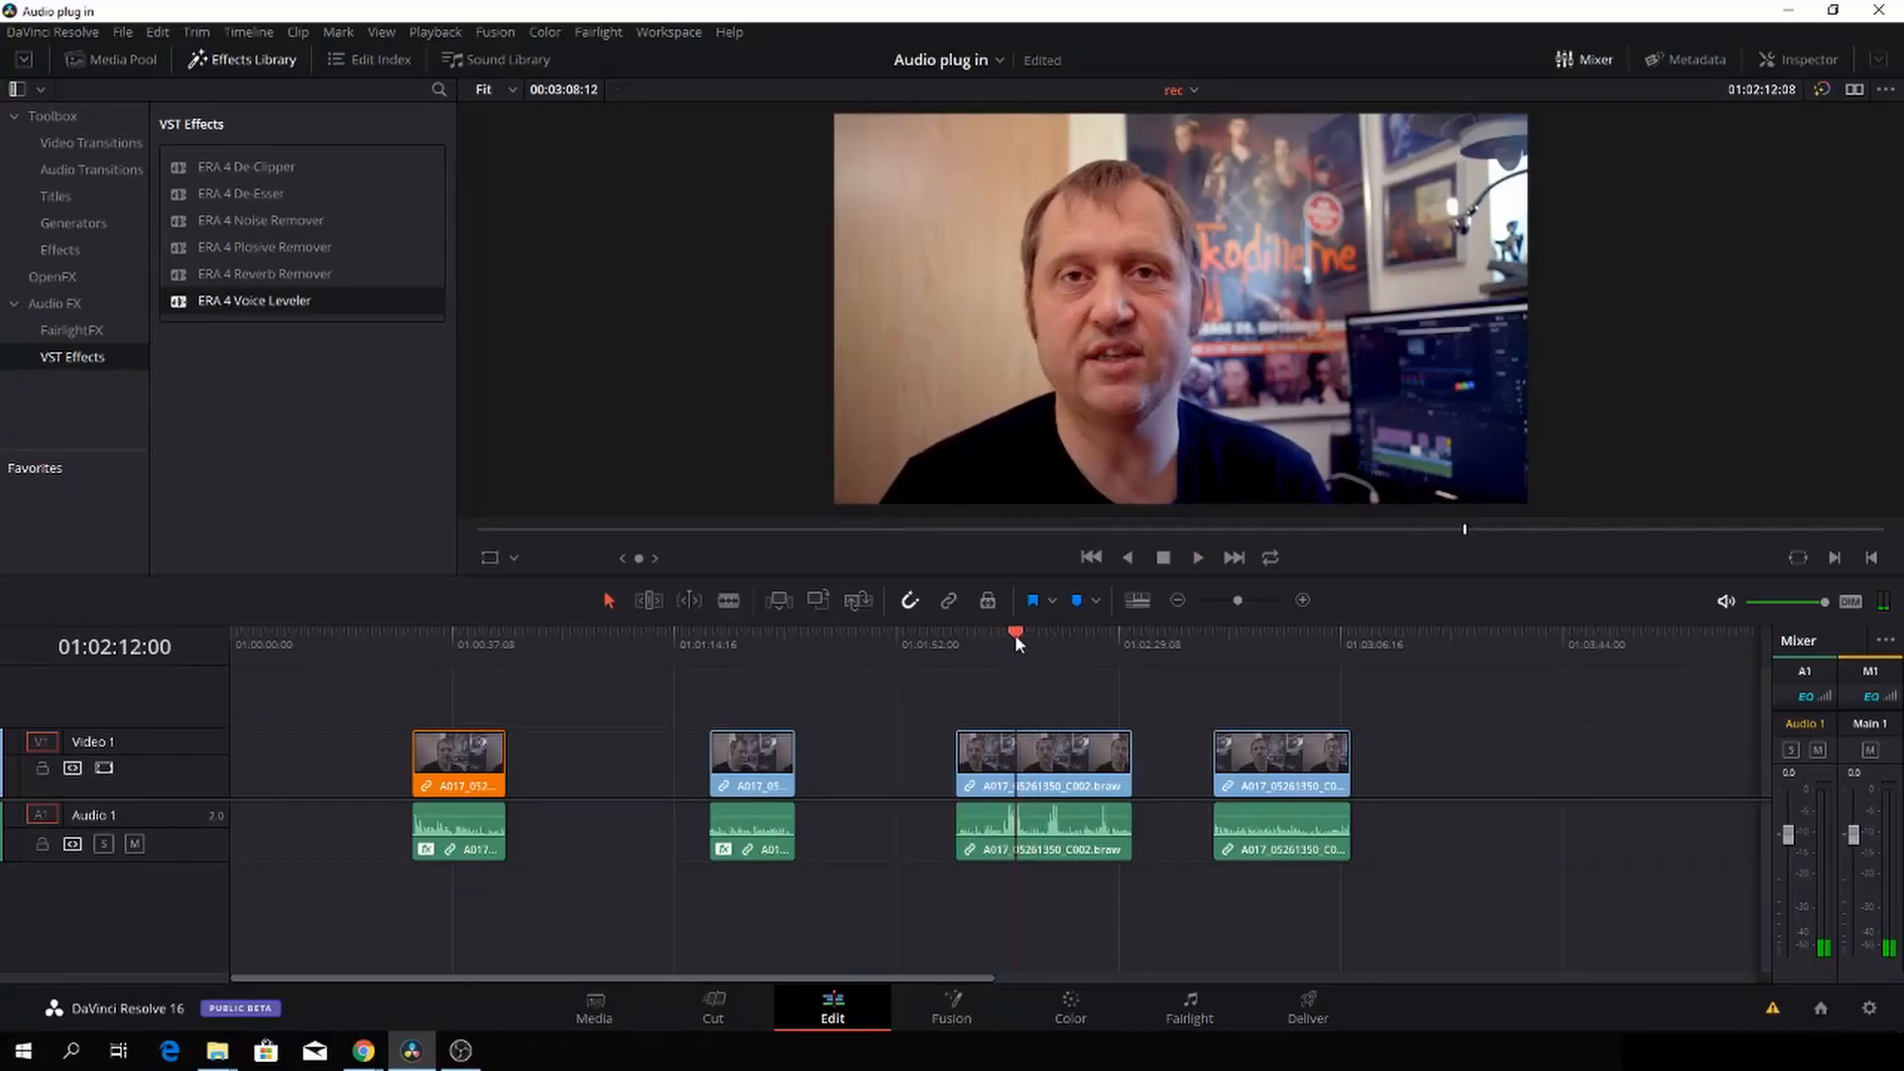
pyautogui.click(1003, 635)
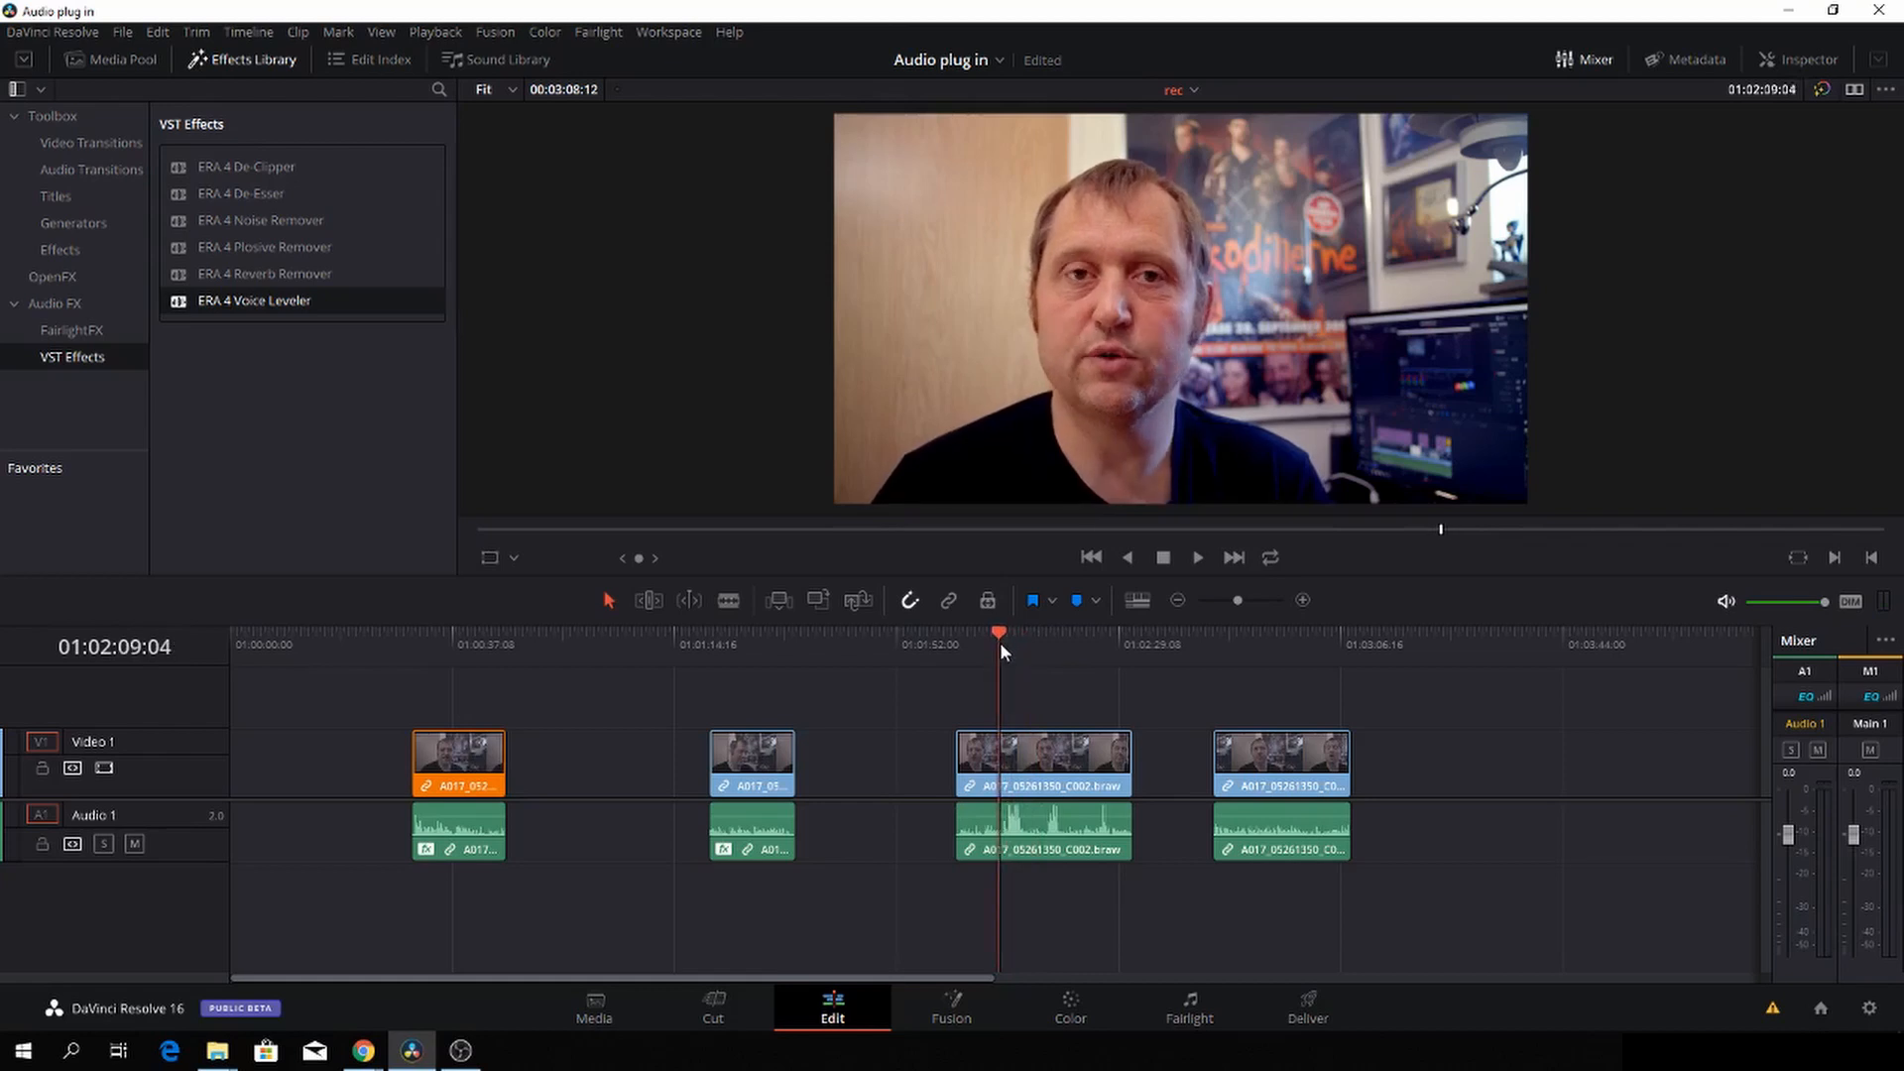
pyautogui.moveTo(252, 166)
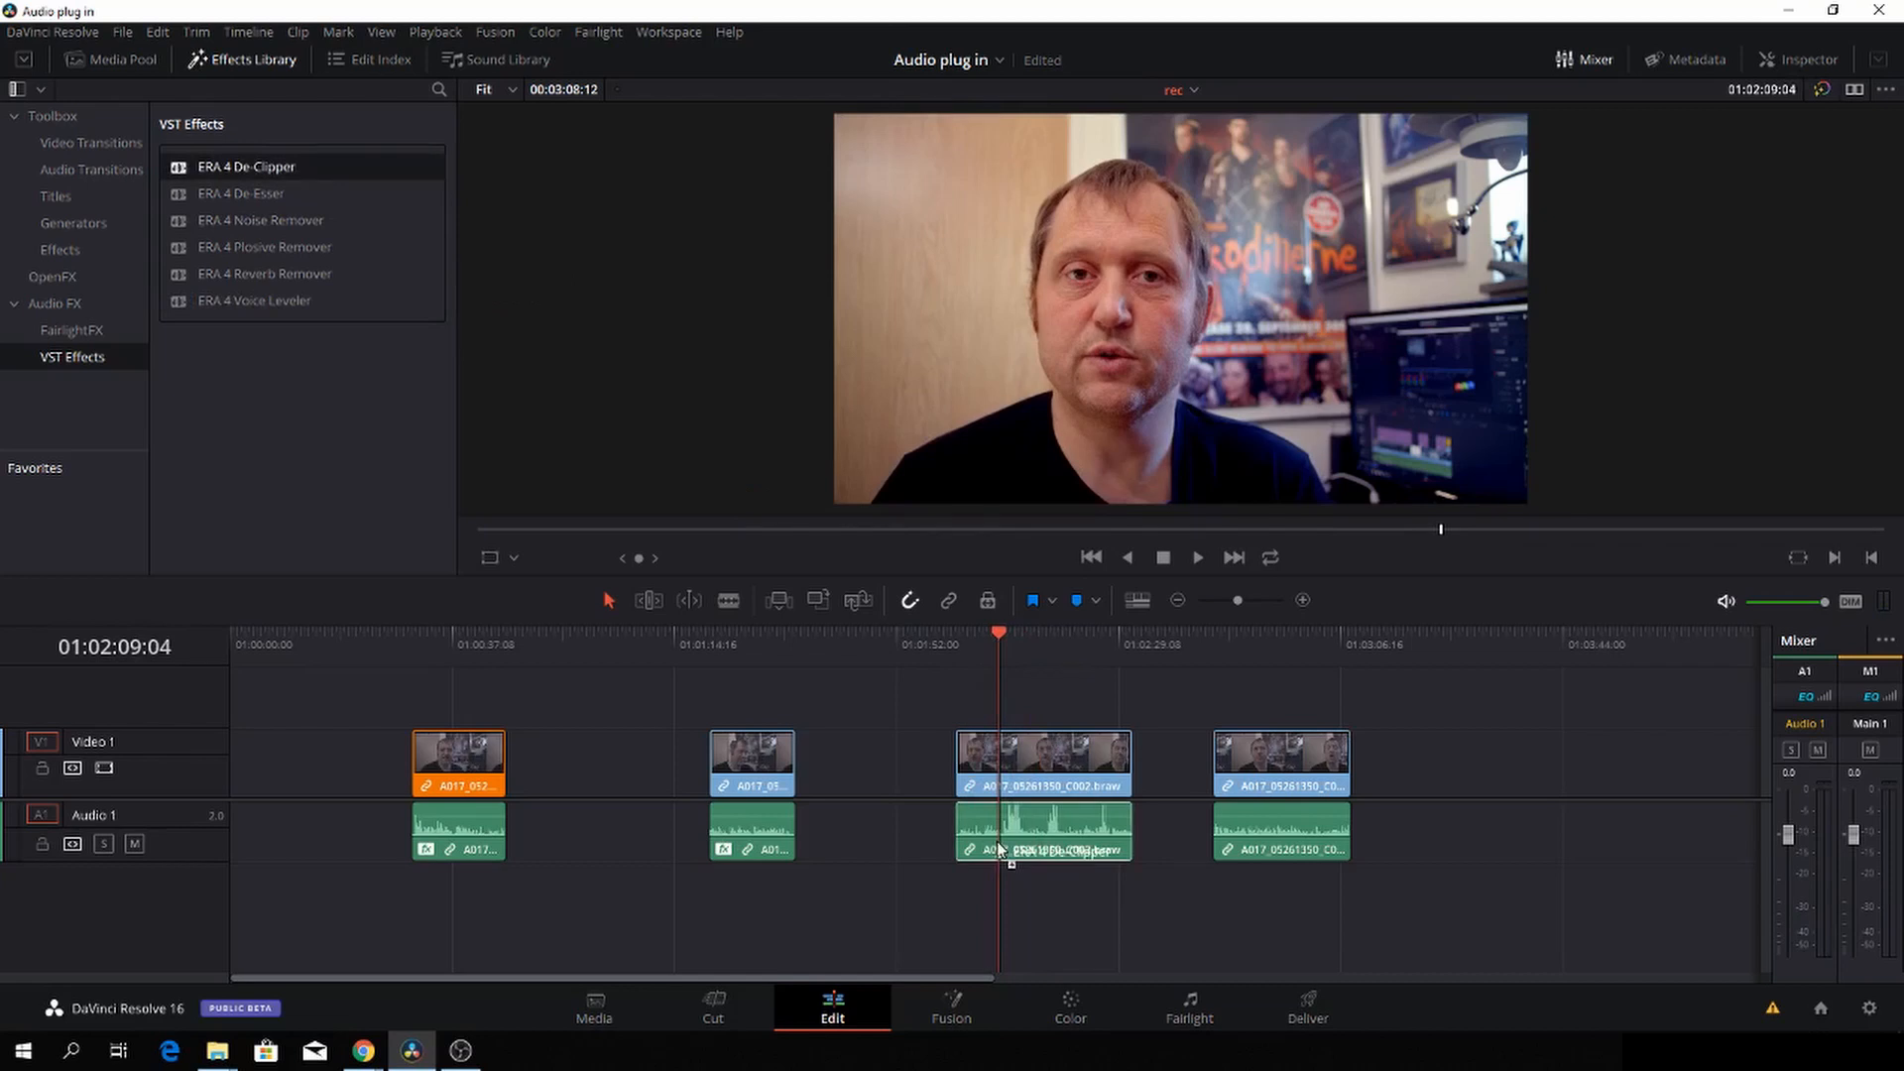
# Step: Bring up the third clip's ERA 4 De-Clipper settings from its FX badge
pyautogui.doubleClick(245, 167)
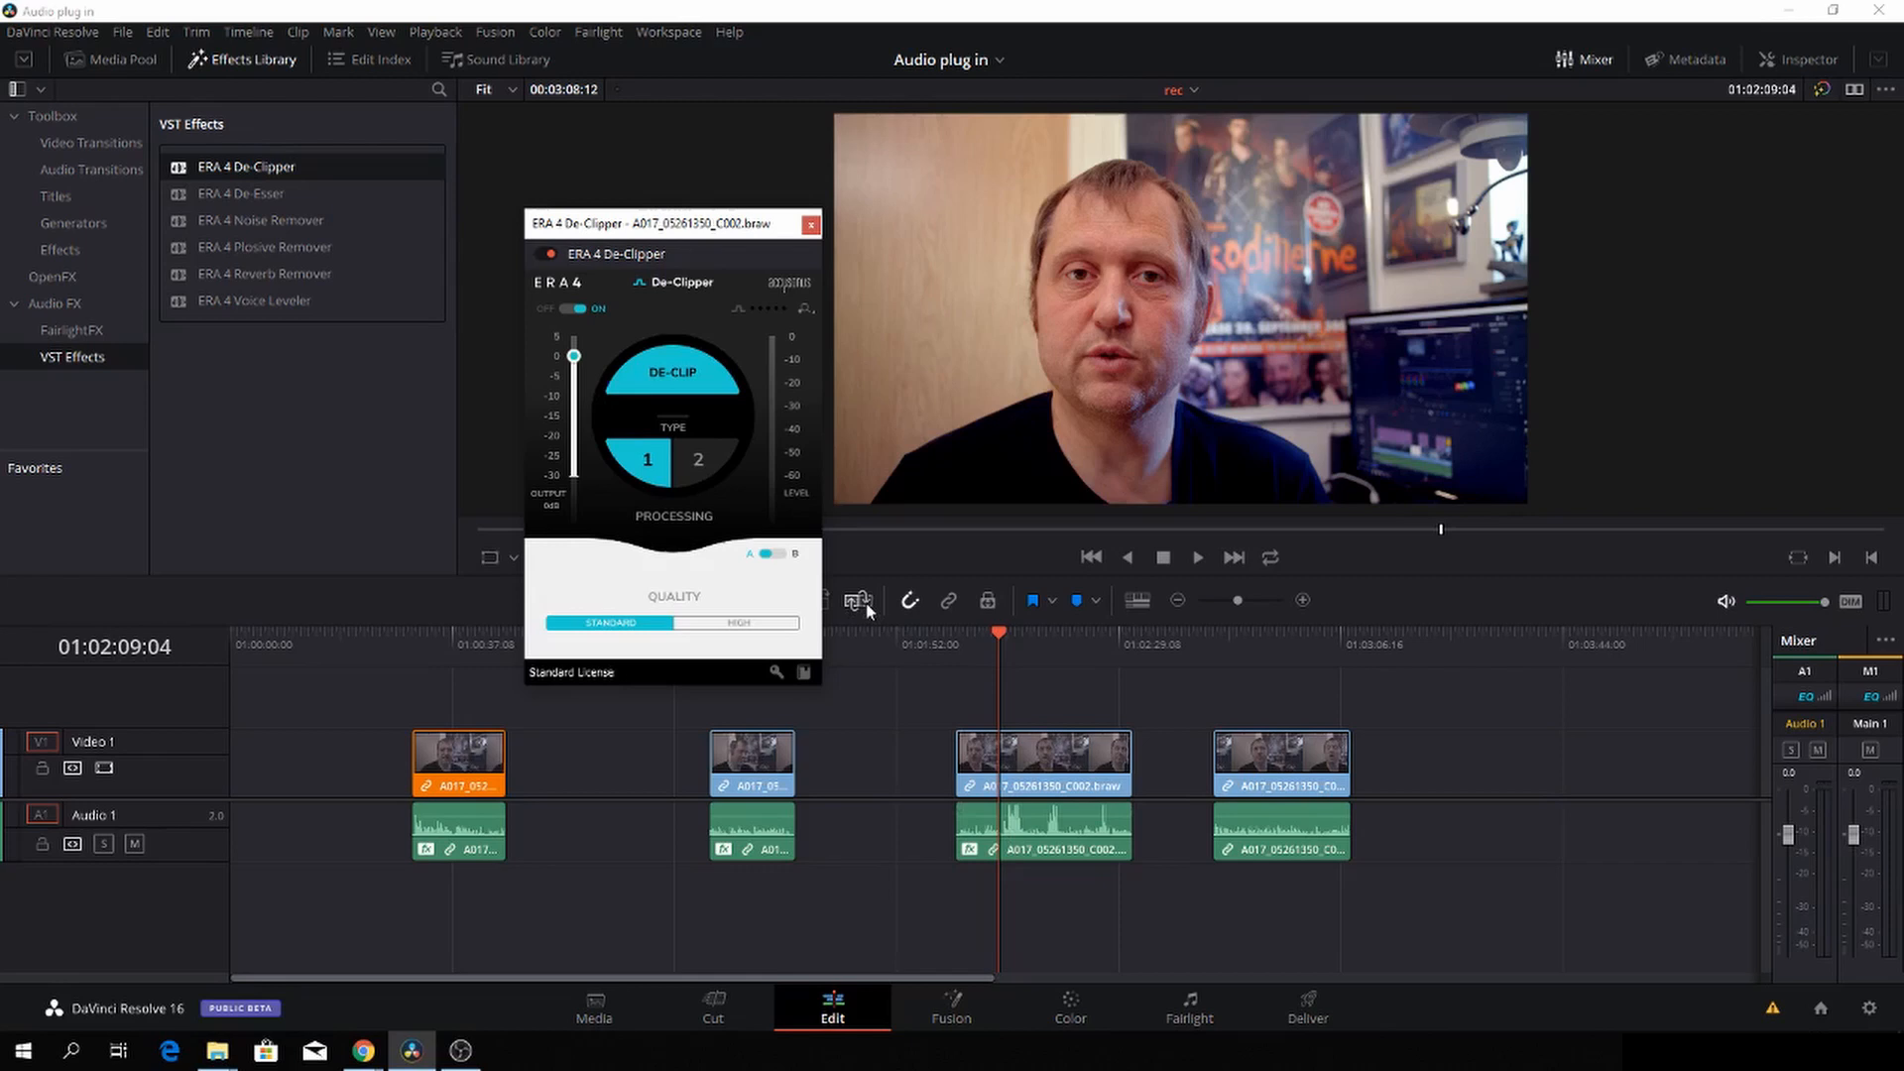
pyautogui.moveTo(726, 579)
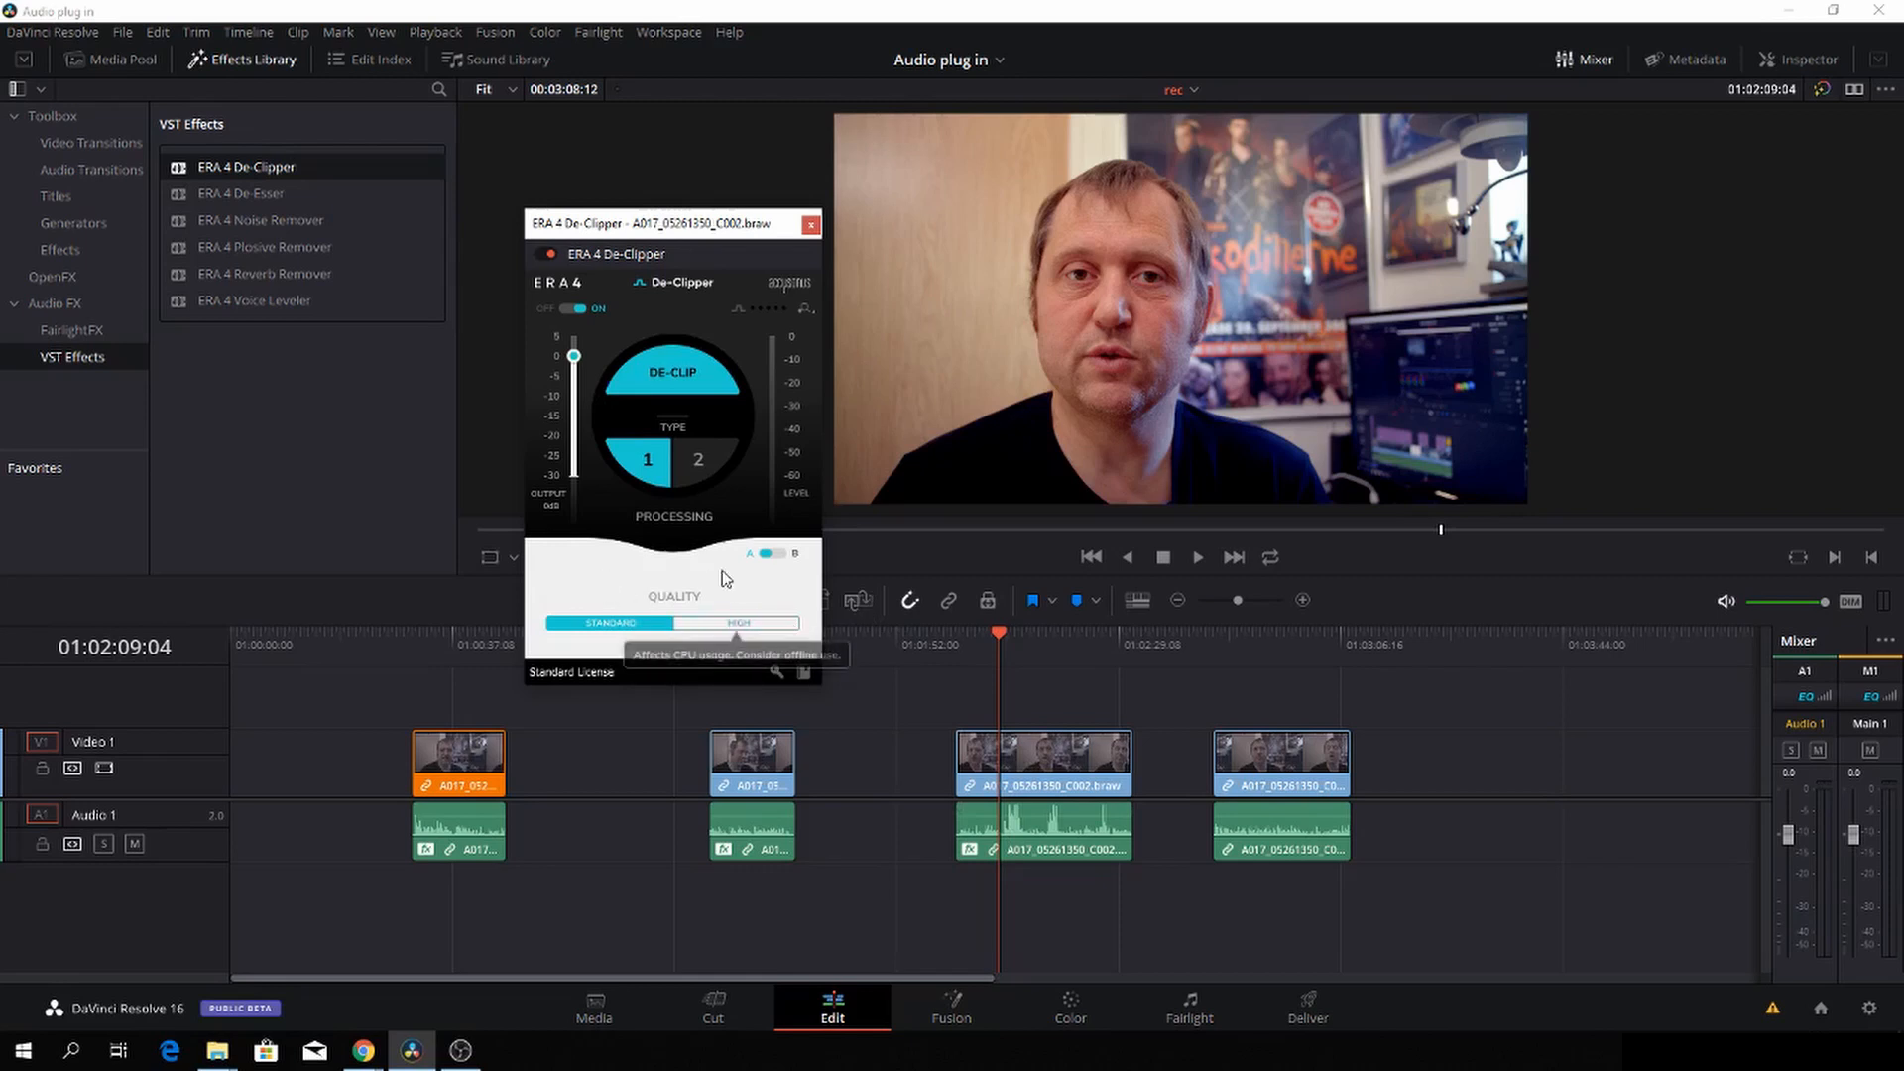
pyautogui.moveTo(784, 636)
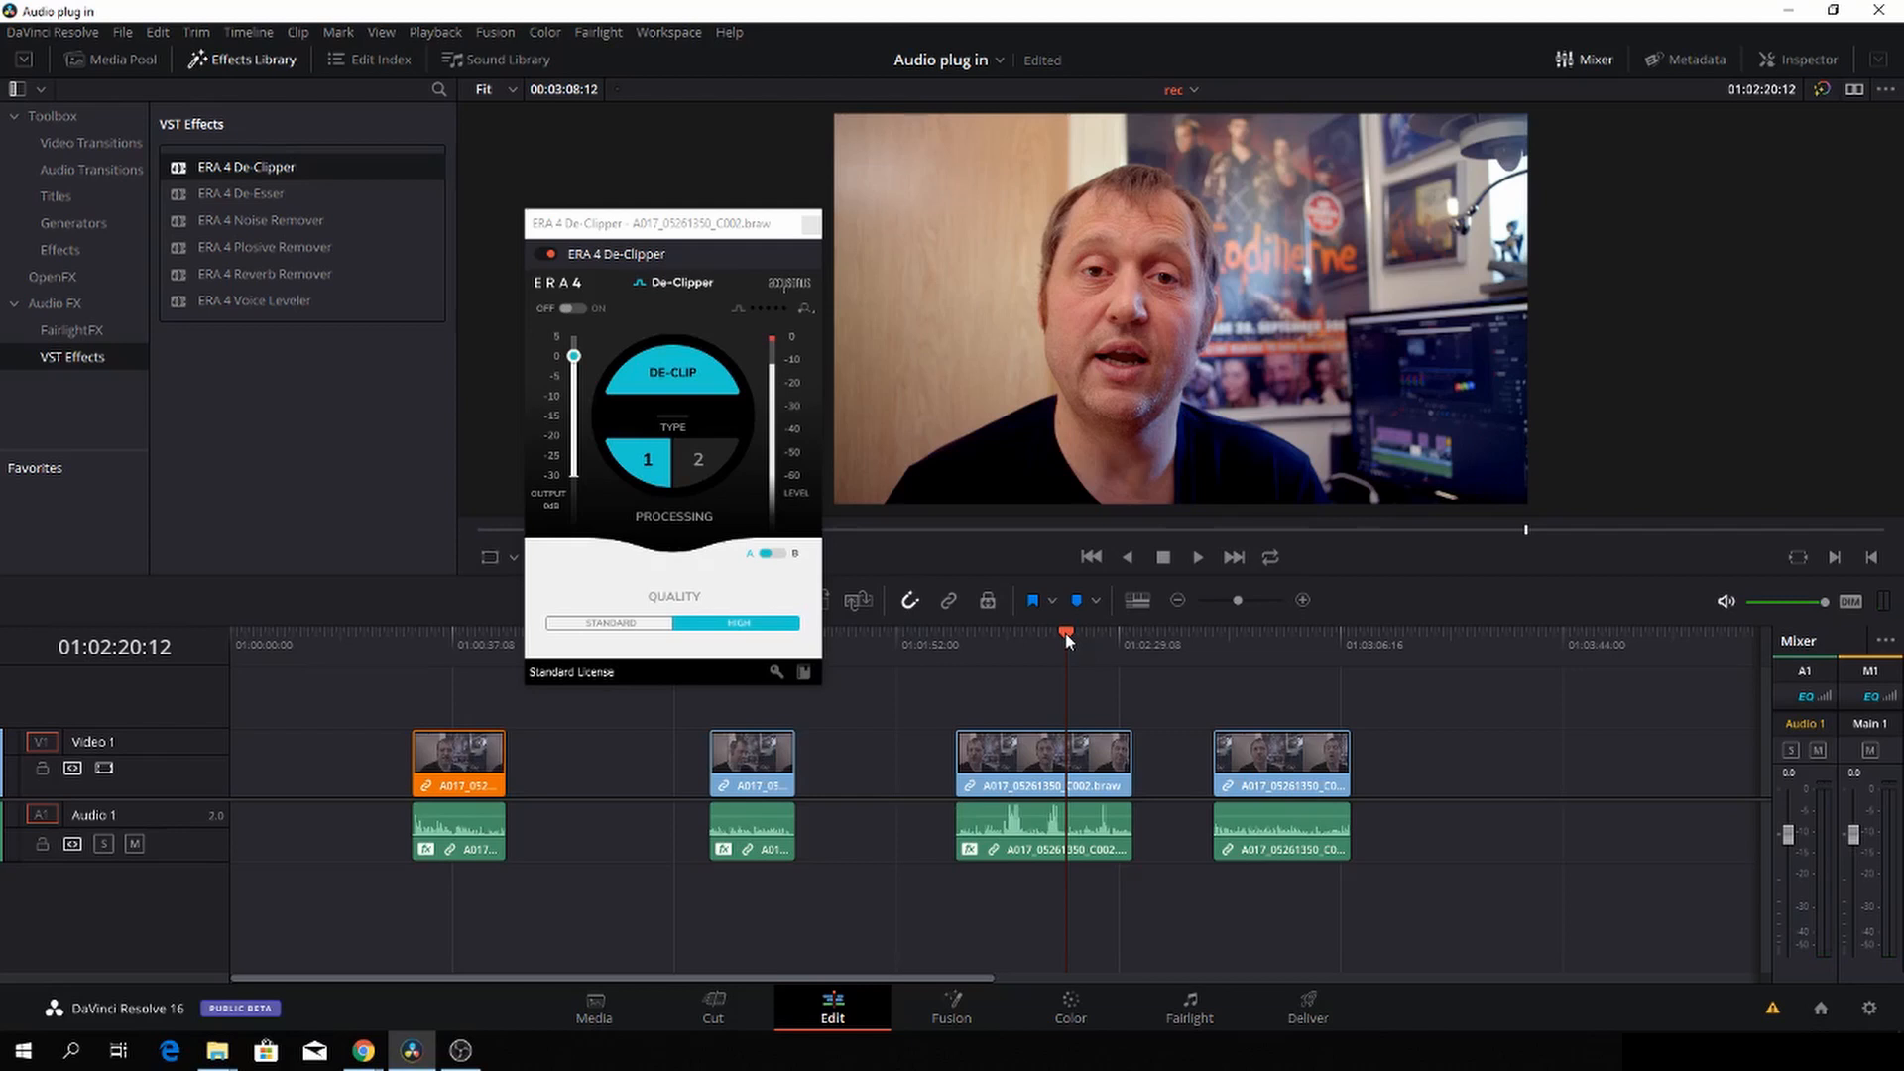
pyautogui.moveTo(825, 240)
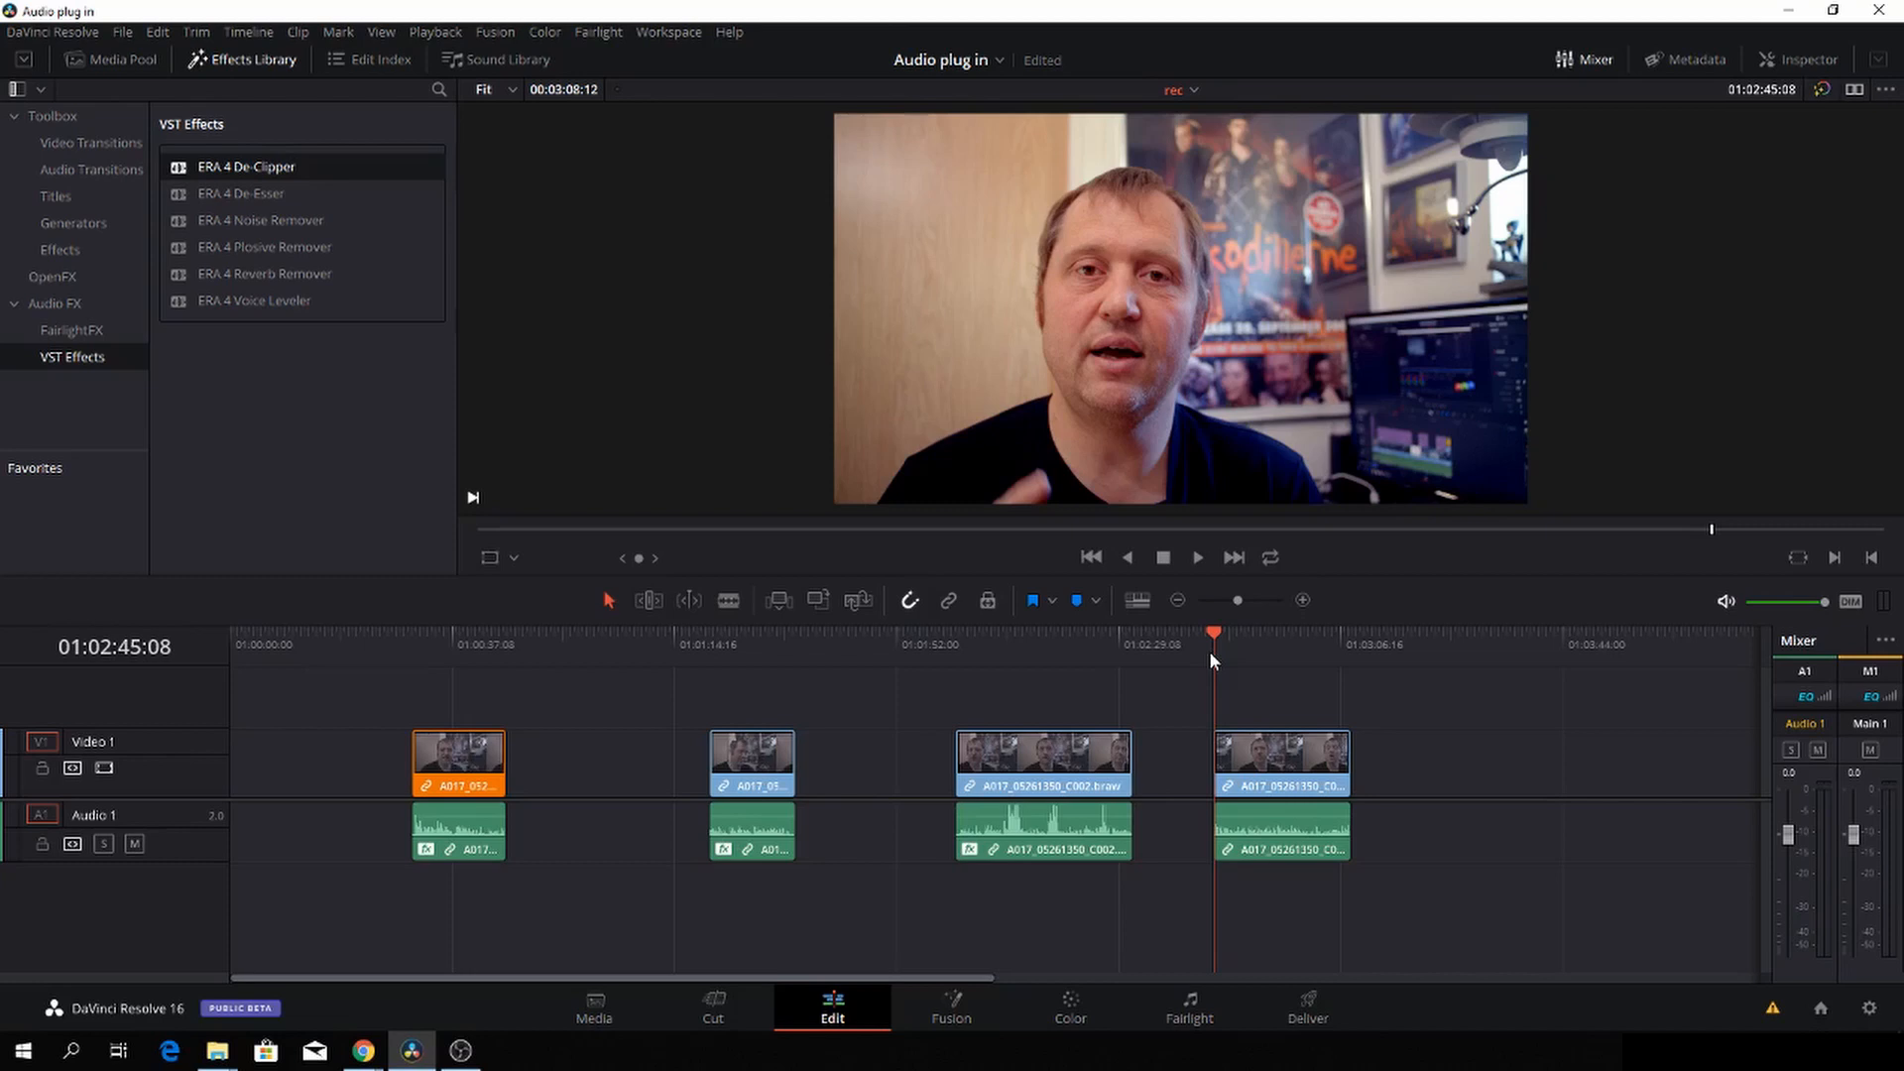
# Step: Play the fourth interview clip ready for the ERA 4 Reverb Remover
pyautogui.click(1277, 632)
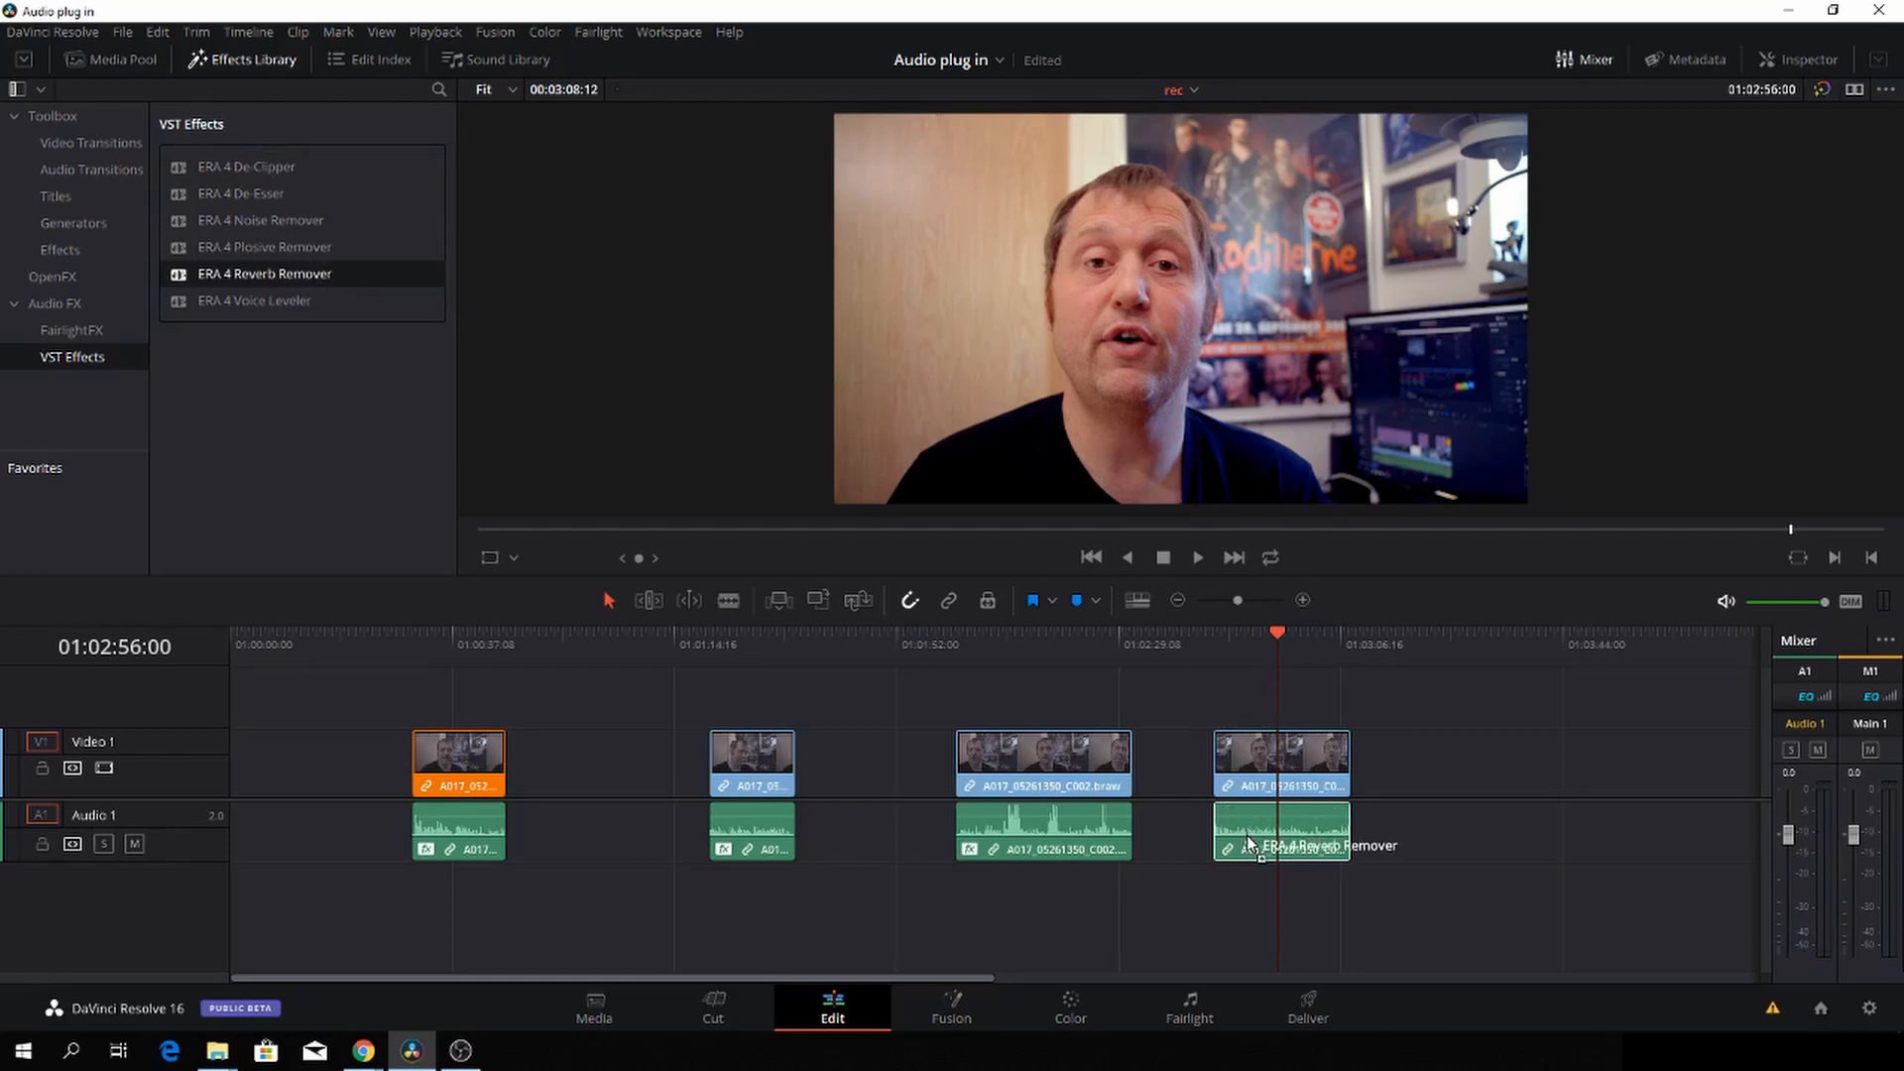
# Step: Audition Reverb Remover bypassed and active on the fourth clip, then raise processing to 49%
pyautogui.doubleClick(1305, 845)
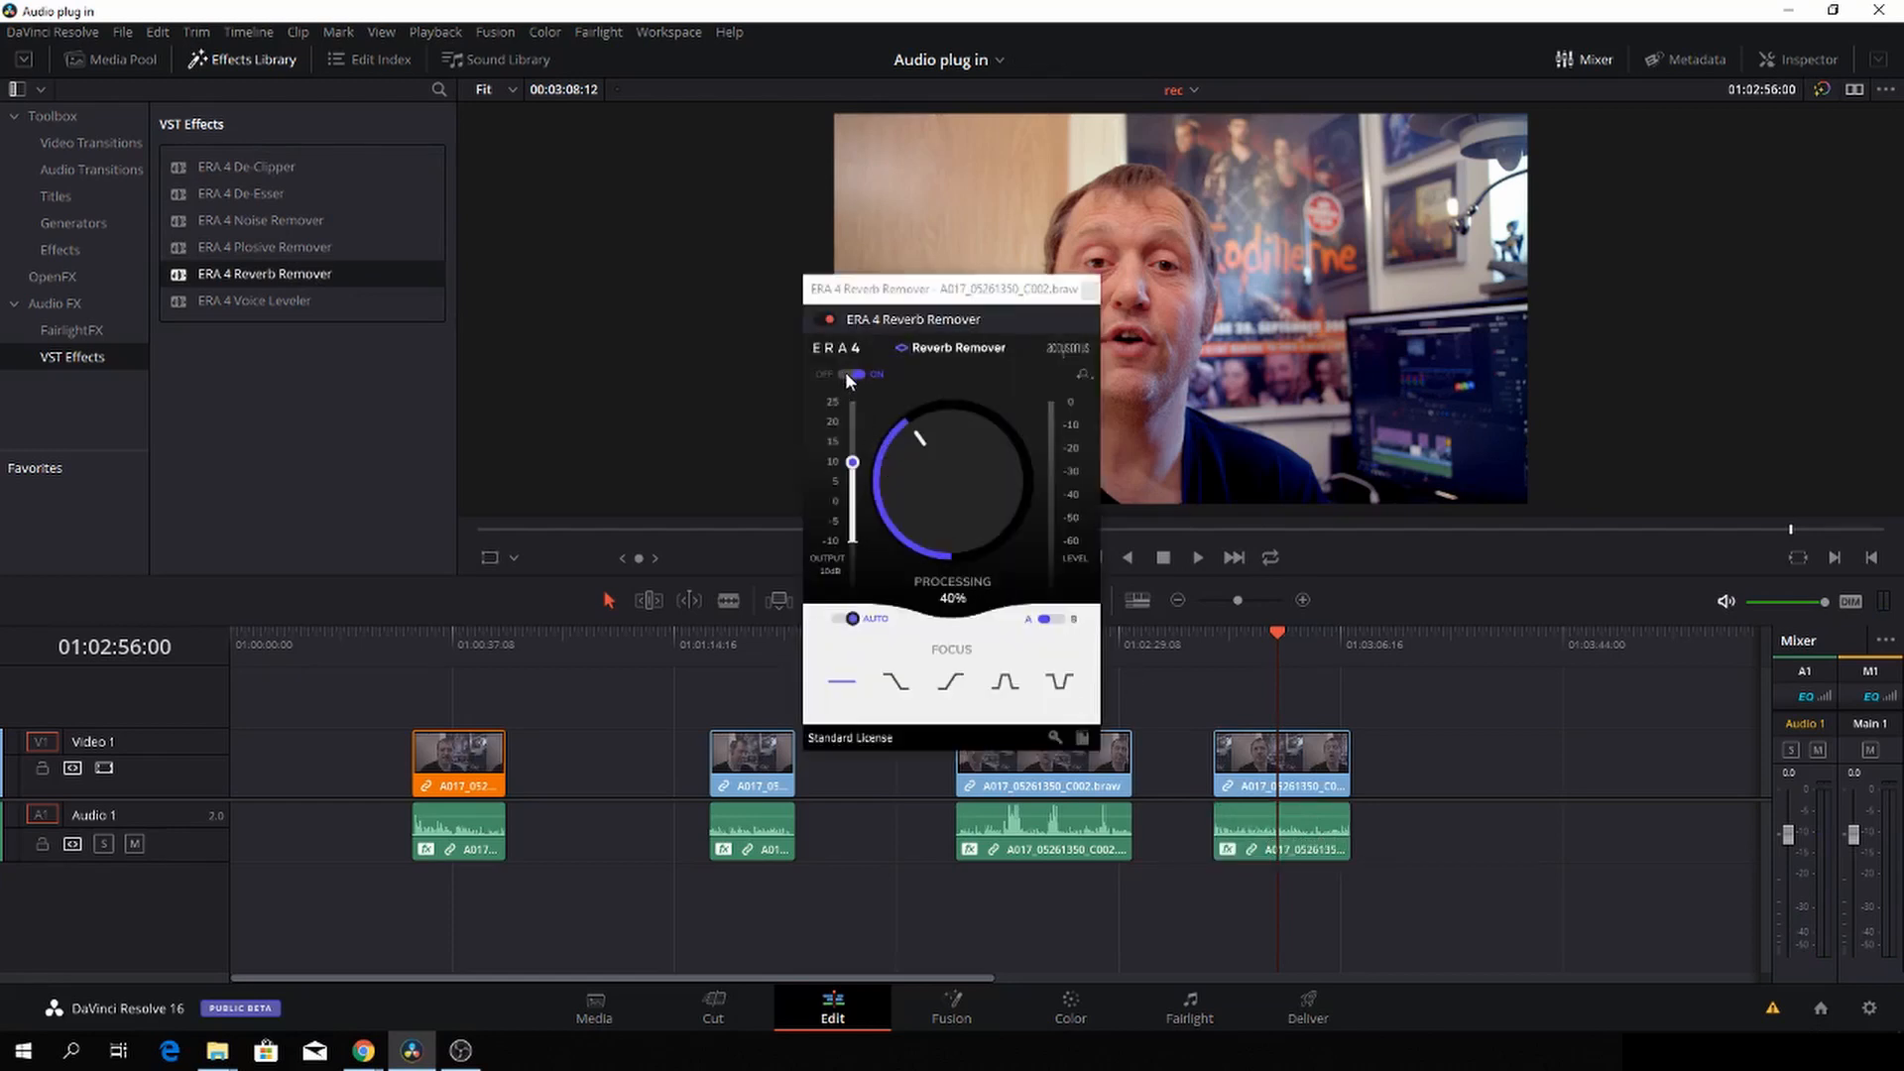
pyautogui.click(856, 375)
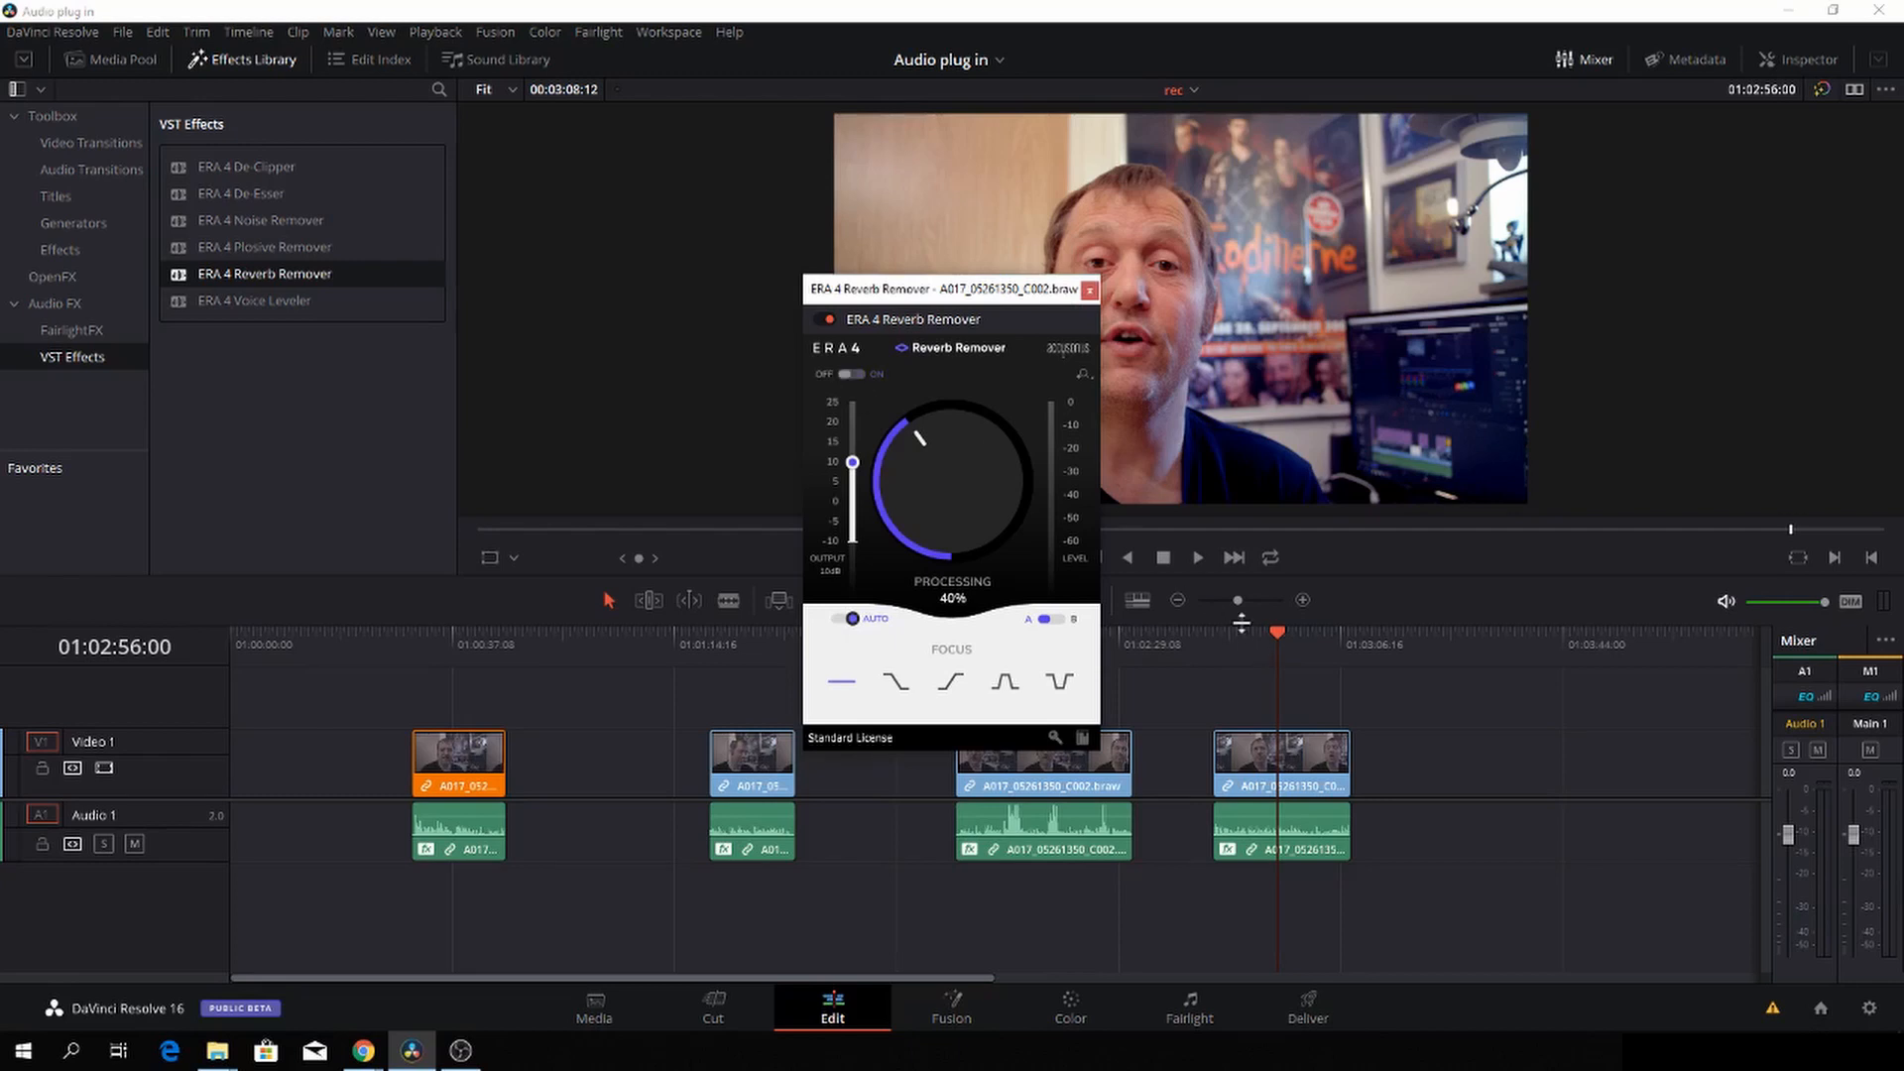
pyautogui.moveTo(1236, 634)
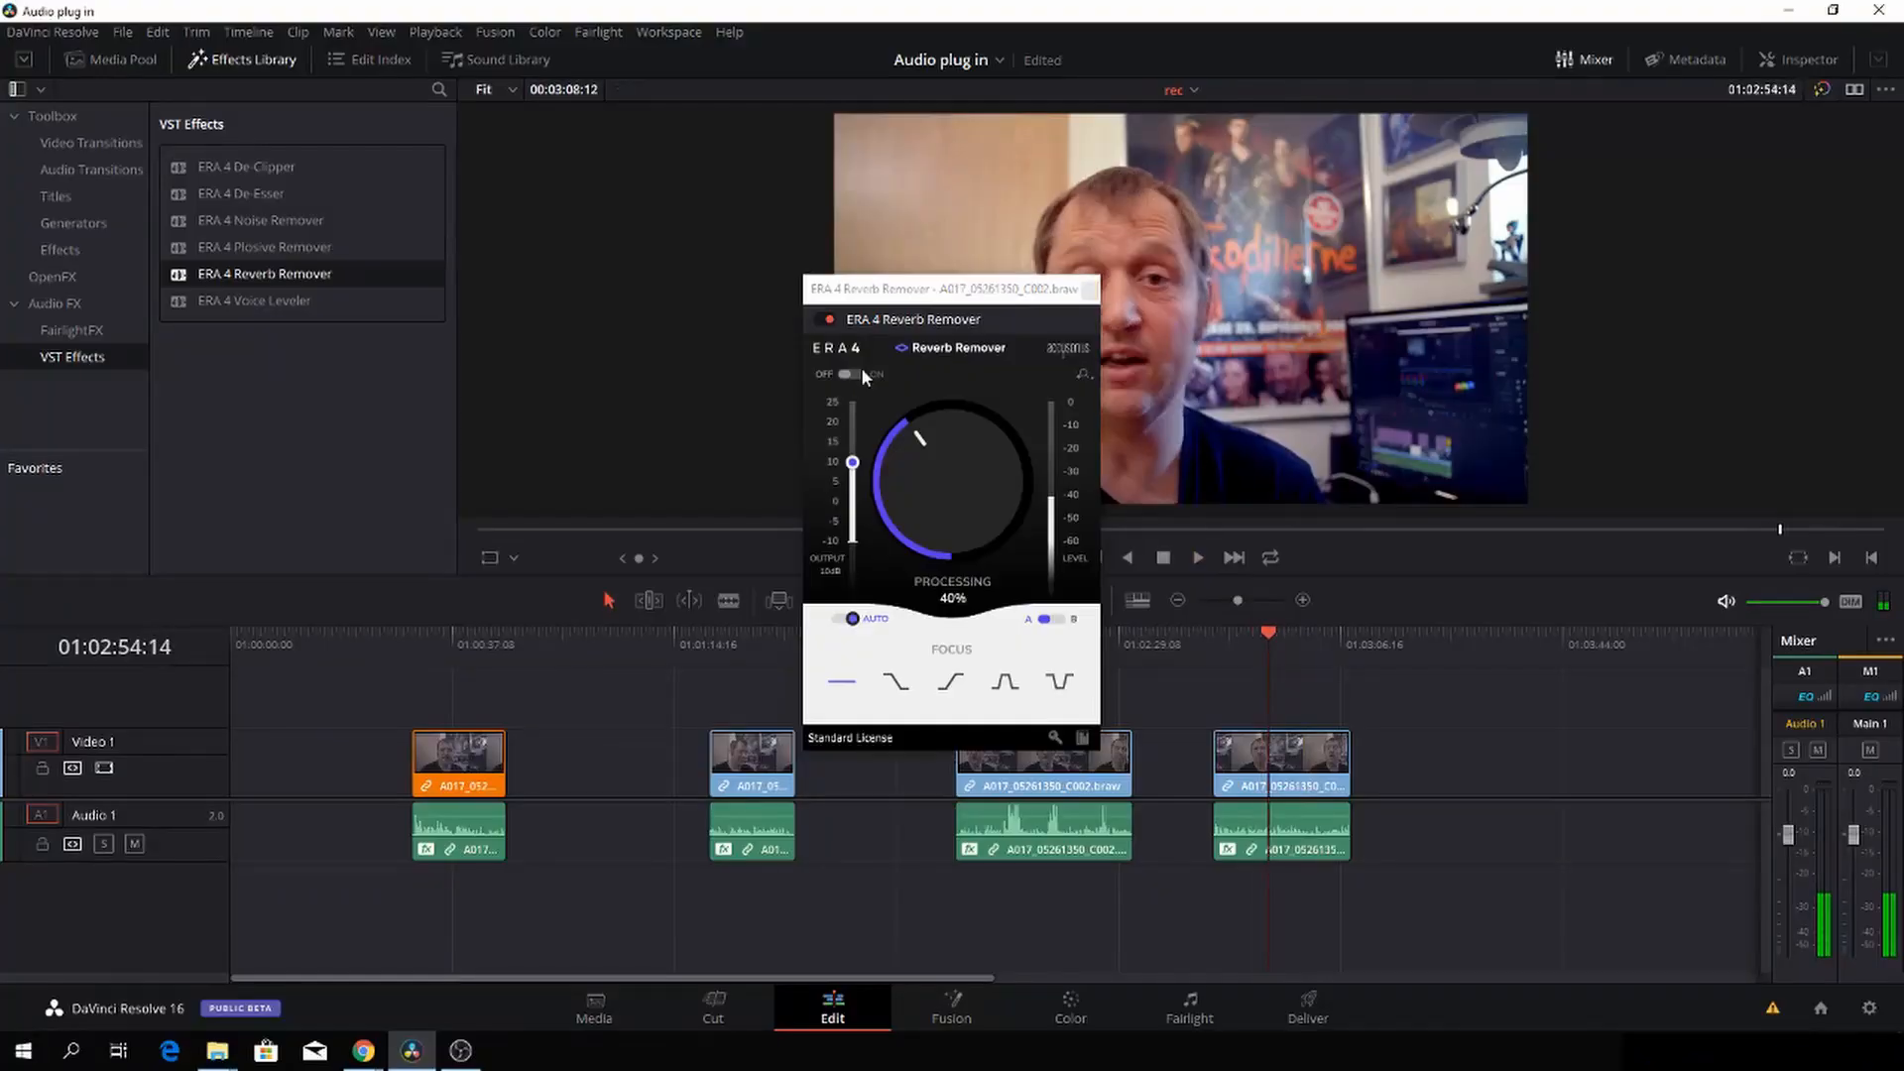
pyautogui.click(857, 375)
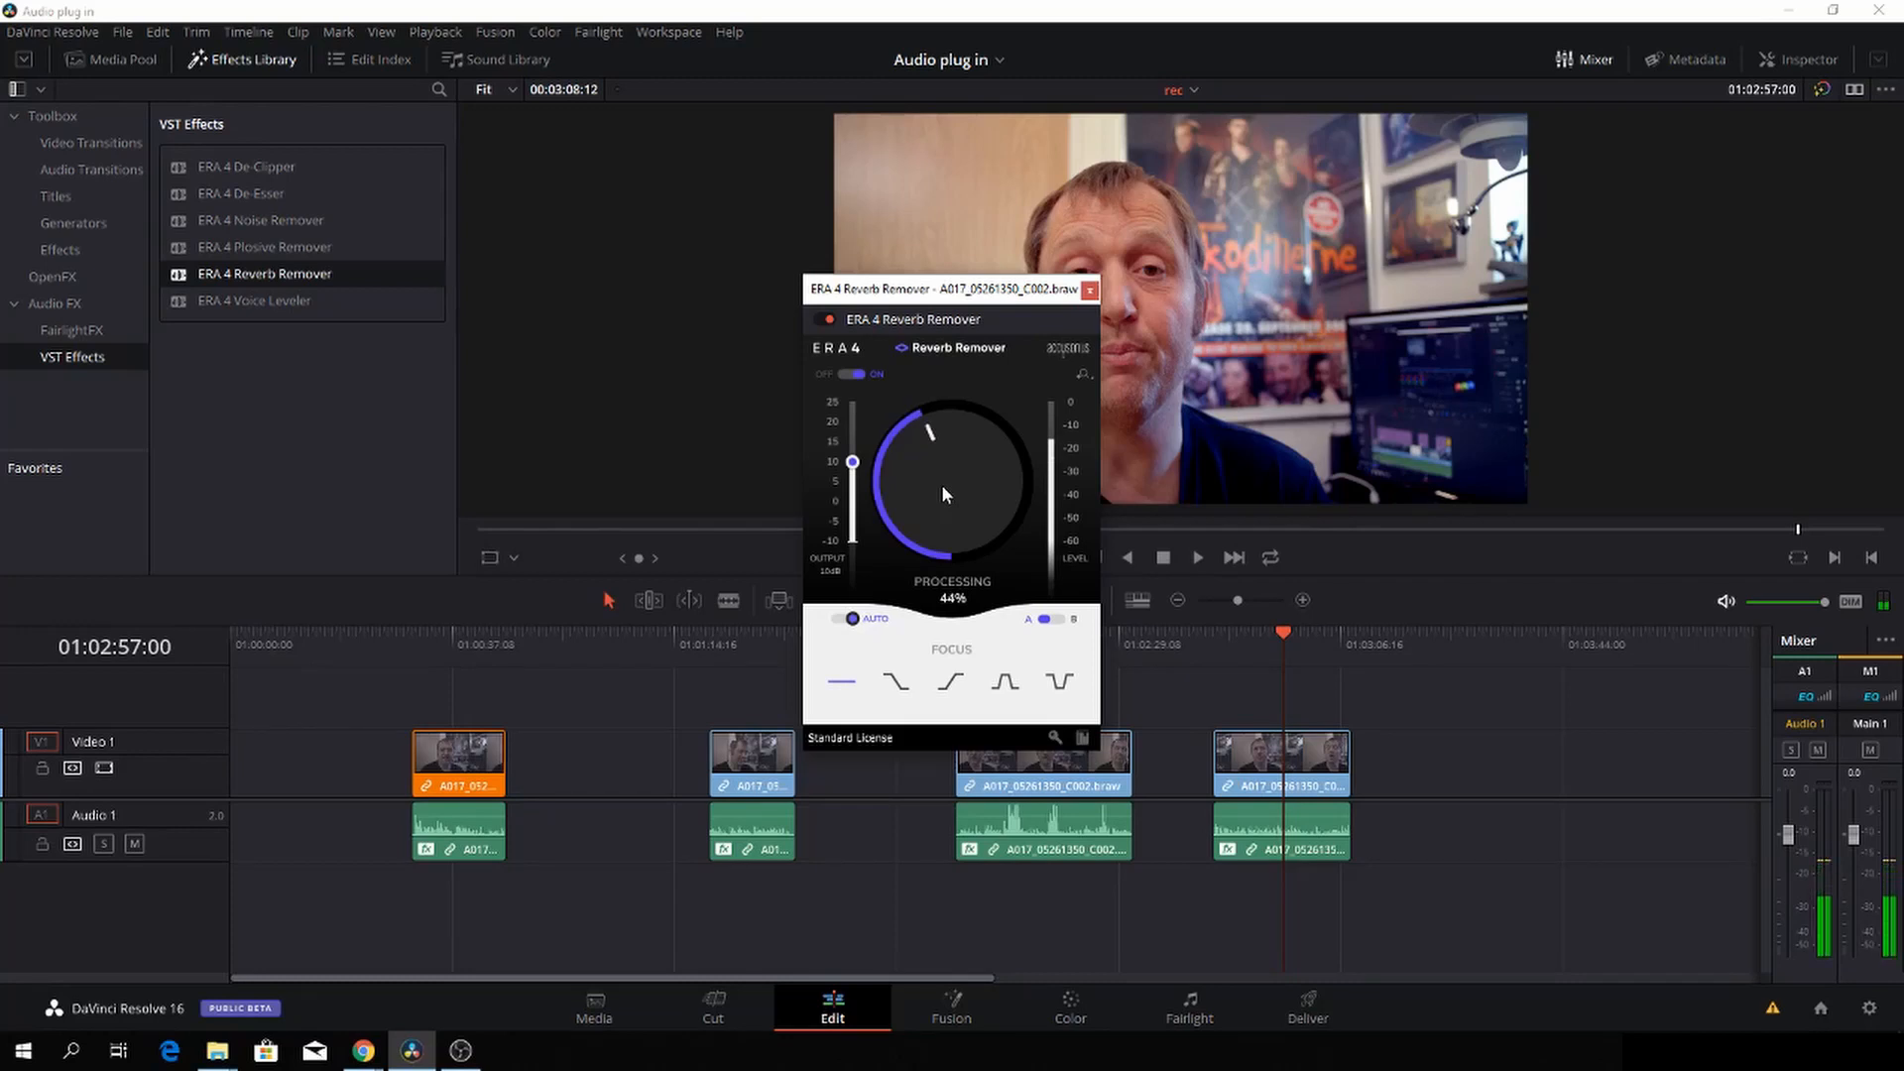
pyautogui.click(1196, 557)
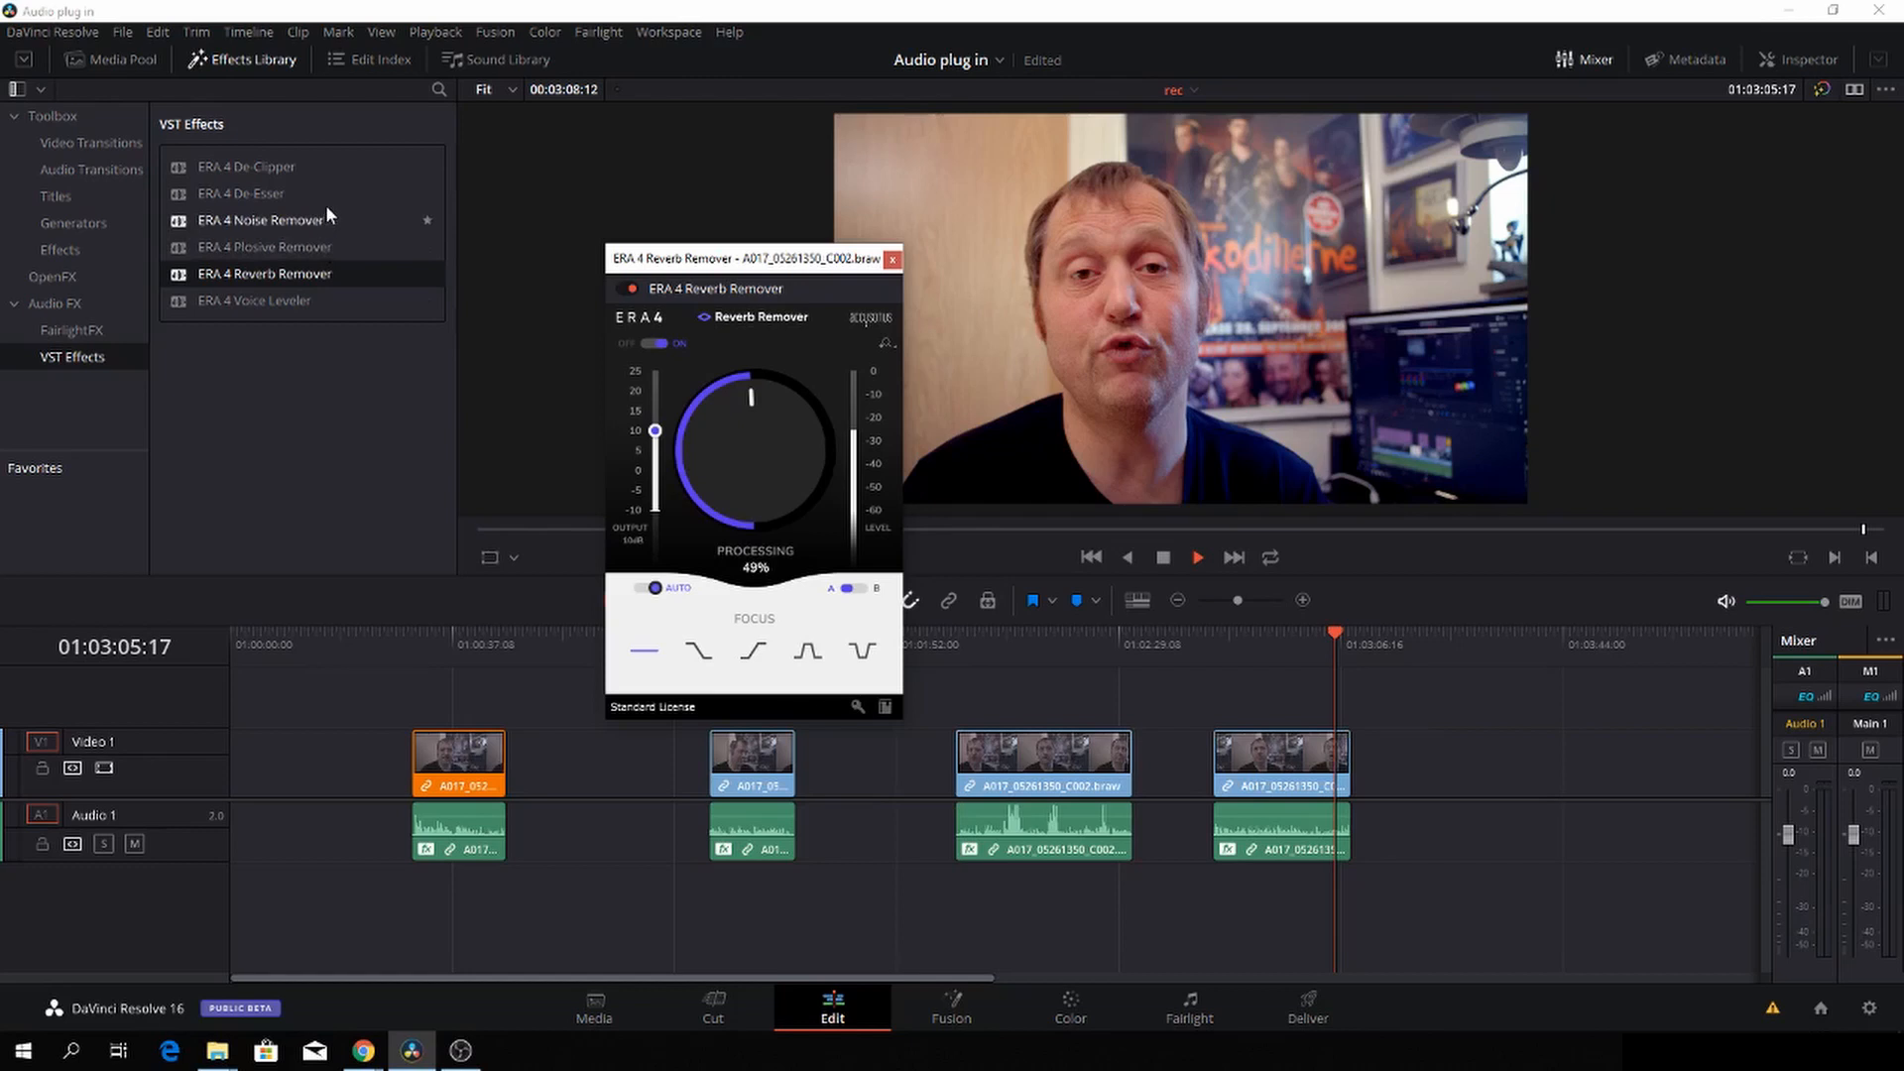
pyautogui.moveTo(330, 207)
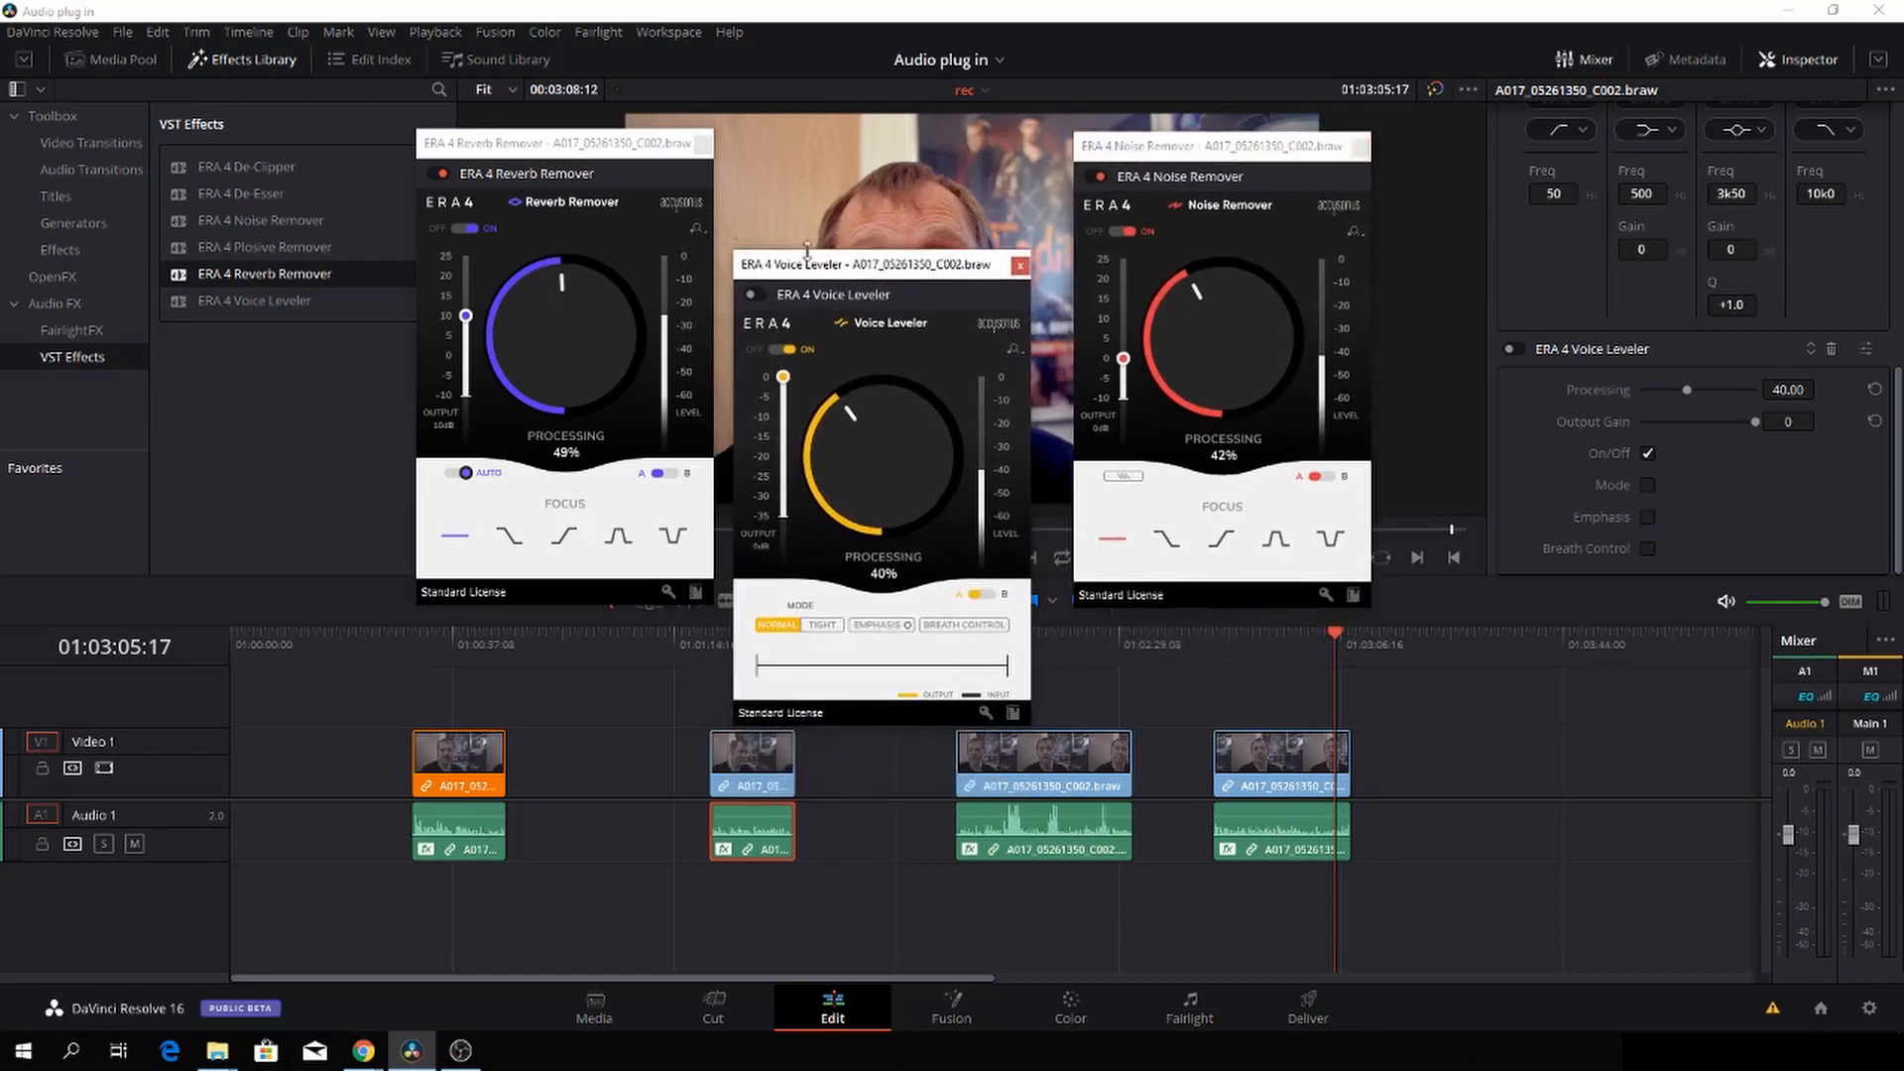
# Step: Move the Reverb Remover window so all three ERA 4 plugin settings are visible together
pyautogui.moveTo(553, 142); pyautogui.dragTo(516, 176)
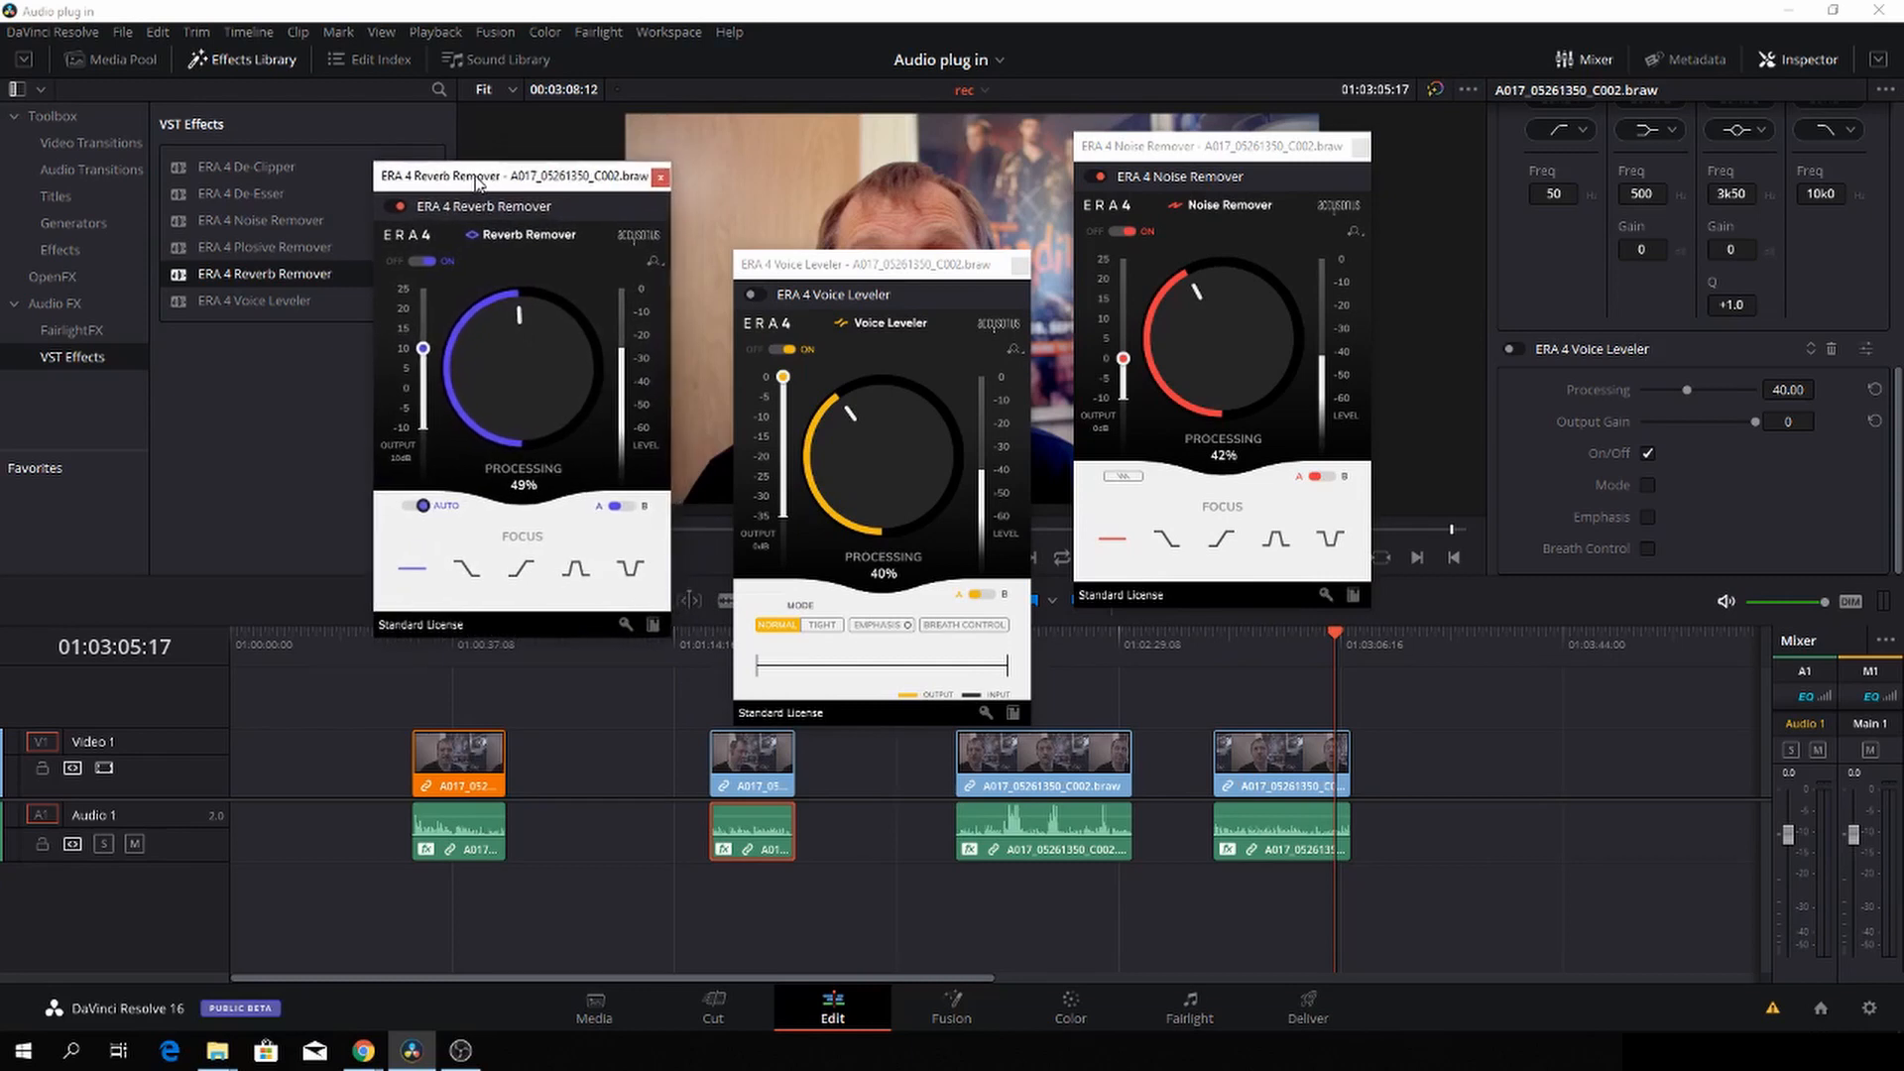